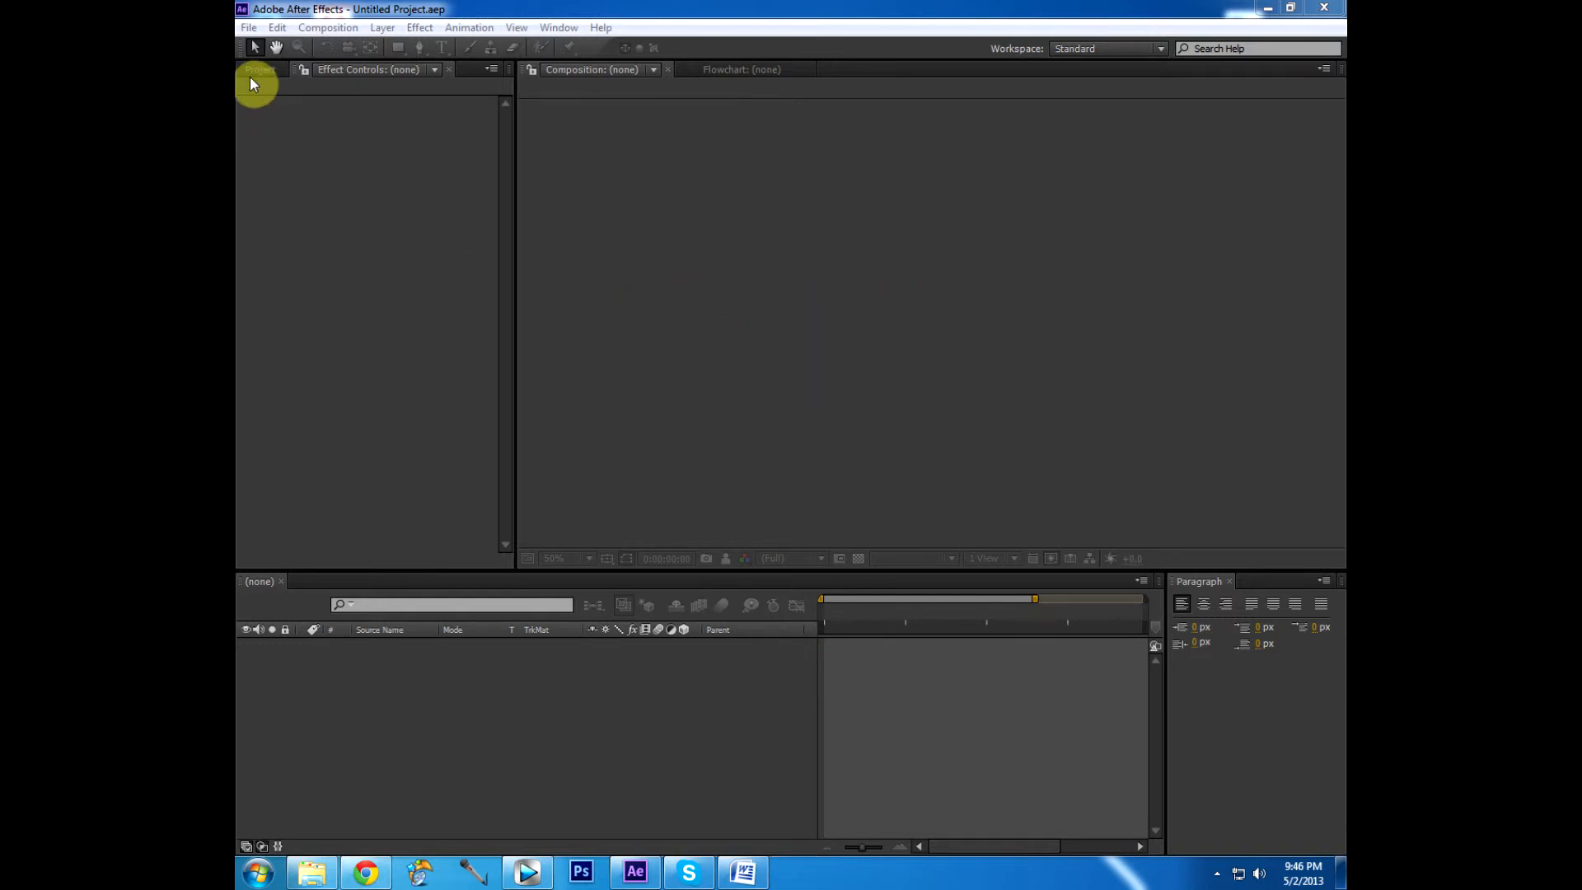
Import the recent Single trip unscoped.mp4 clip and create a composition from it
left_click(247, 28)
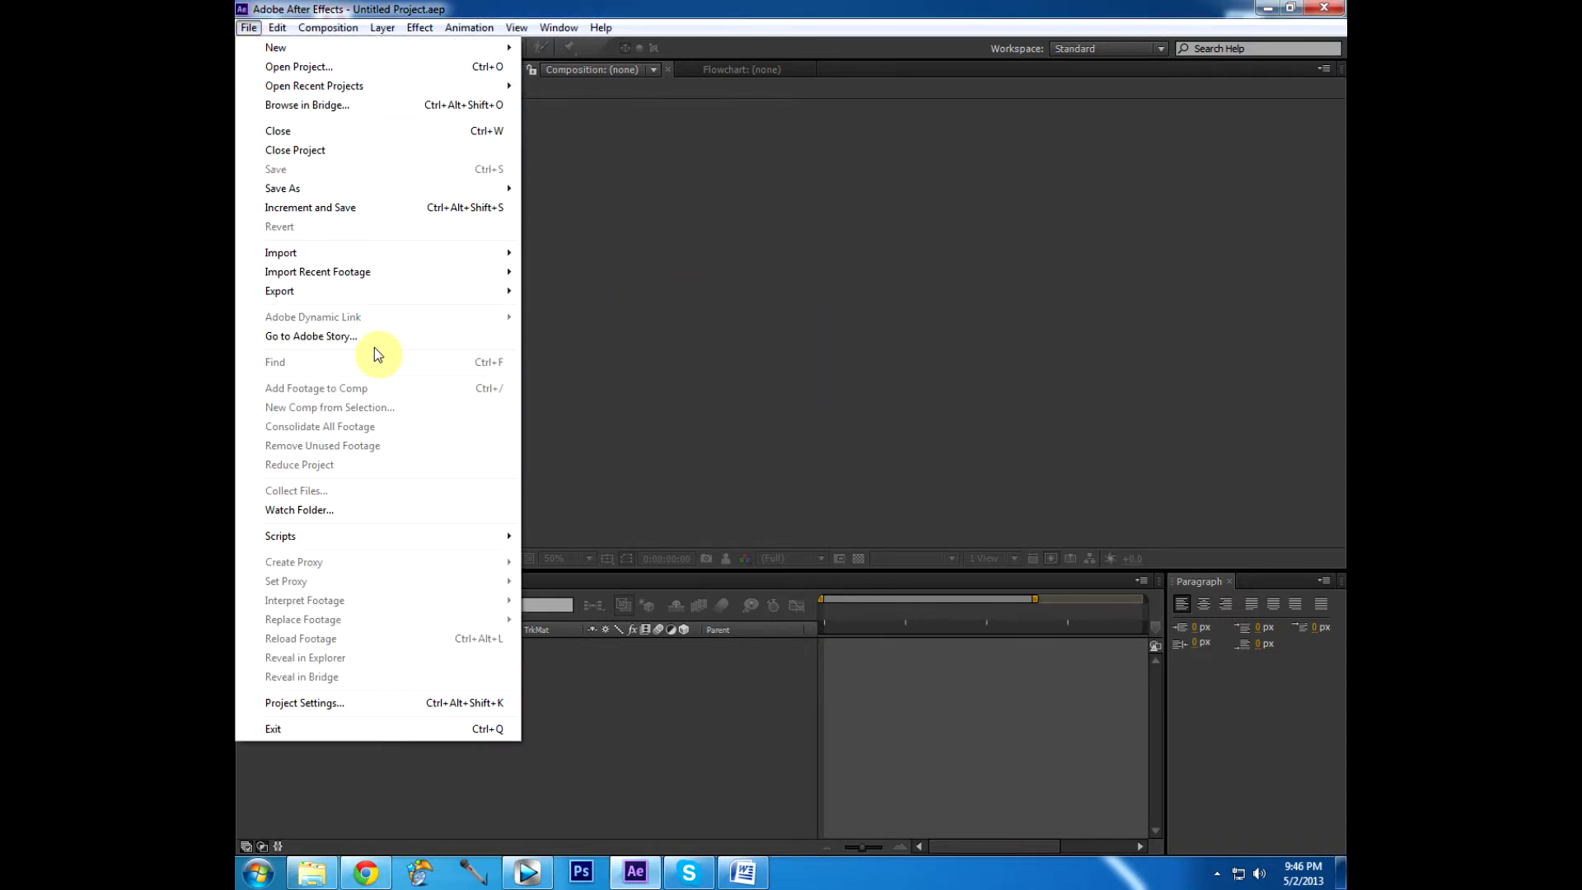
mouse_move(318, 272)
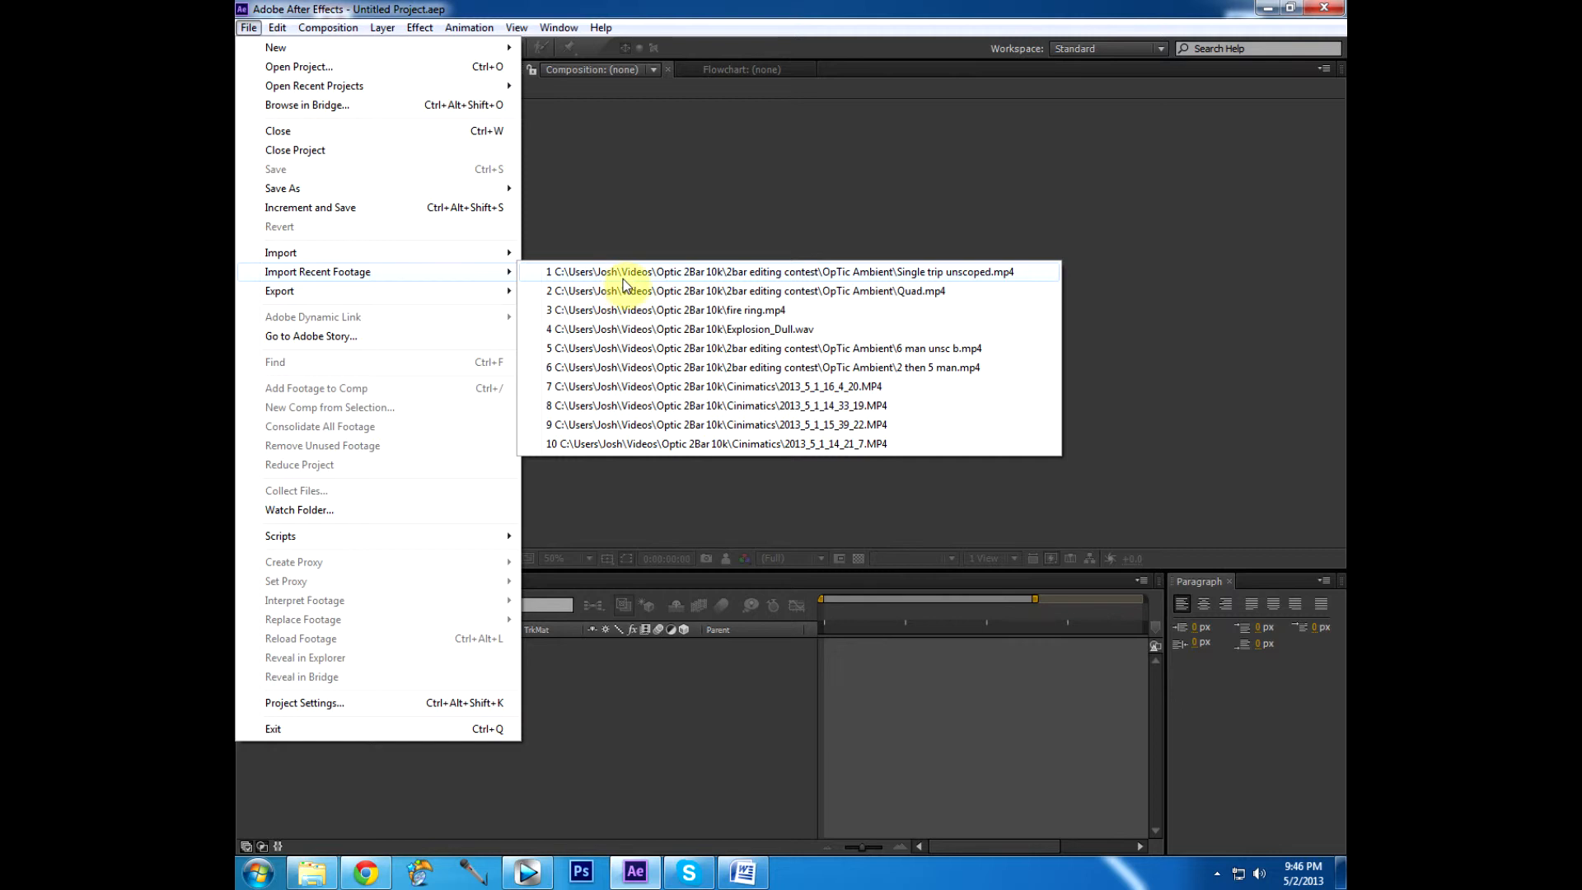
left_click(779, 272)
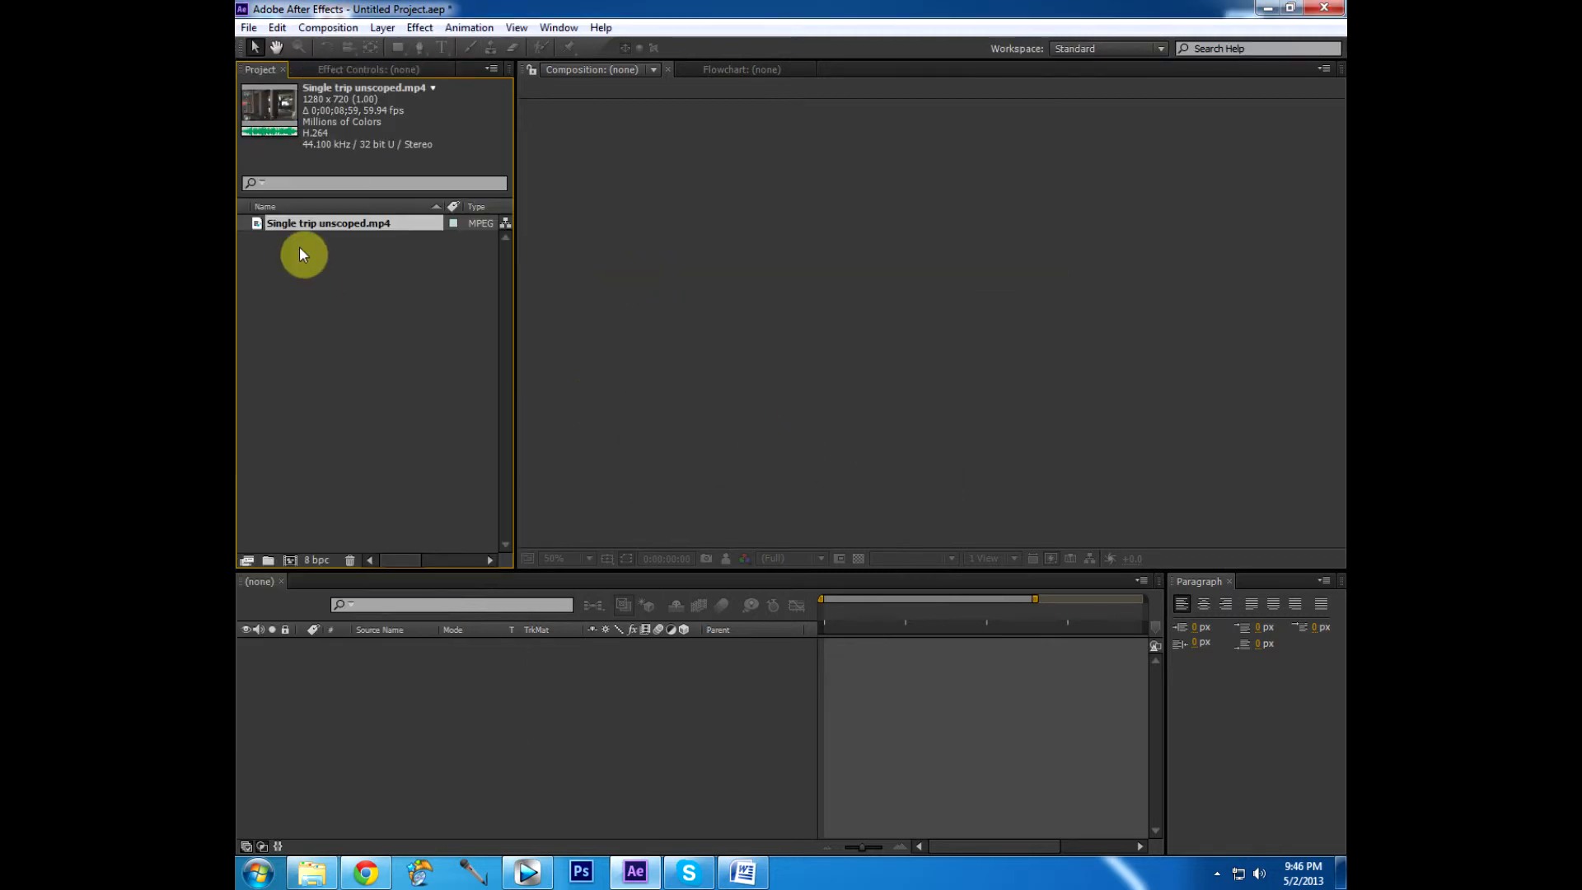
double_click(327, 223)
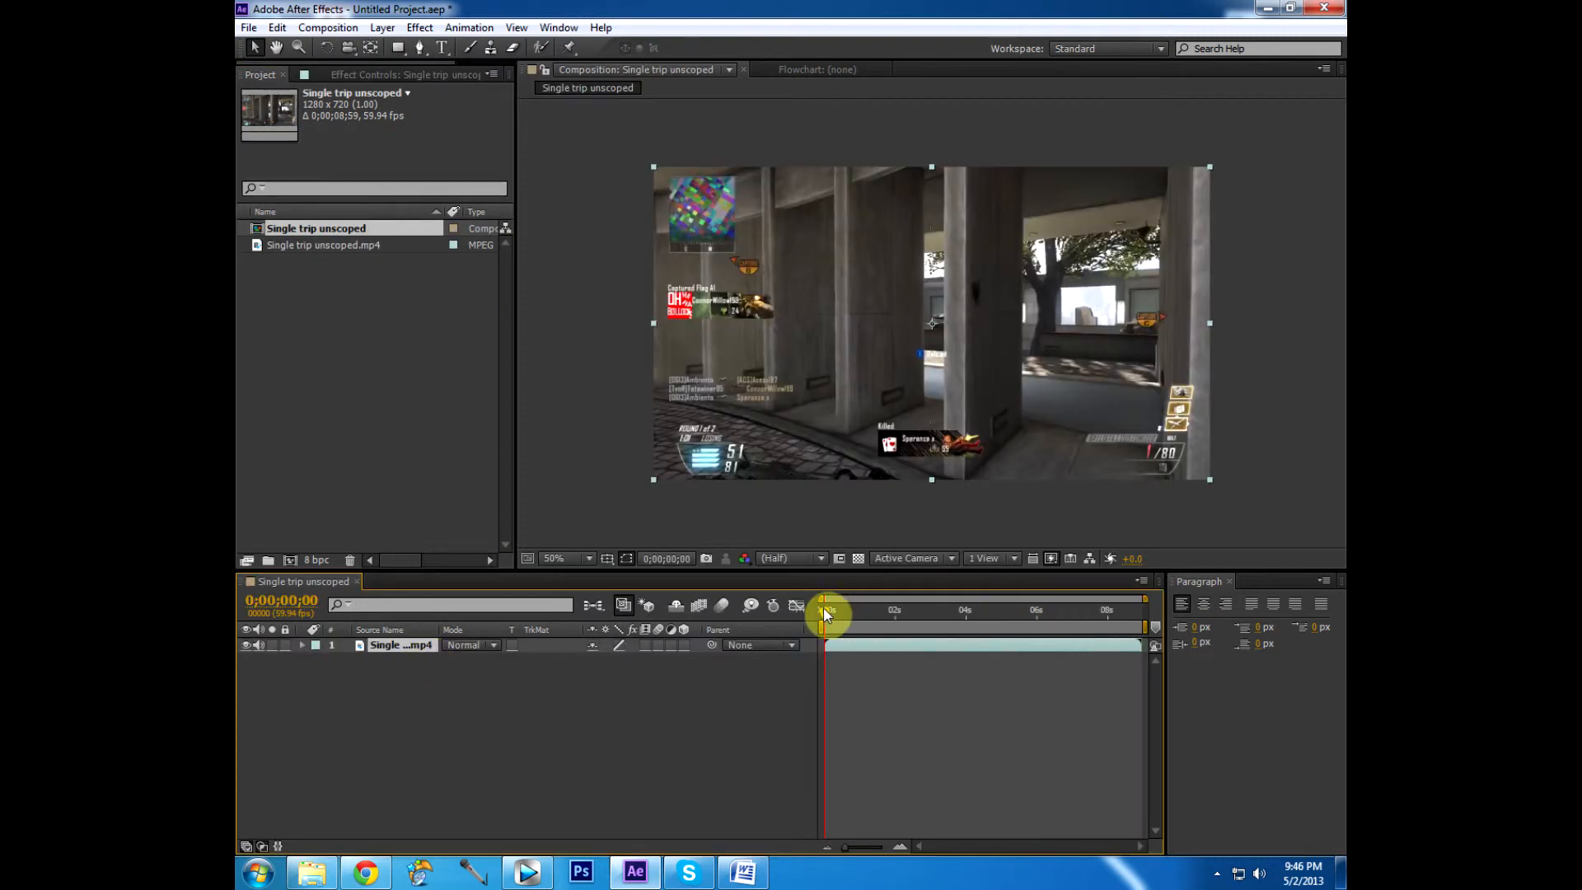
Scrub the timeline to around 0;00;03;13 where the Killed Defender medal appears
left_click_drag(825, 613, 890, 613)
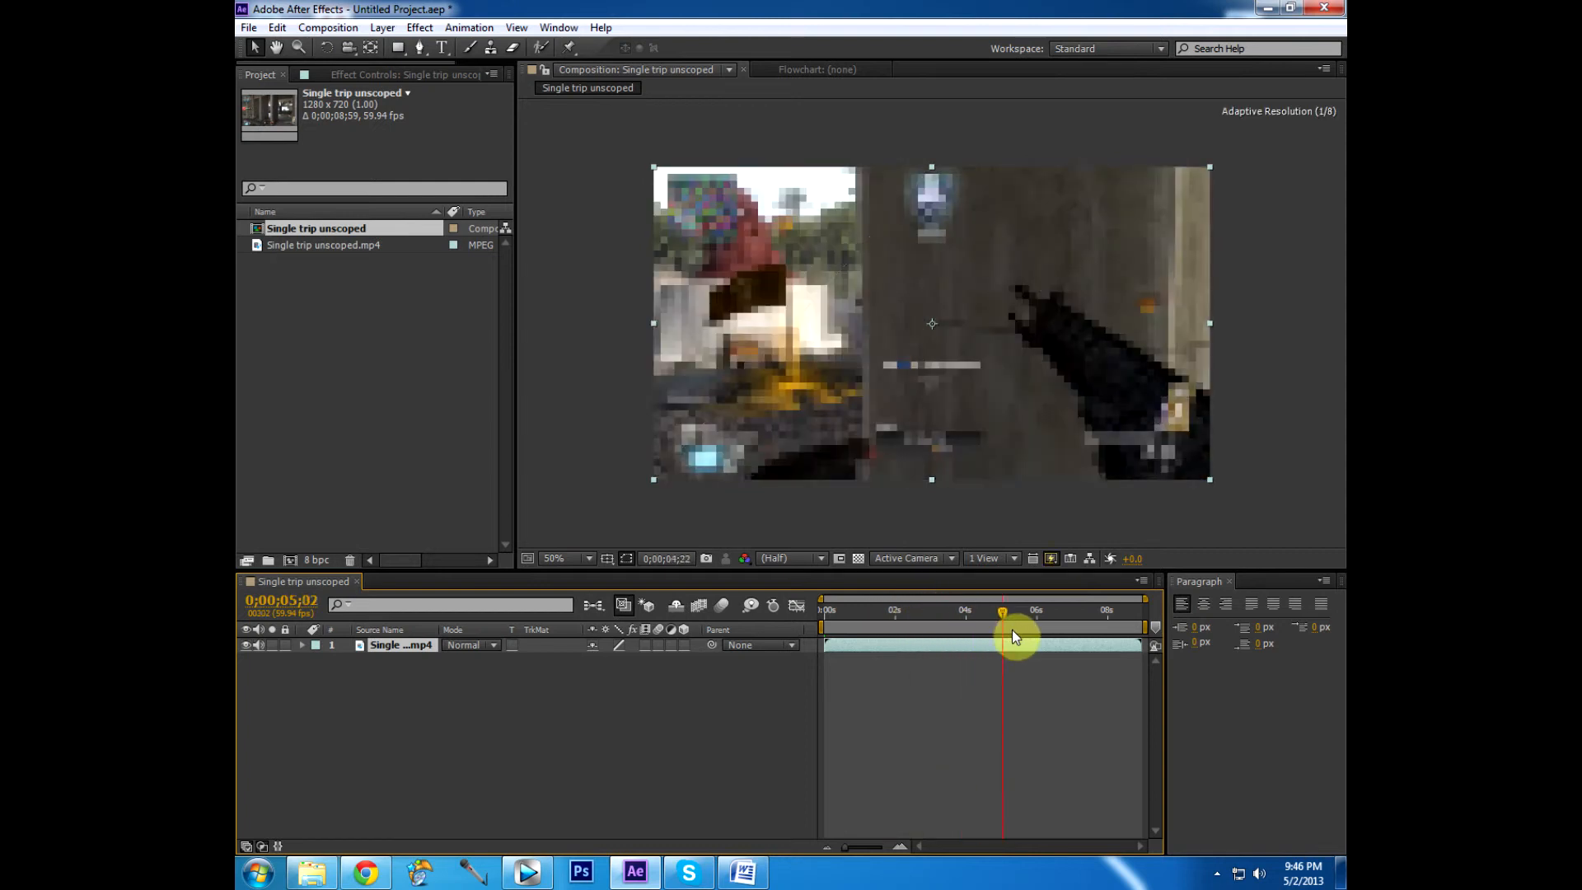
left_click_drag(1003, 636, 1054, 646)
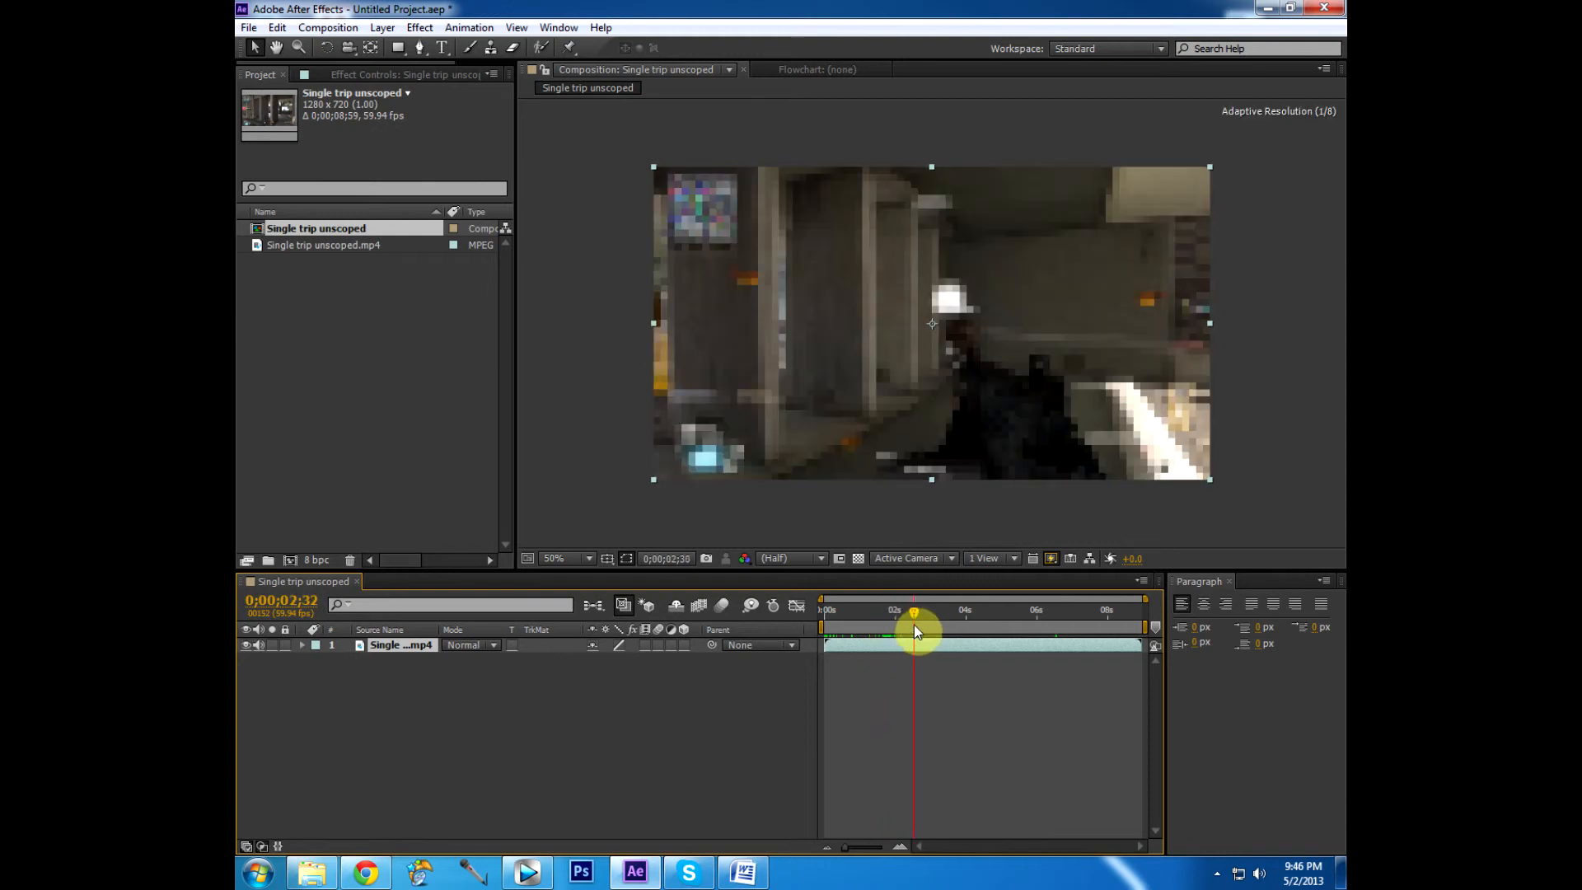
left_click_drag(913, 612, 937, 613)
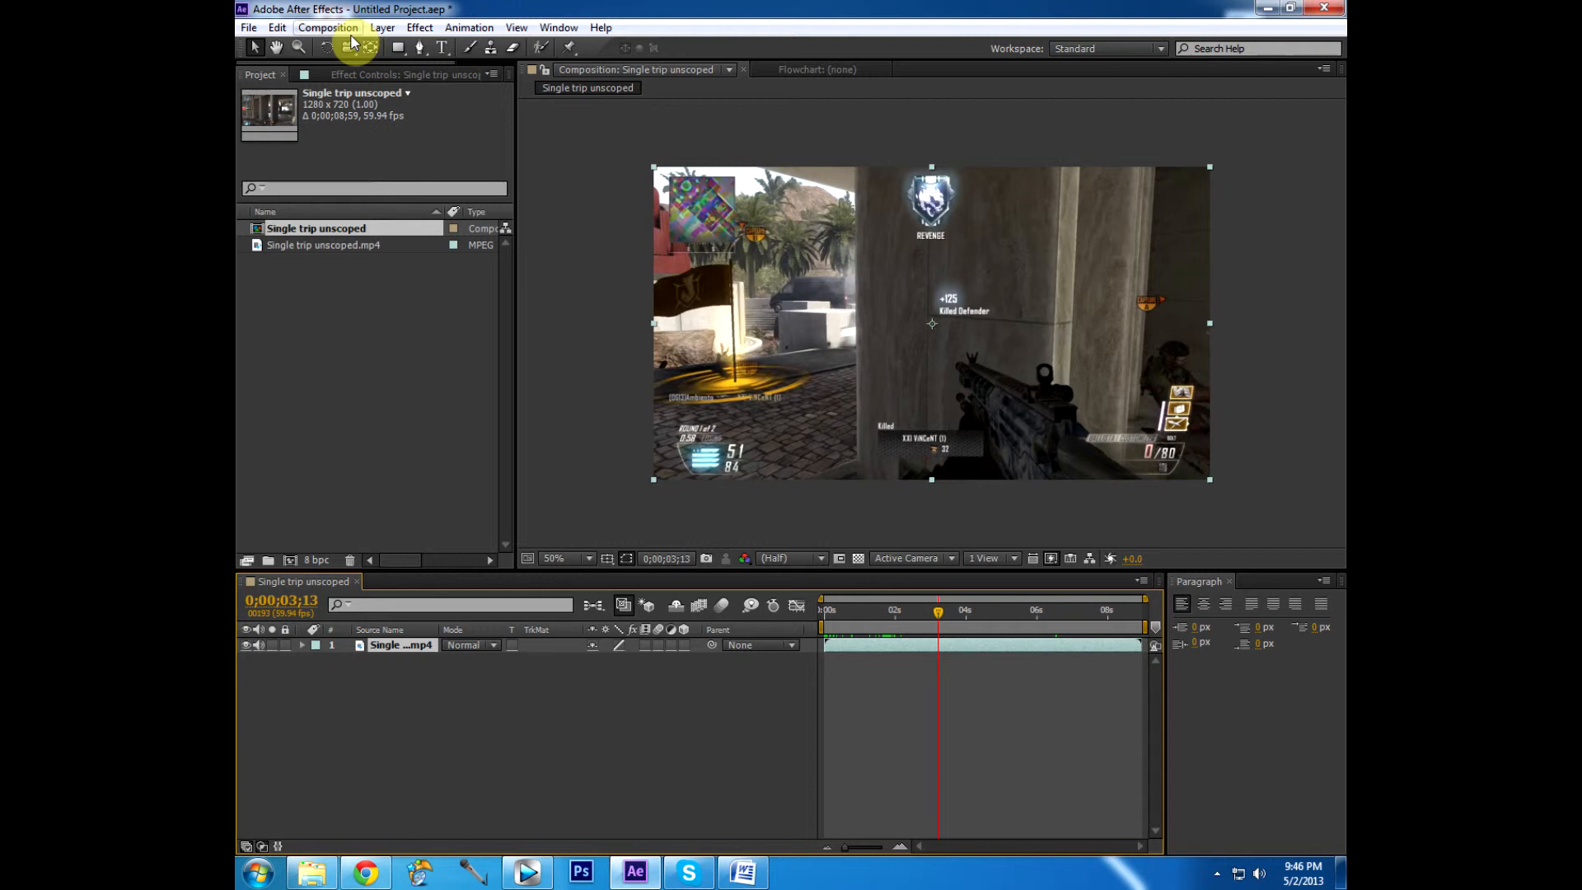
Apply Trapcode Shine to the clip with its Transfer Mode set to Add
left_click(419, 28)
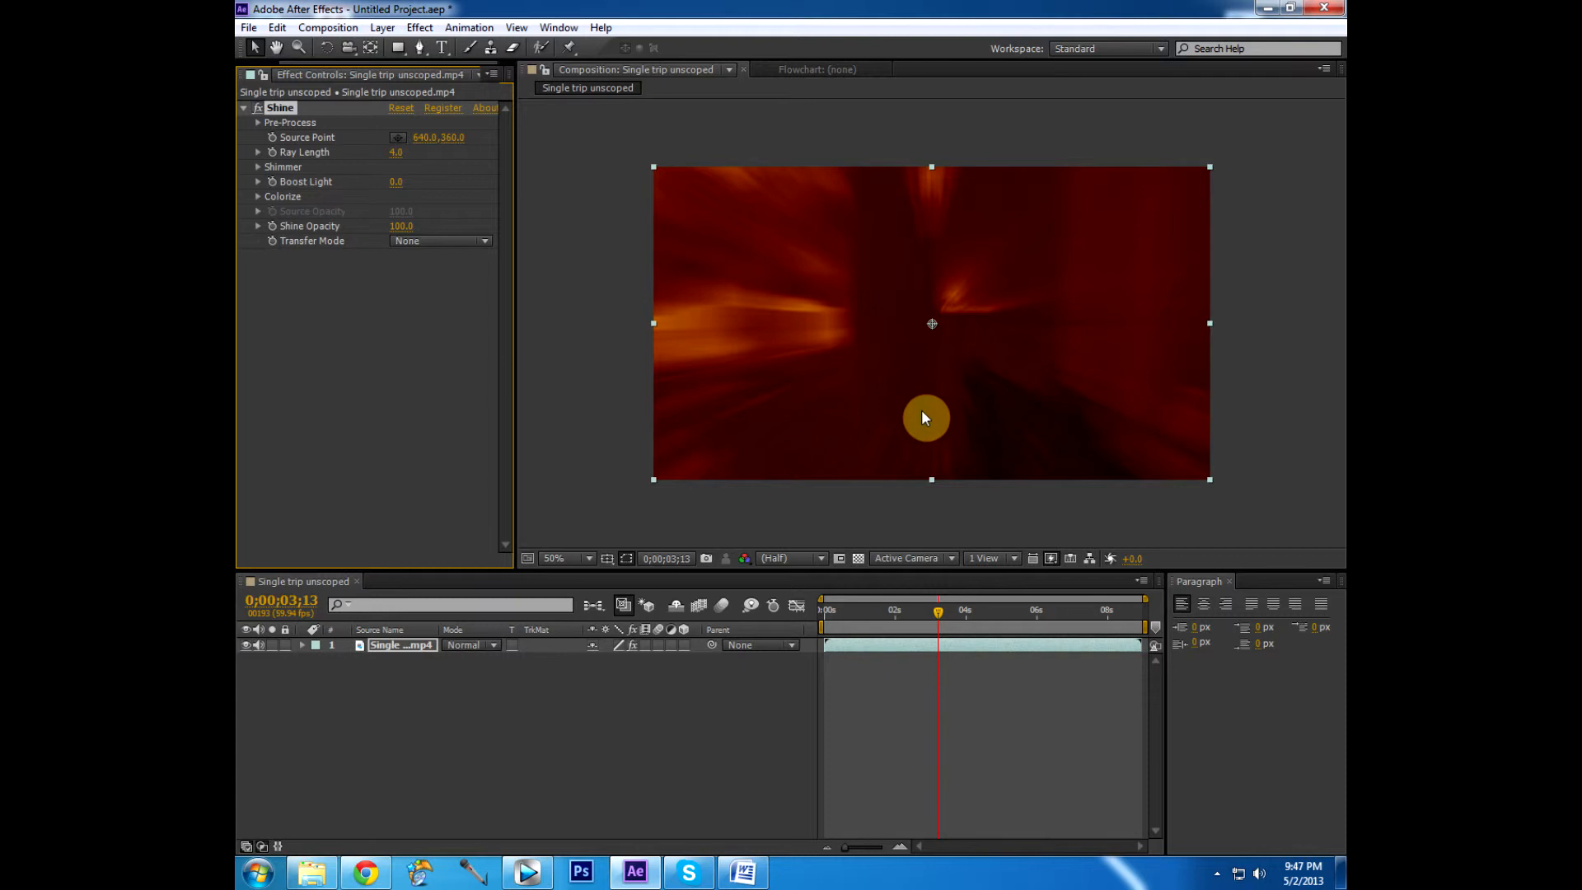
left_click(438, 240)
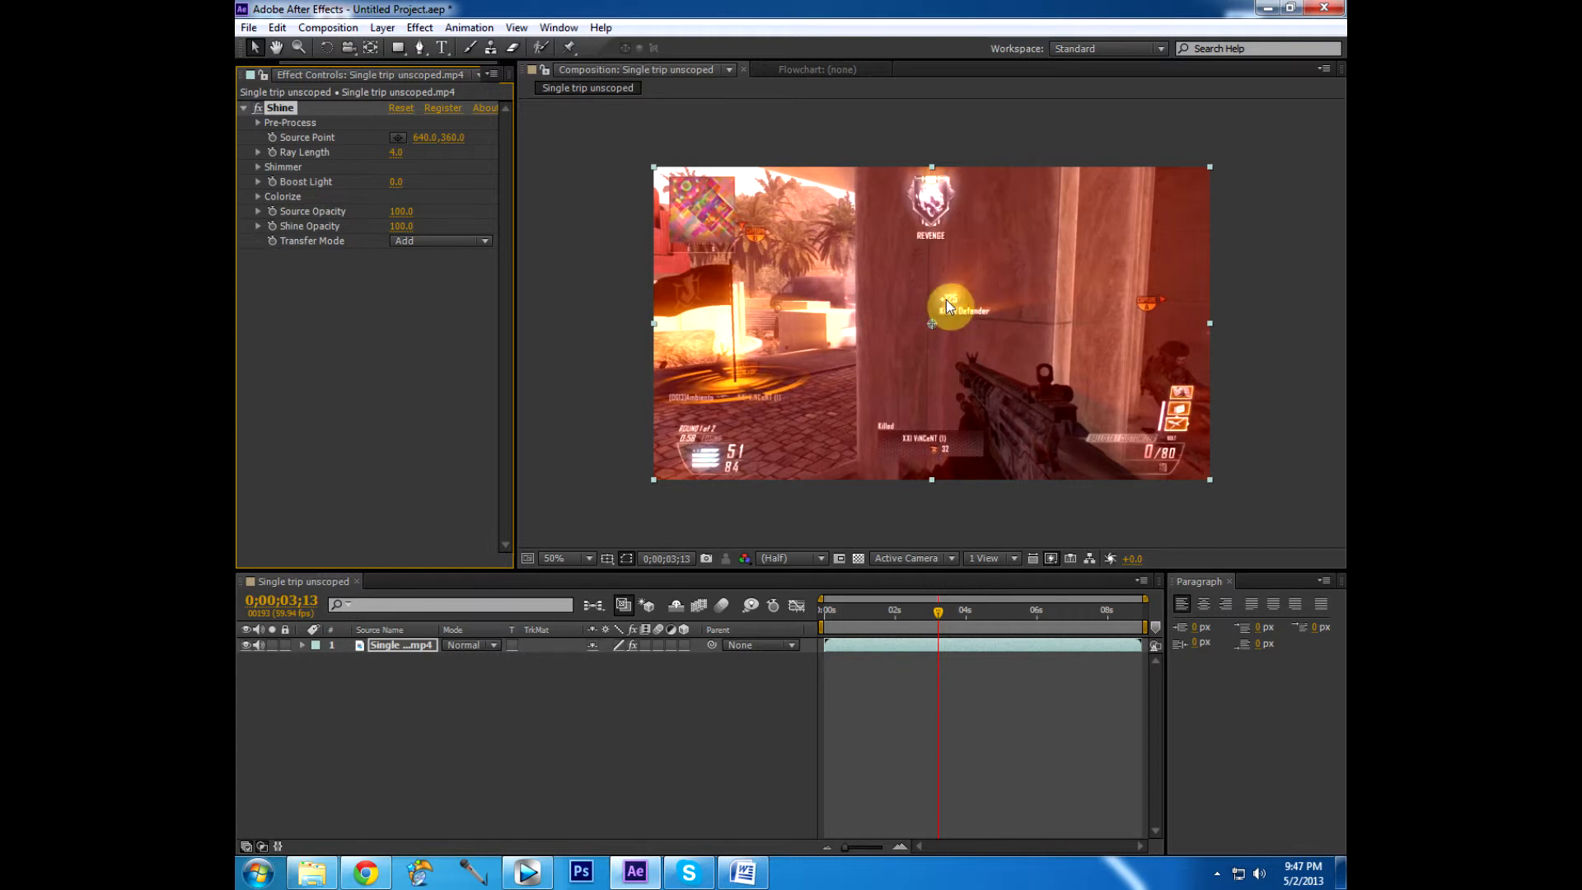
left_click(560, 559)
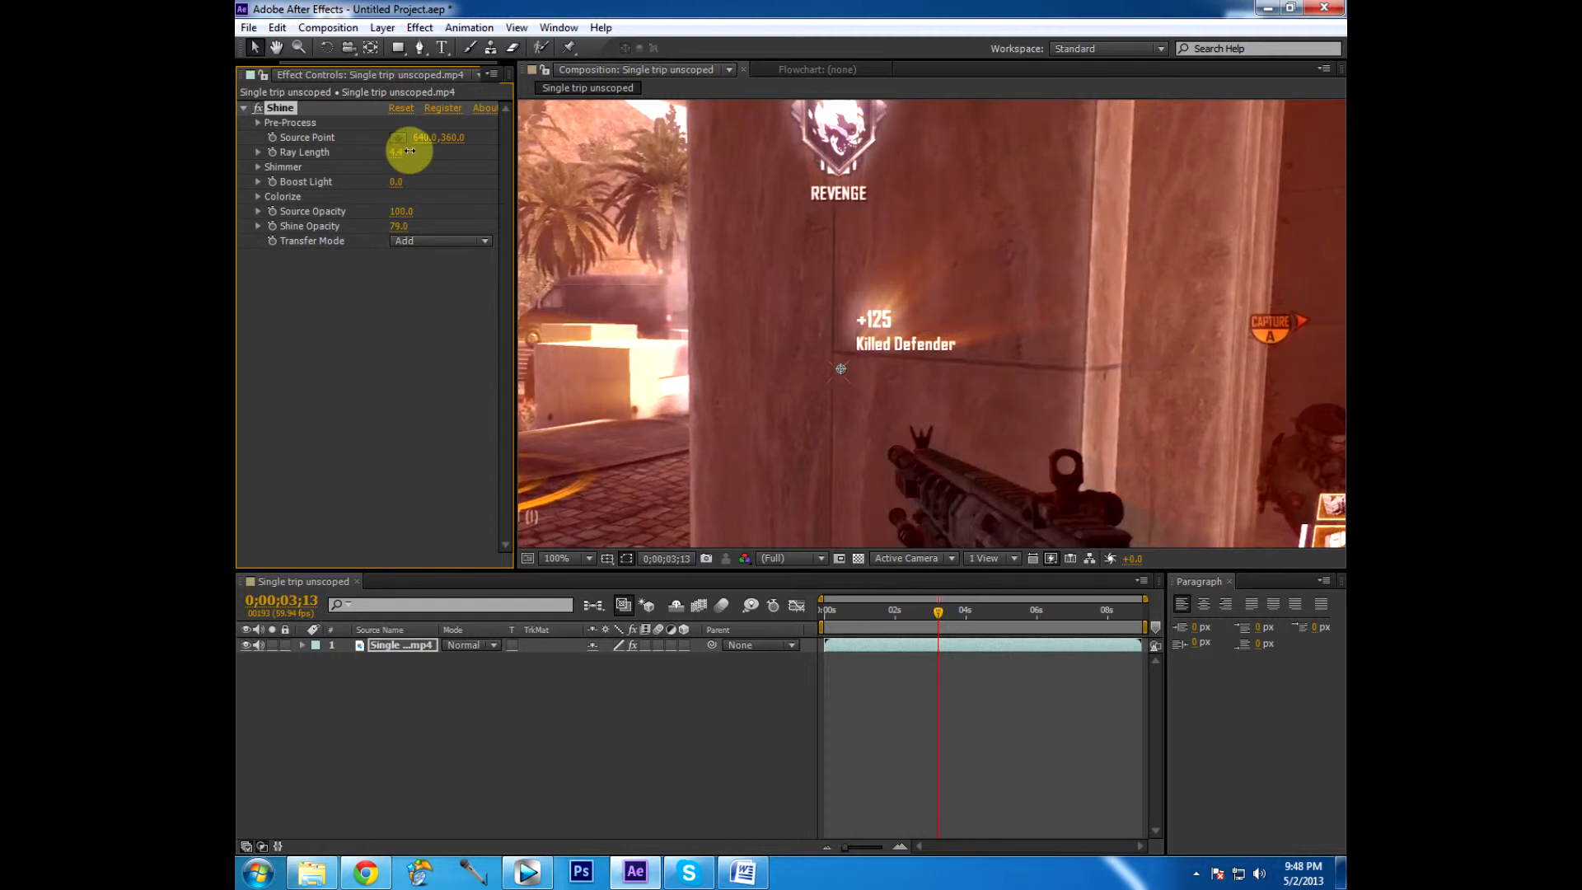
Set Shine's Ray Length to 7.0 and Source Opacity to 92
left_click_drag(409, 152, 422, 163)
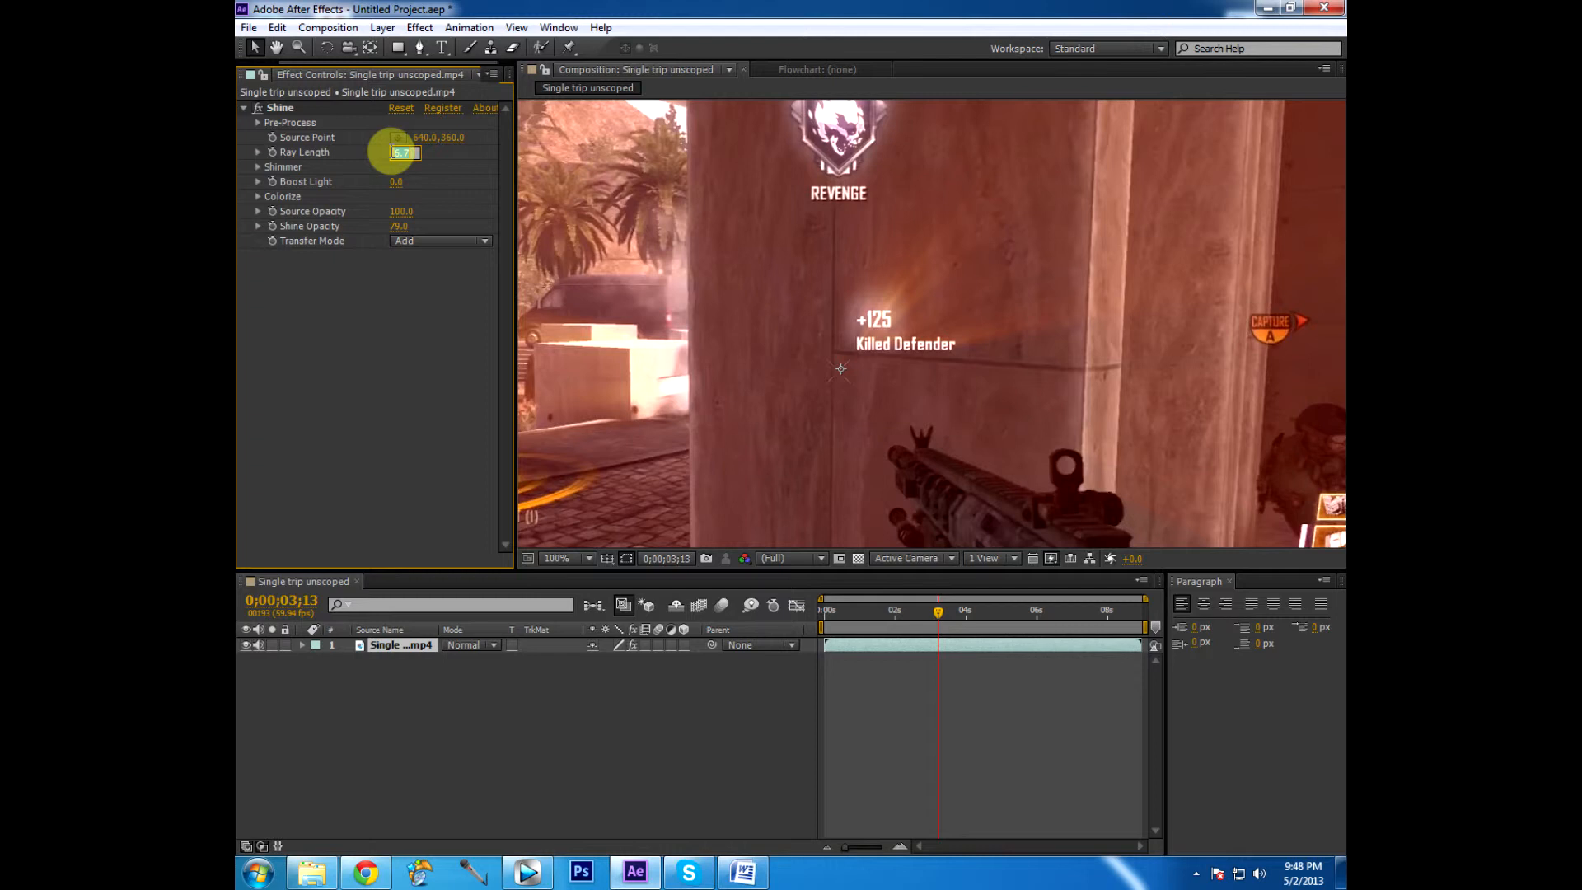
type("7.0")
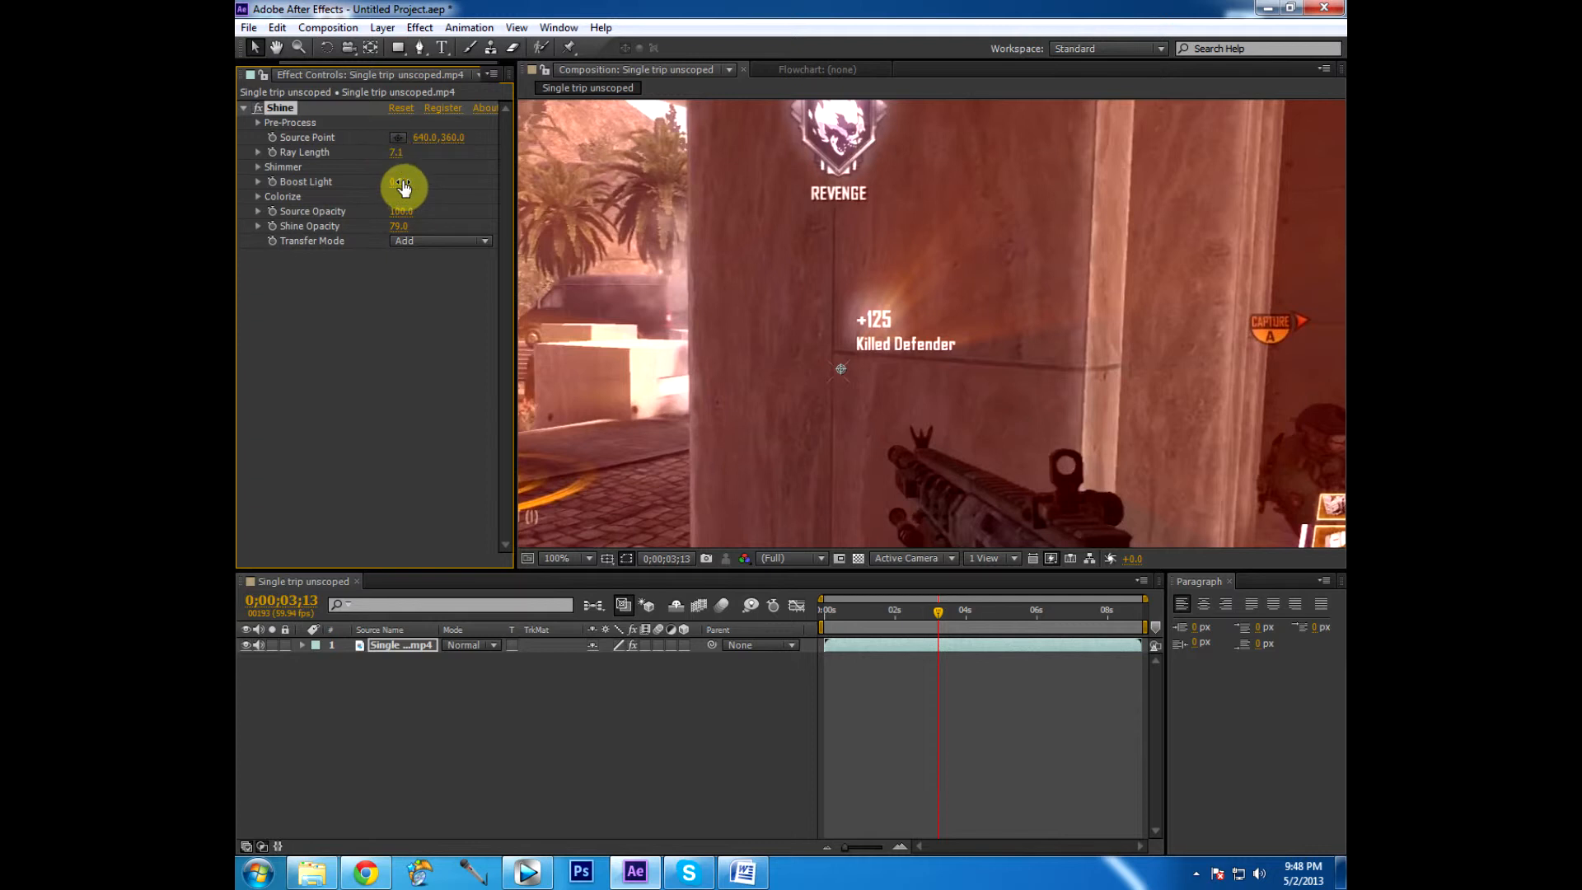
left_click(406, 152)
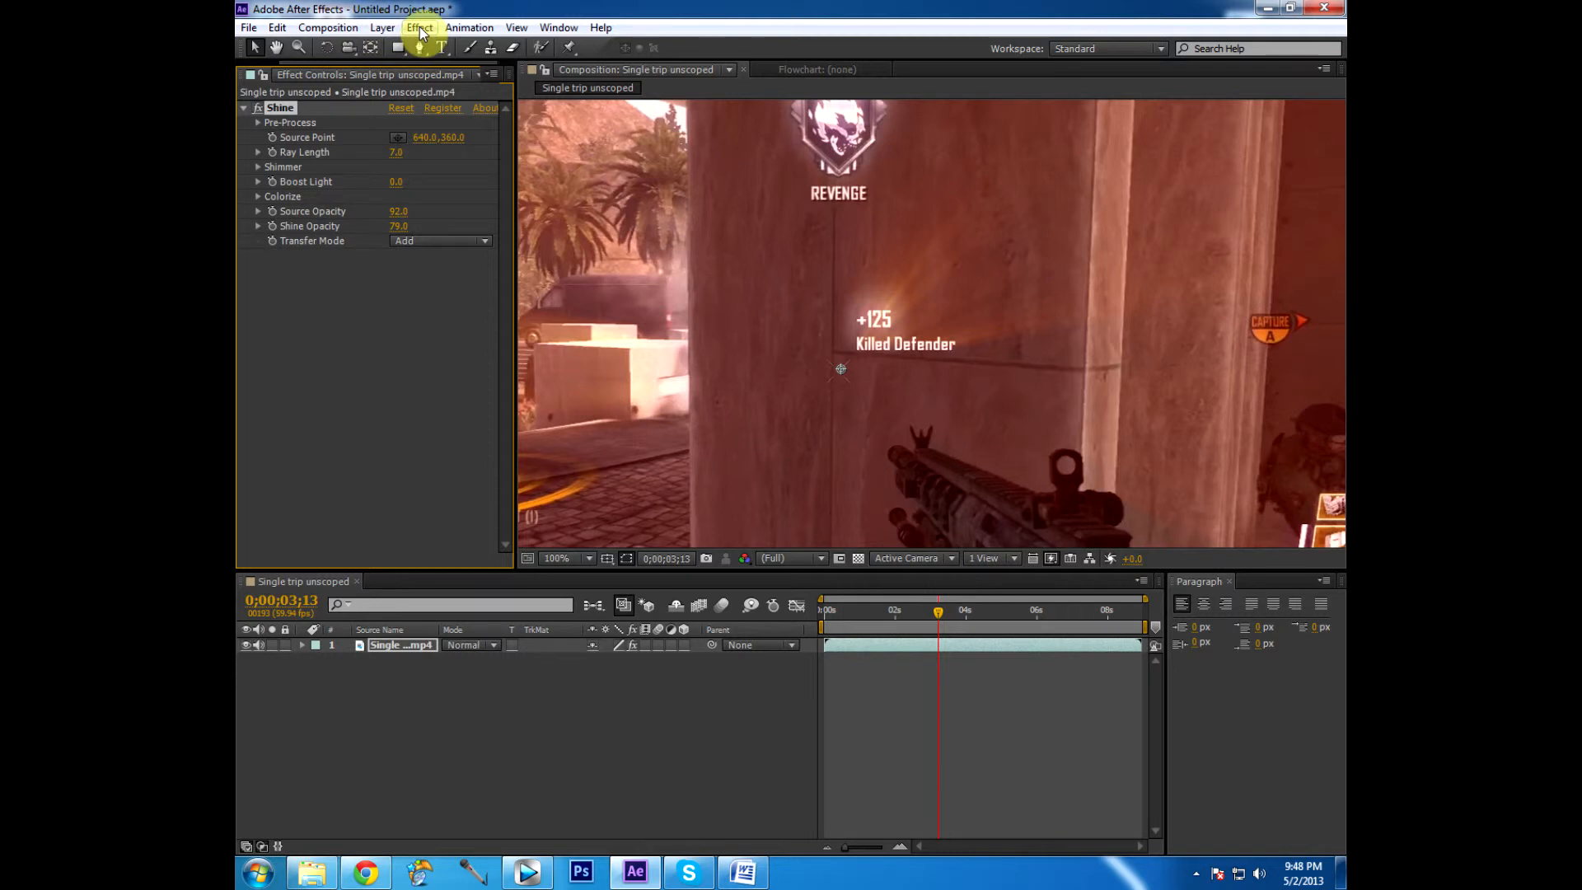
Add a Curves effect with an S-curve darkening shadows and brightening highlights, then collapse it
left_click(418, 28)
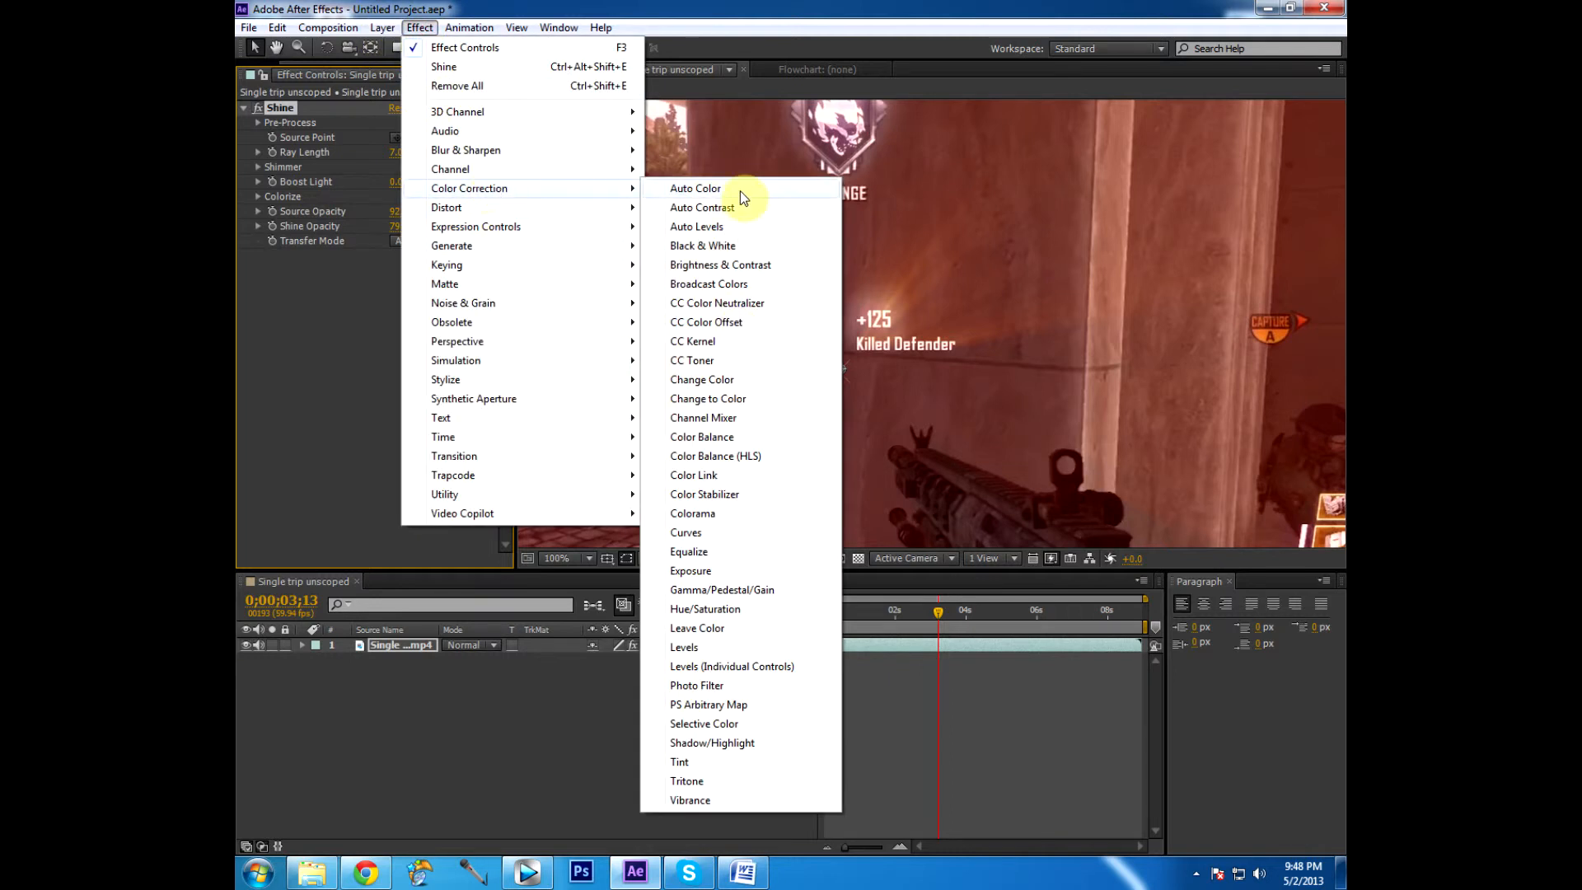
mouse_move(715, 532)
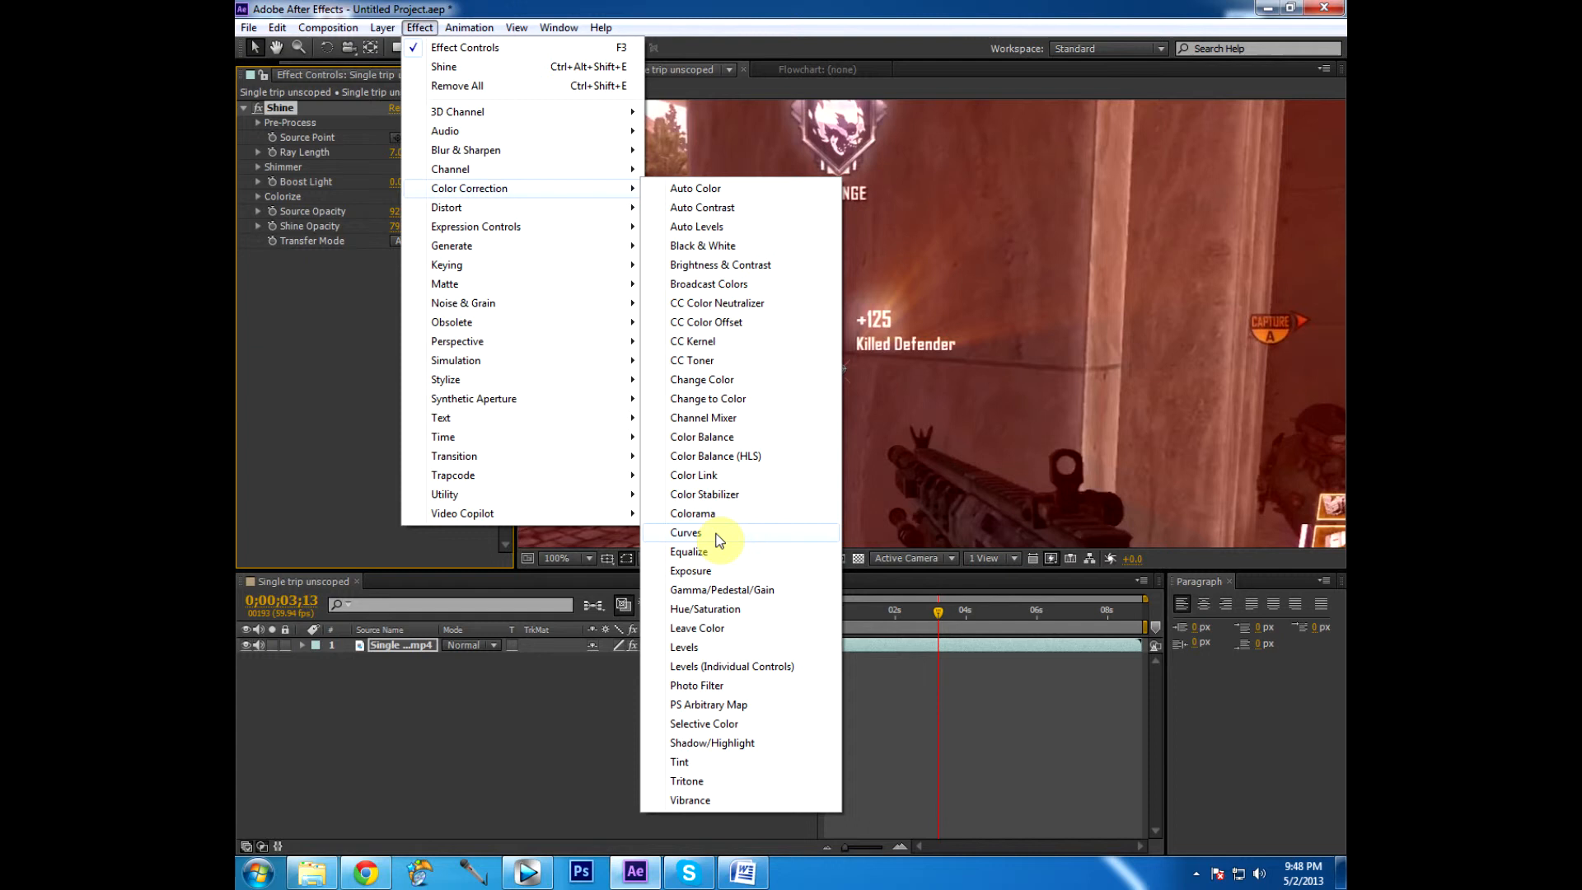
left_click(685, 532)
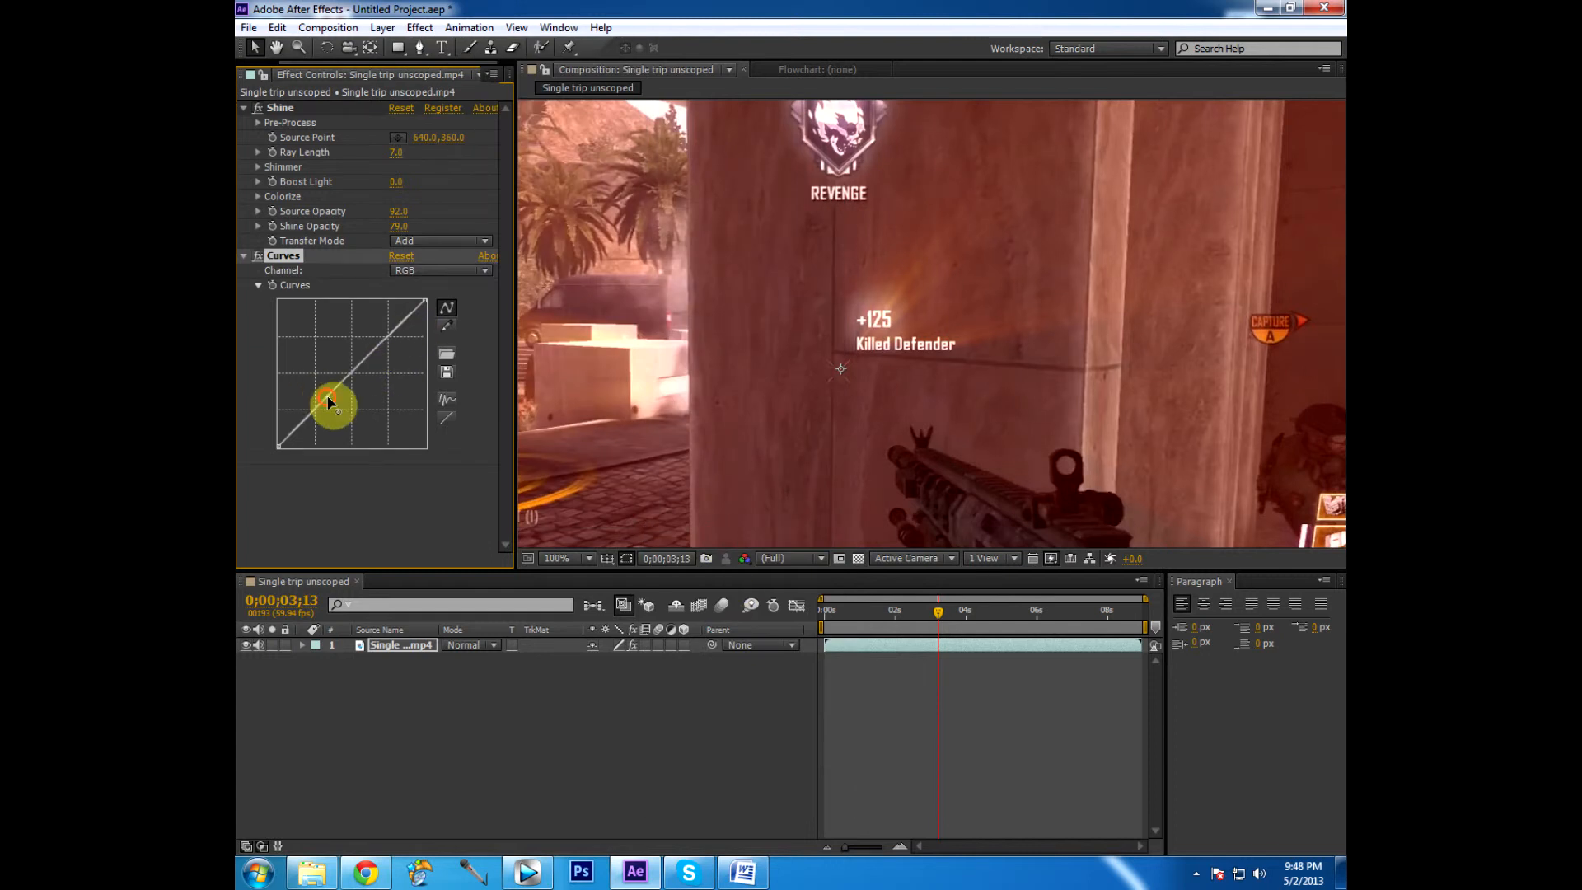
left_click_drag(332, 403, 393, 337)
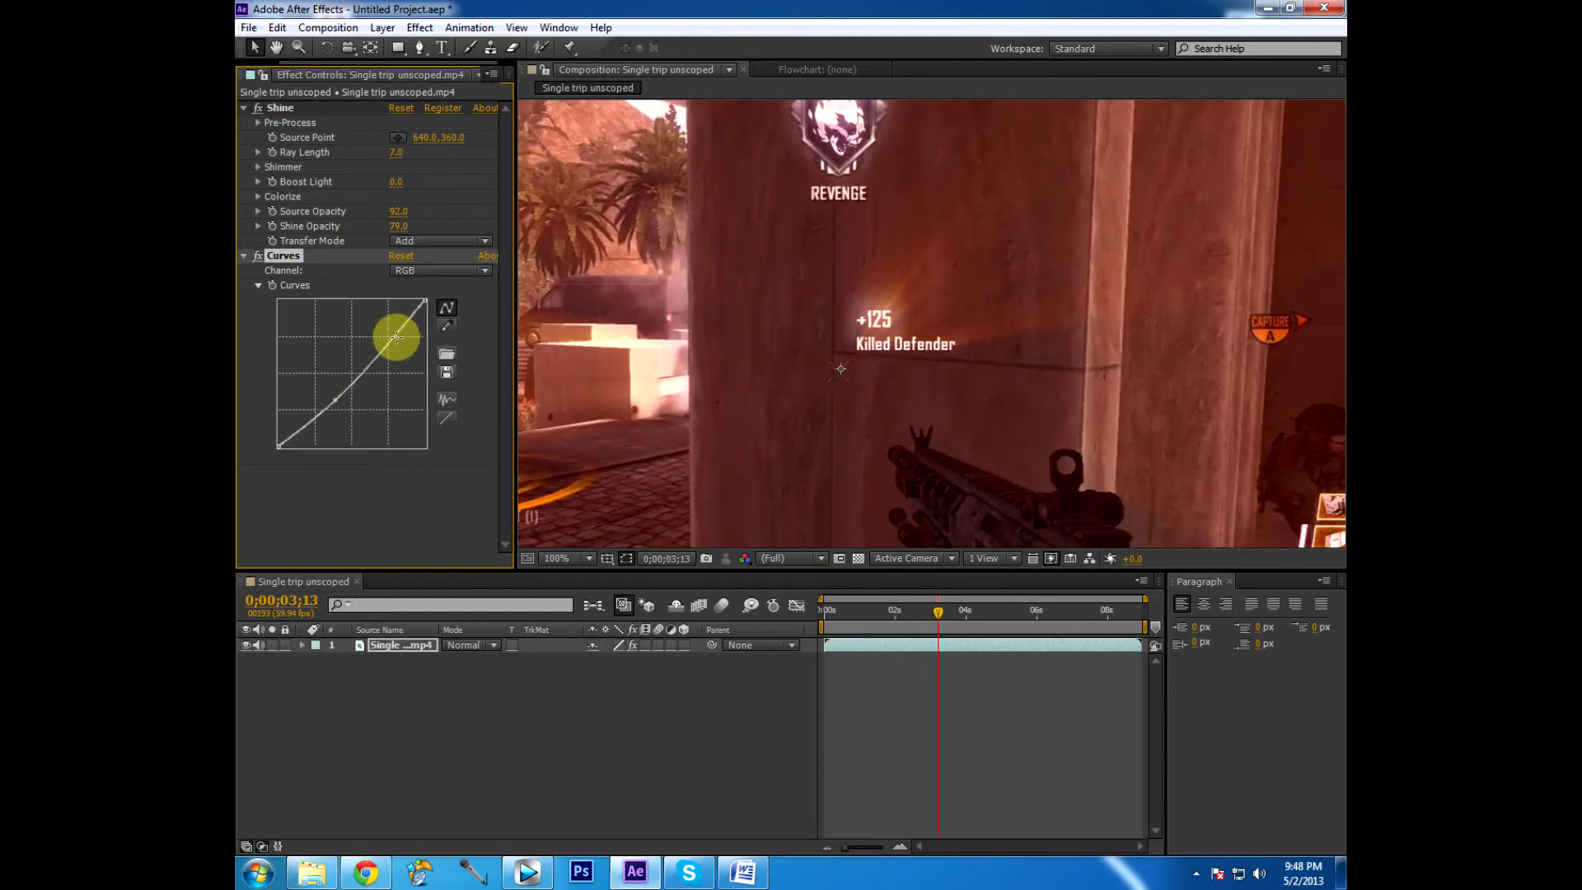
left_click_drag(397, 337, 384, 346)
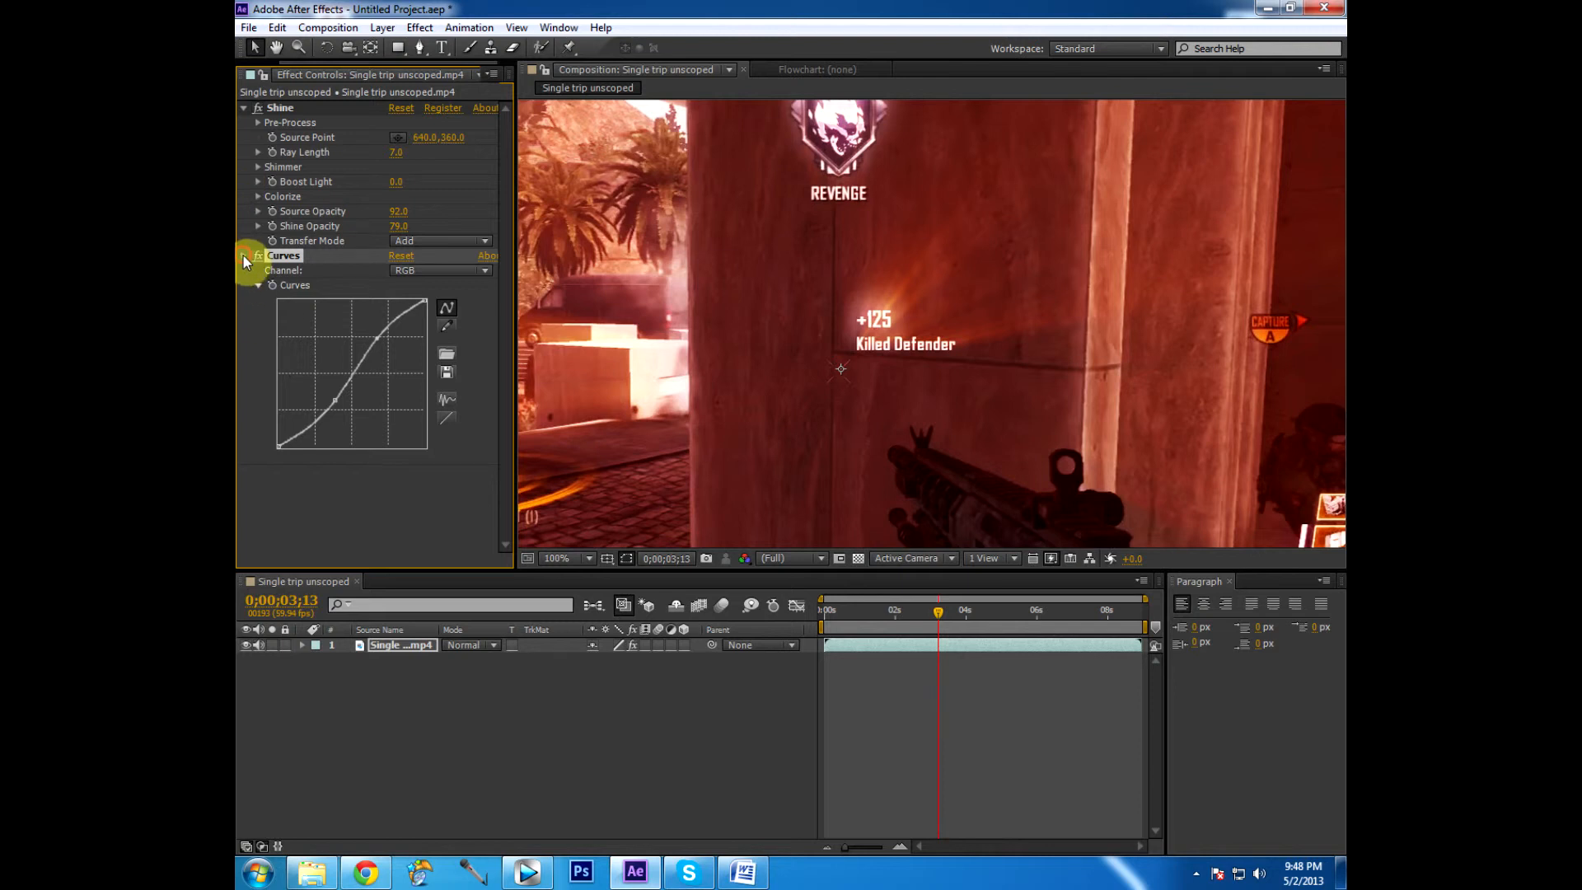
left_click(249, 257)
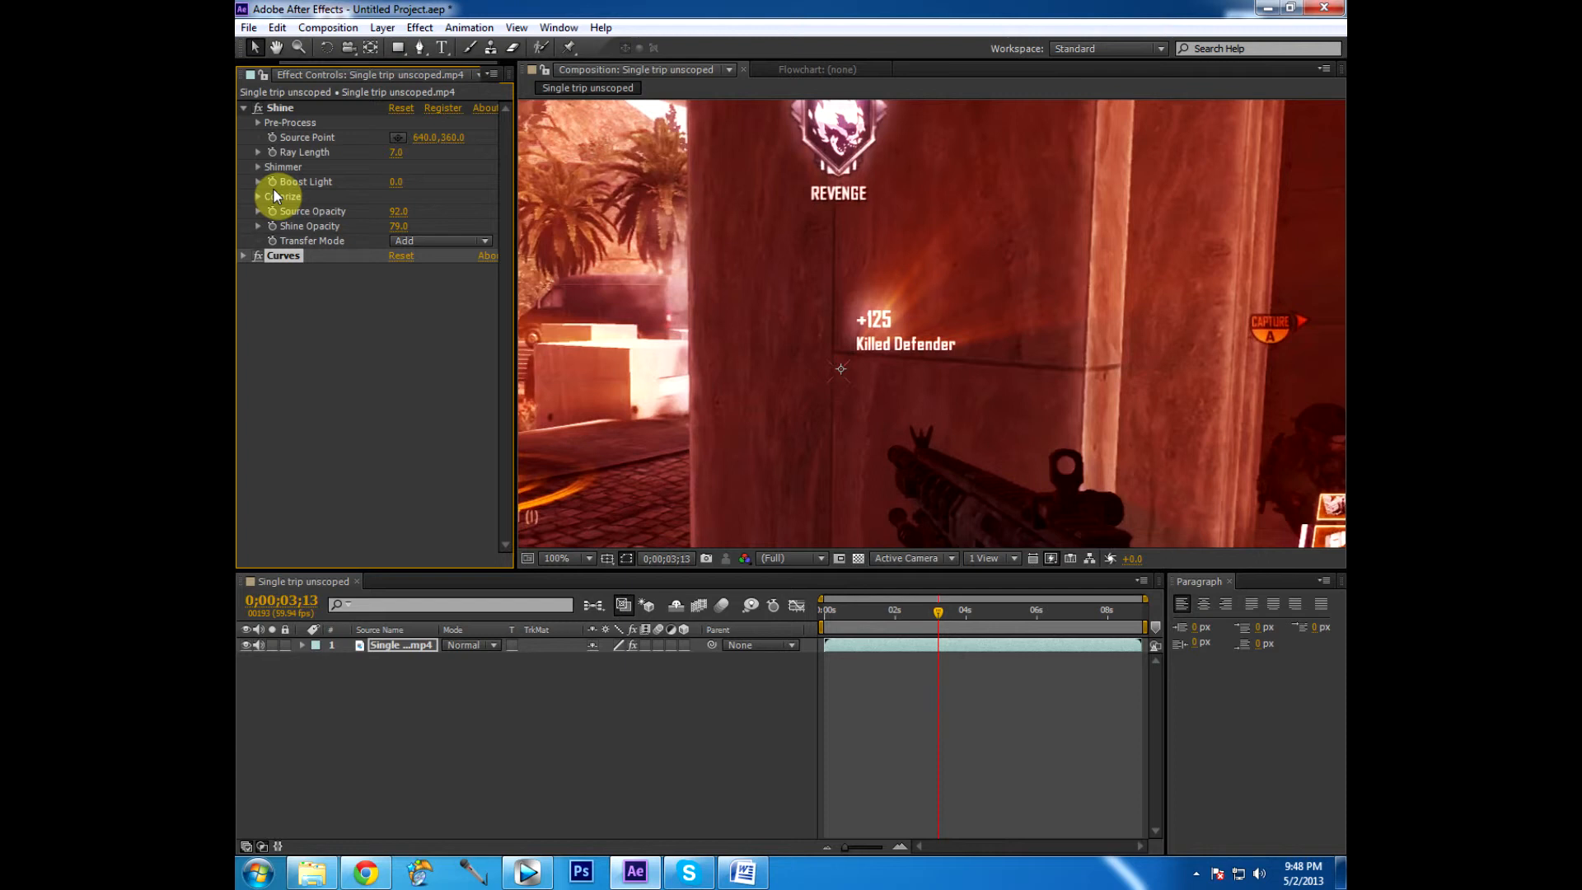
mouse_move(266, 205)
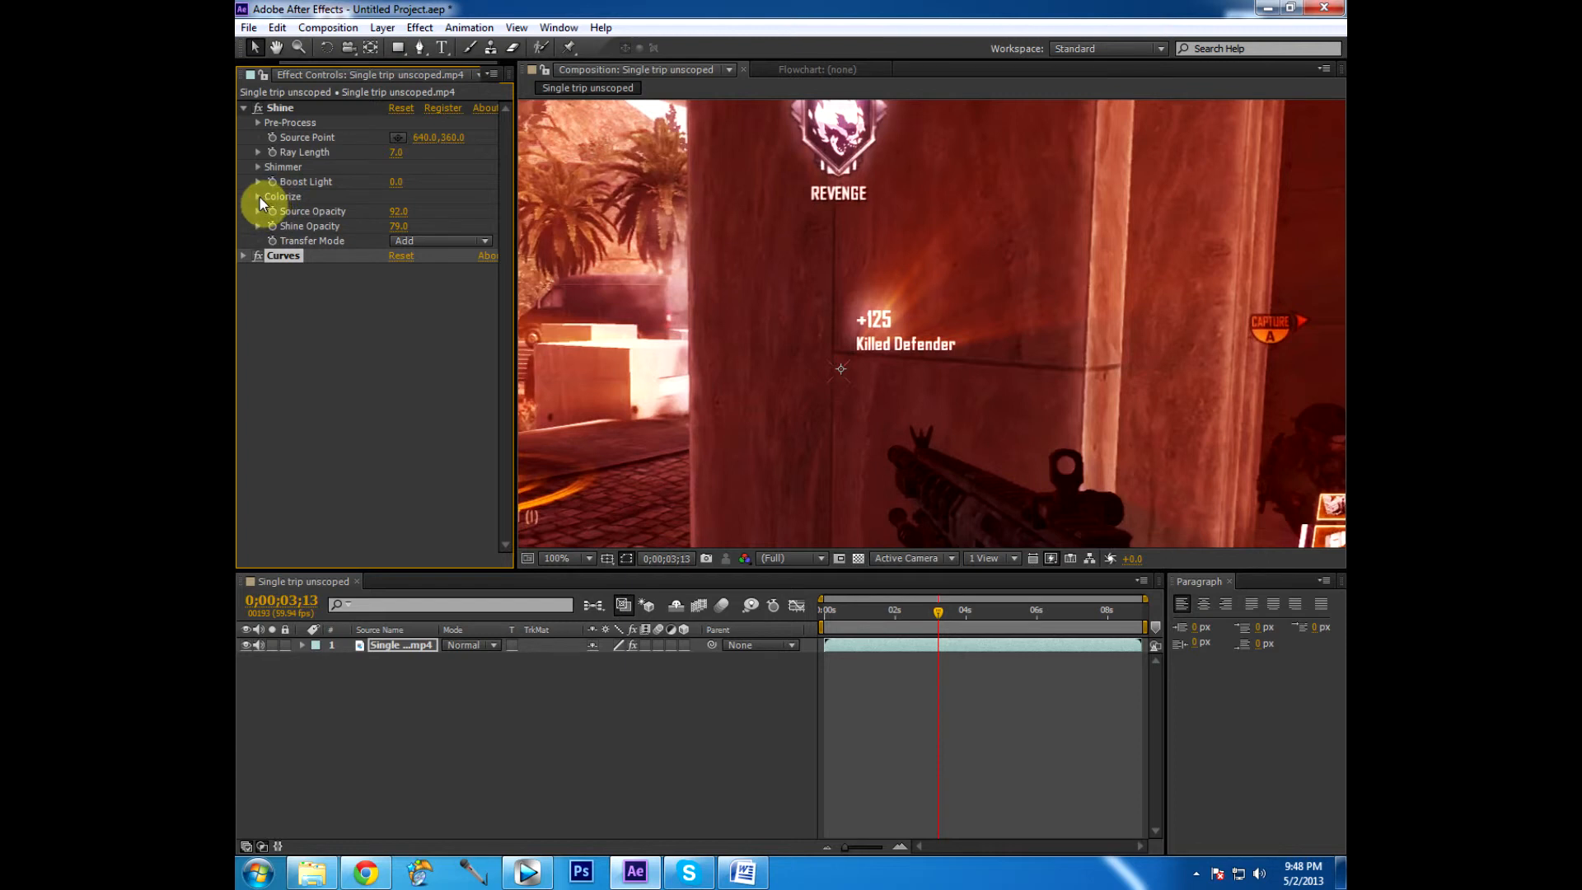
In Shine's Colorize group, try the Mars preset, then choose 5-Color Gradient
left_click(259, 196)
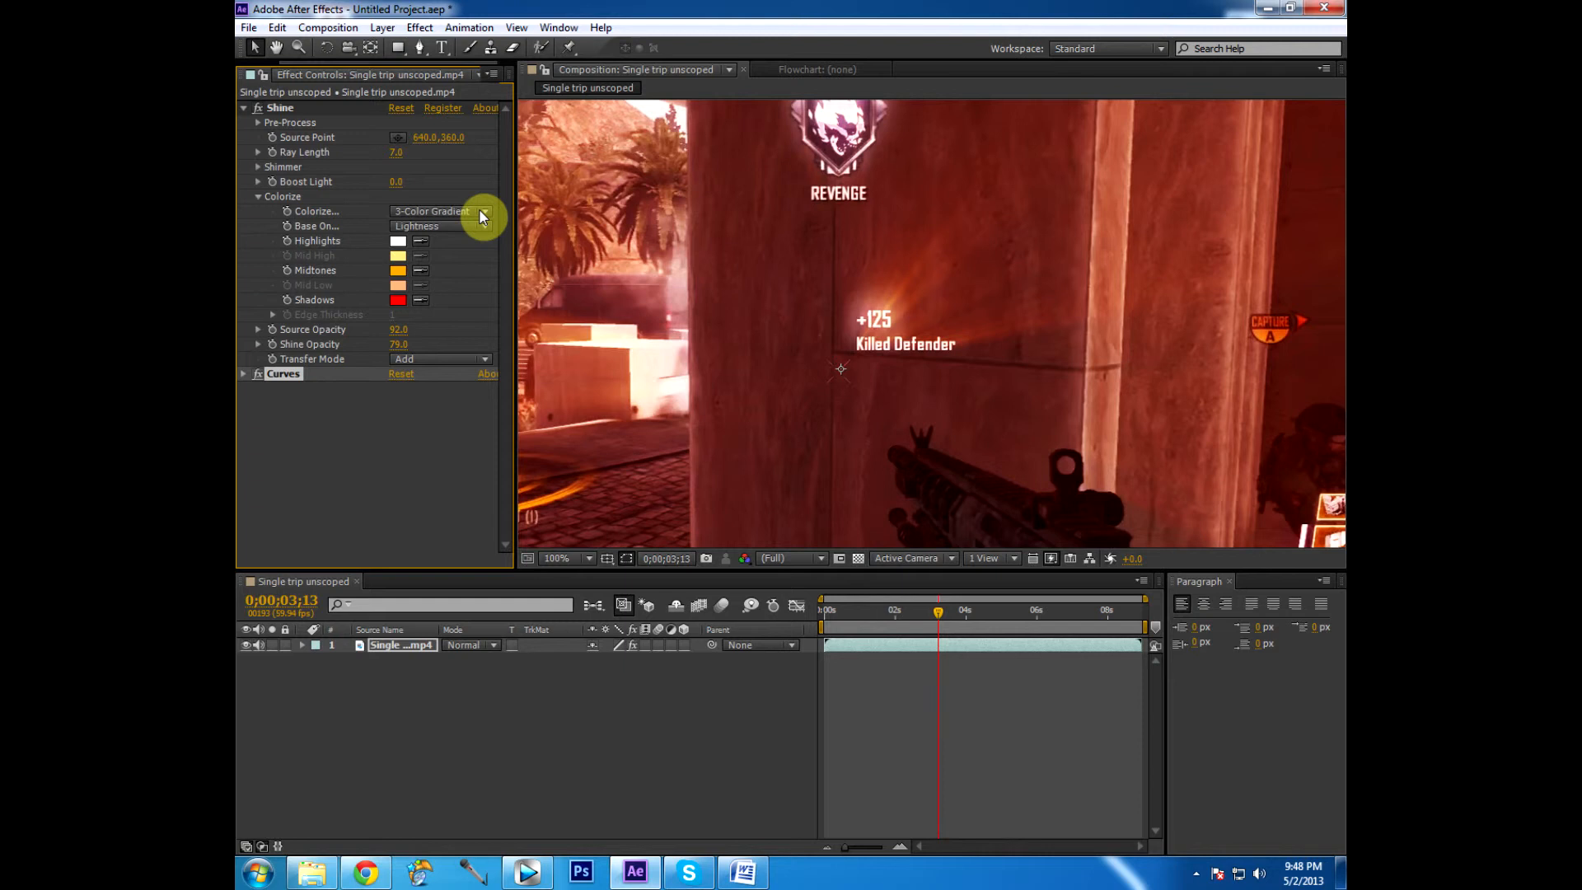
left_click(441, 211)
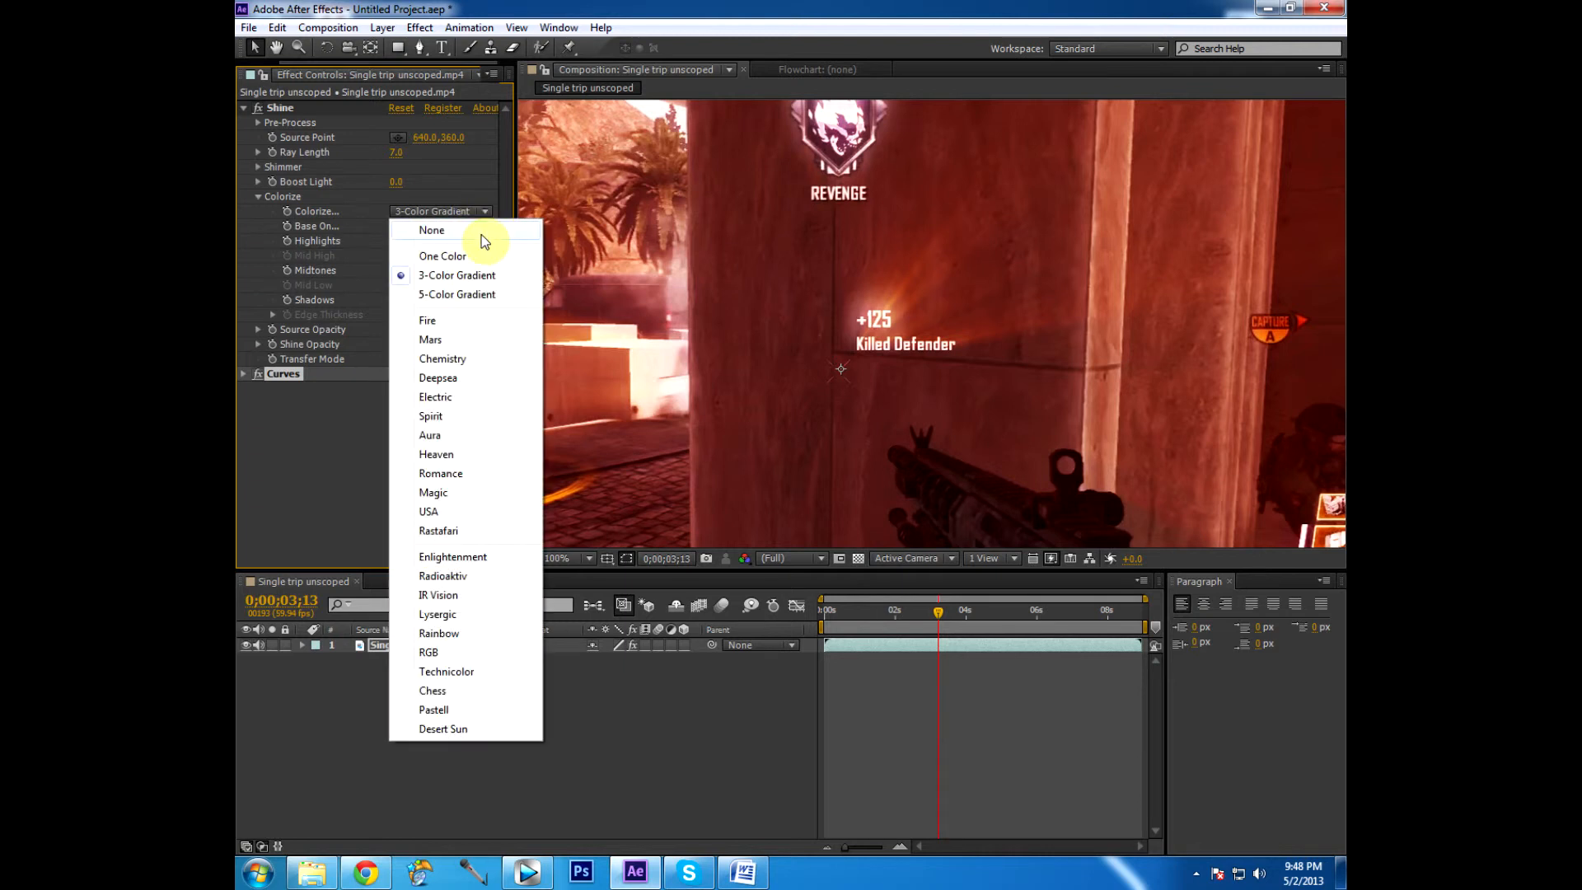
mouse_move(484, 280)
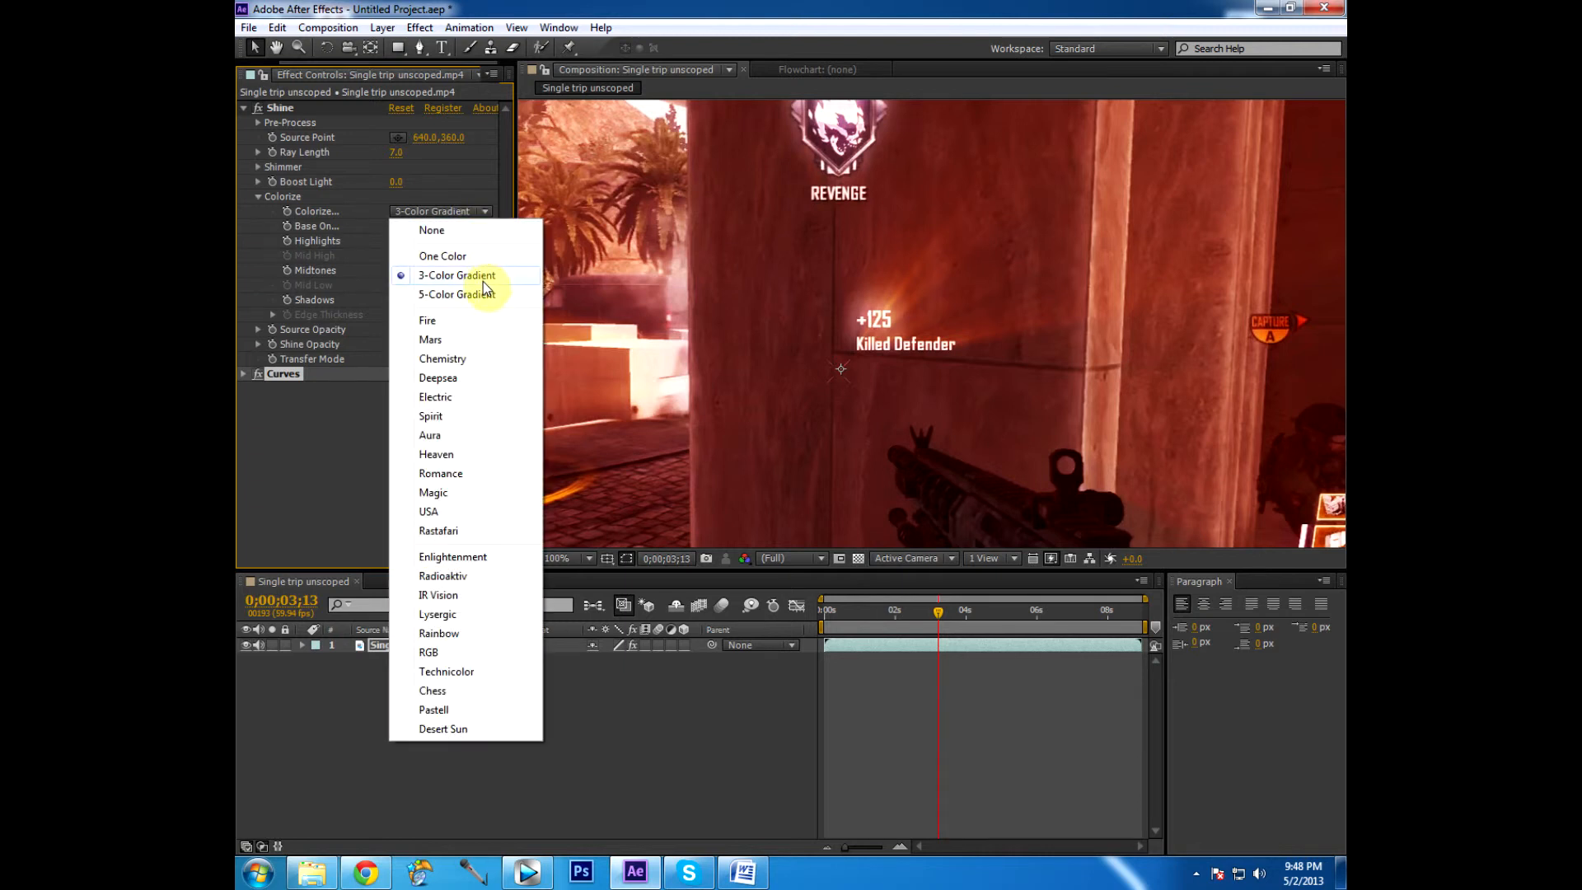
mouse_move(488, 293)
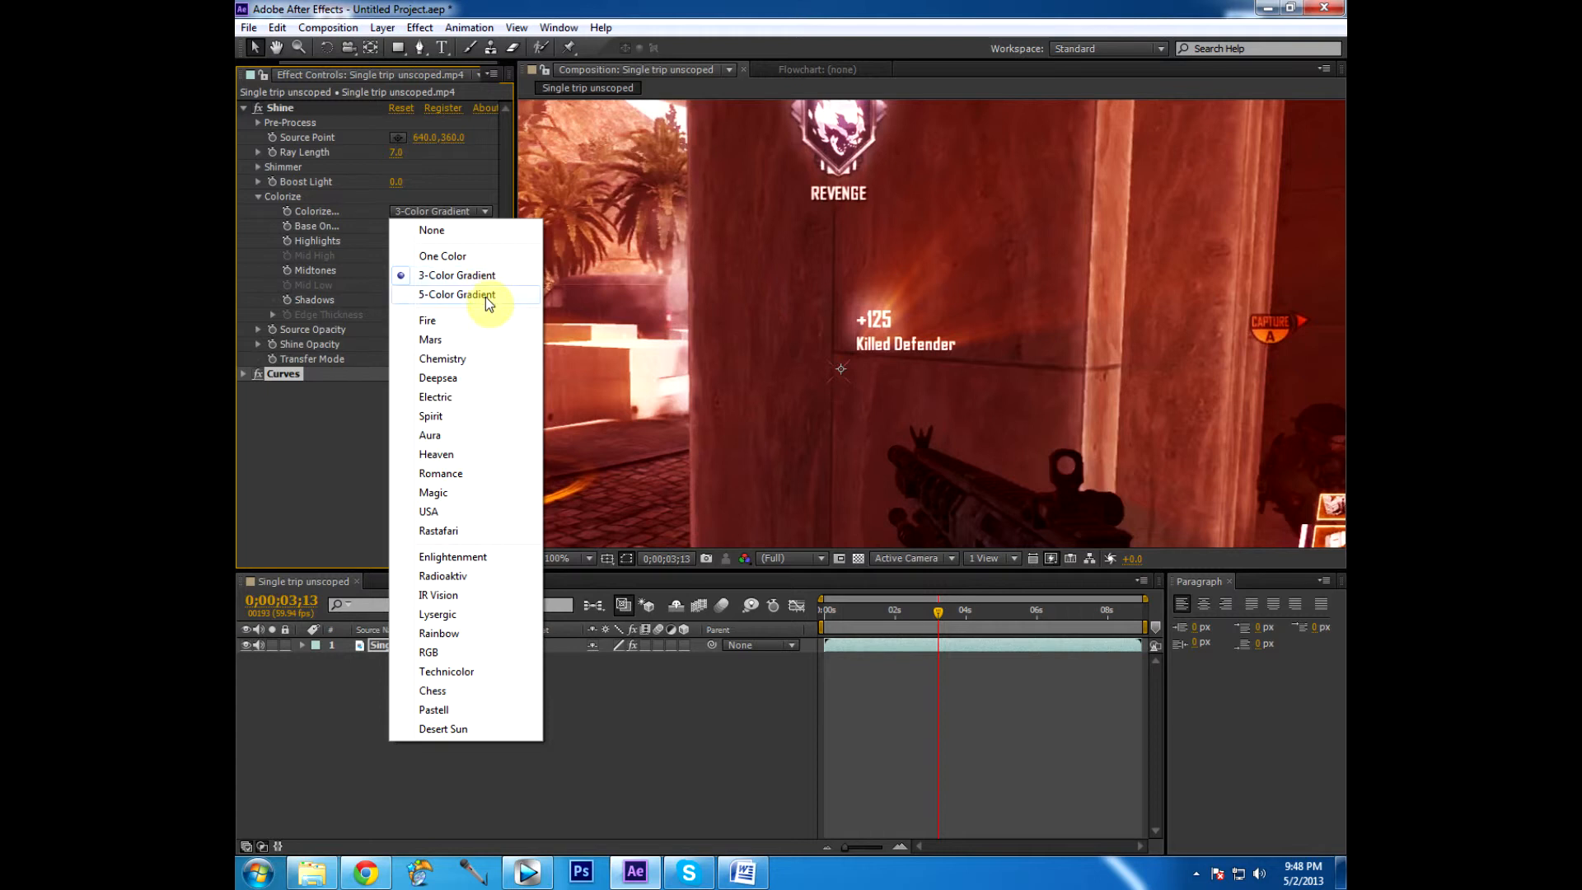
mouse_move(494, 702)
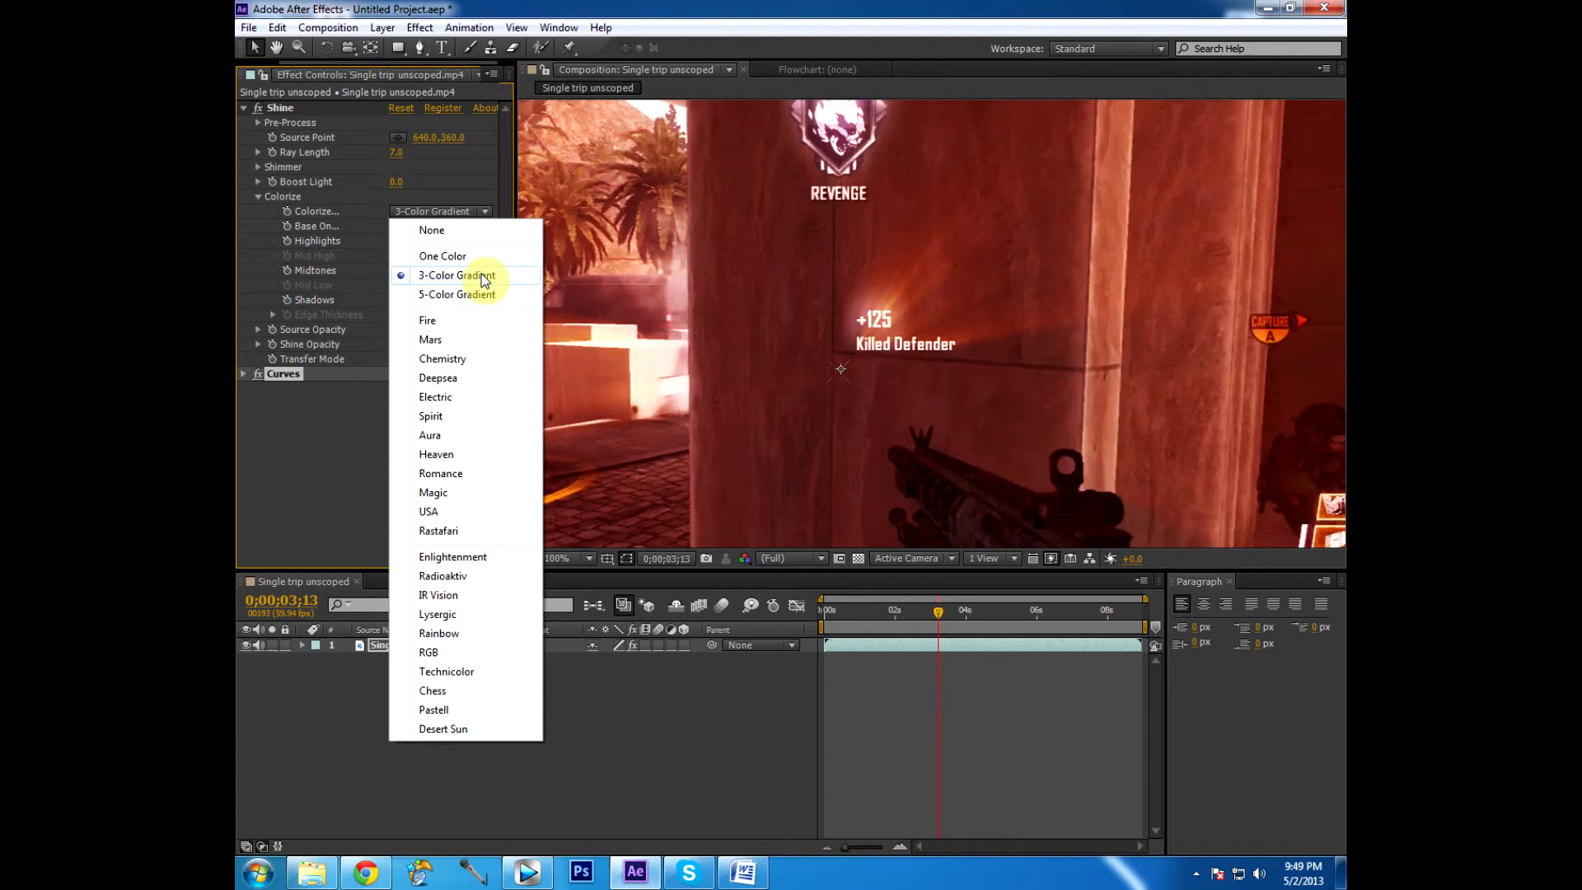
left_click(430, 340)
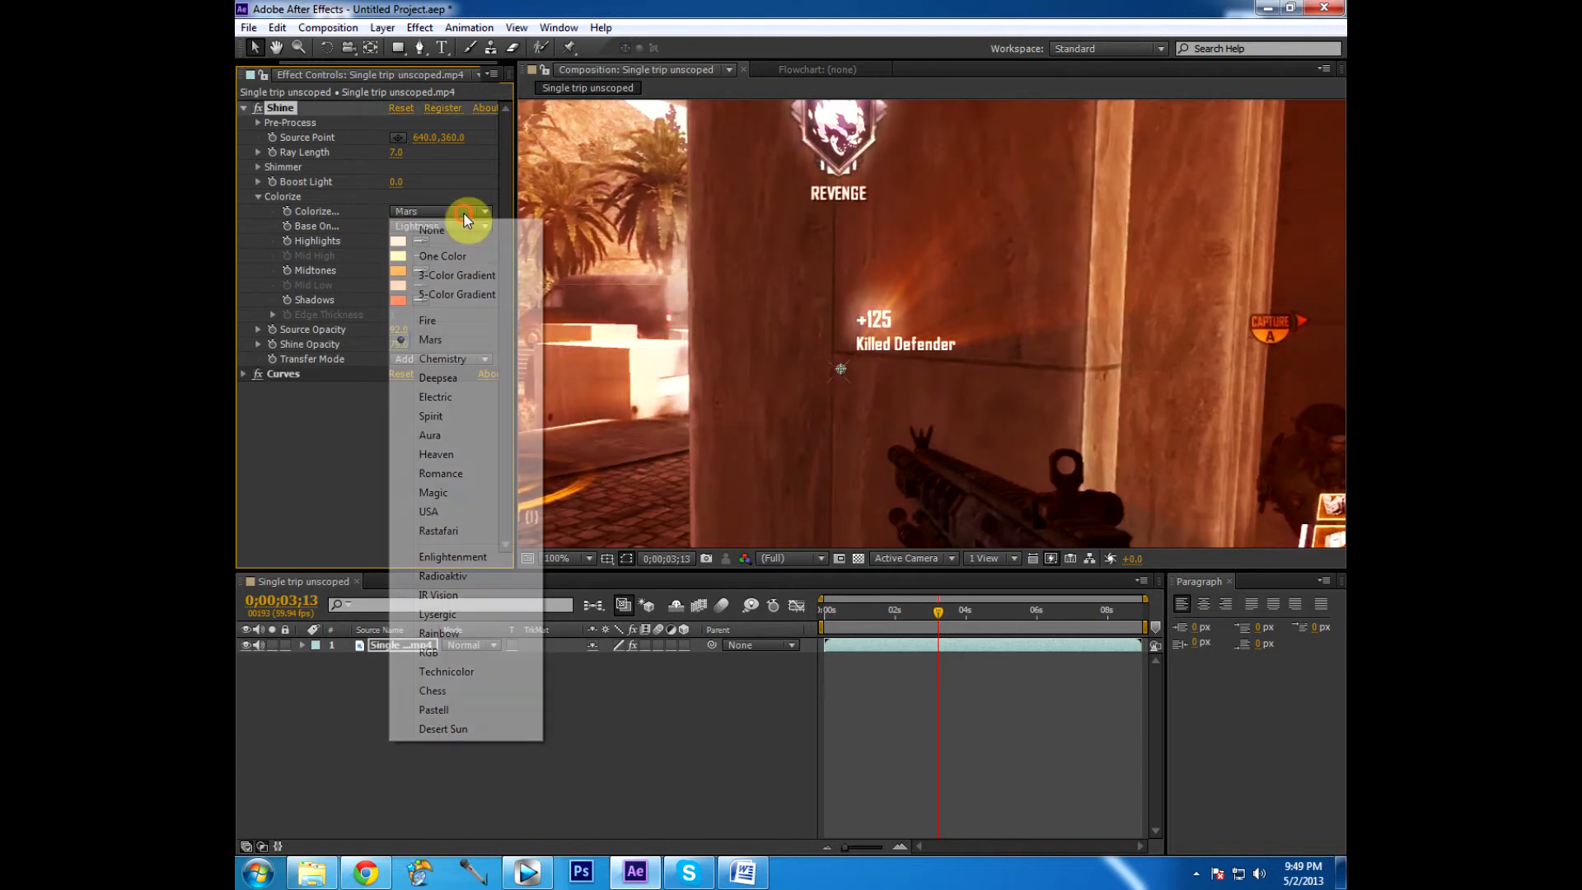
left_click(456, 275)
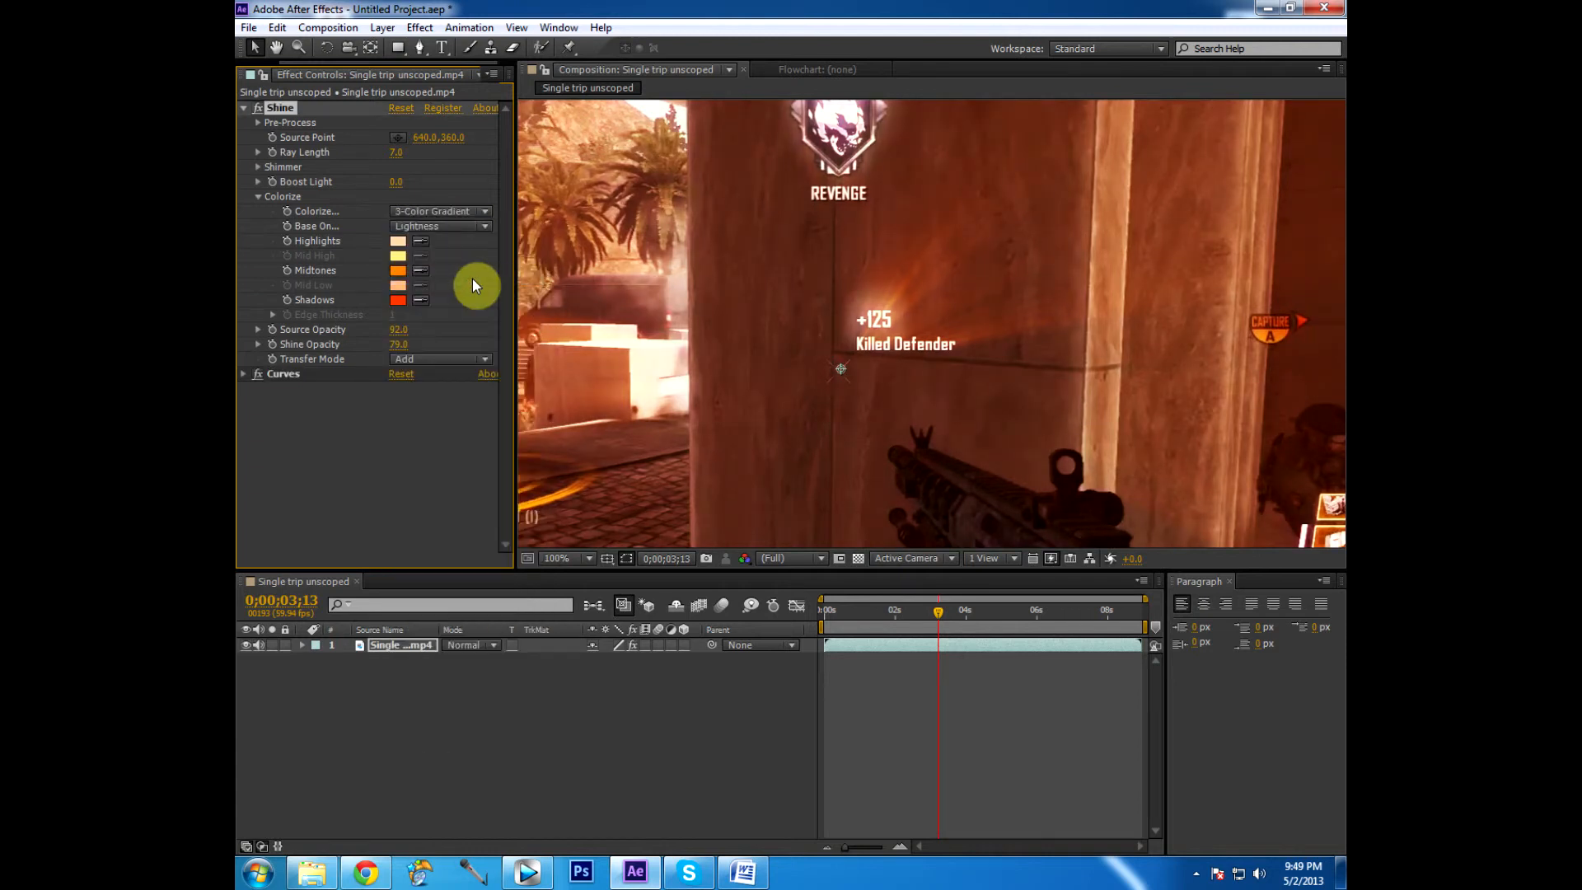
left_click(440, 211)
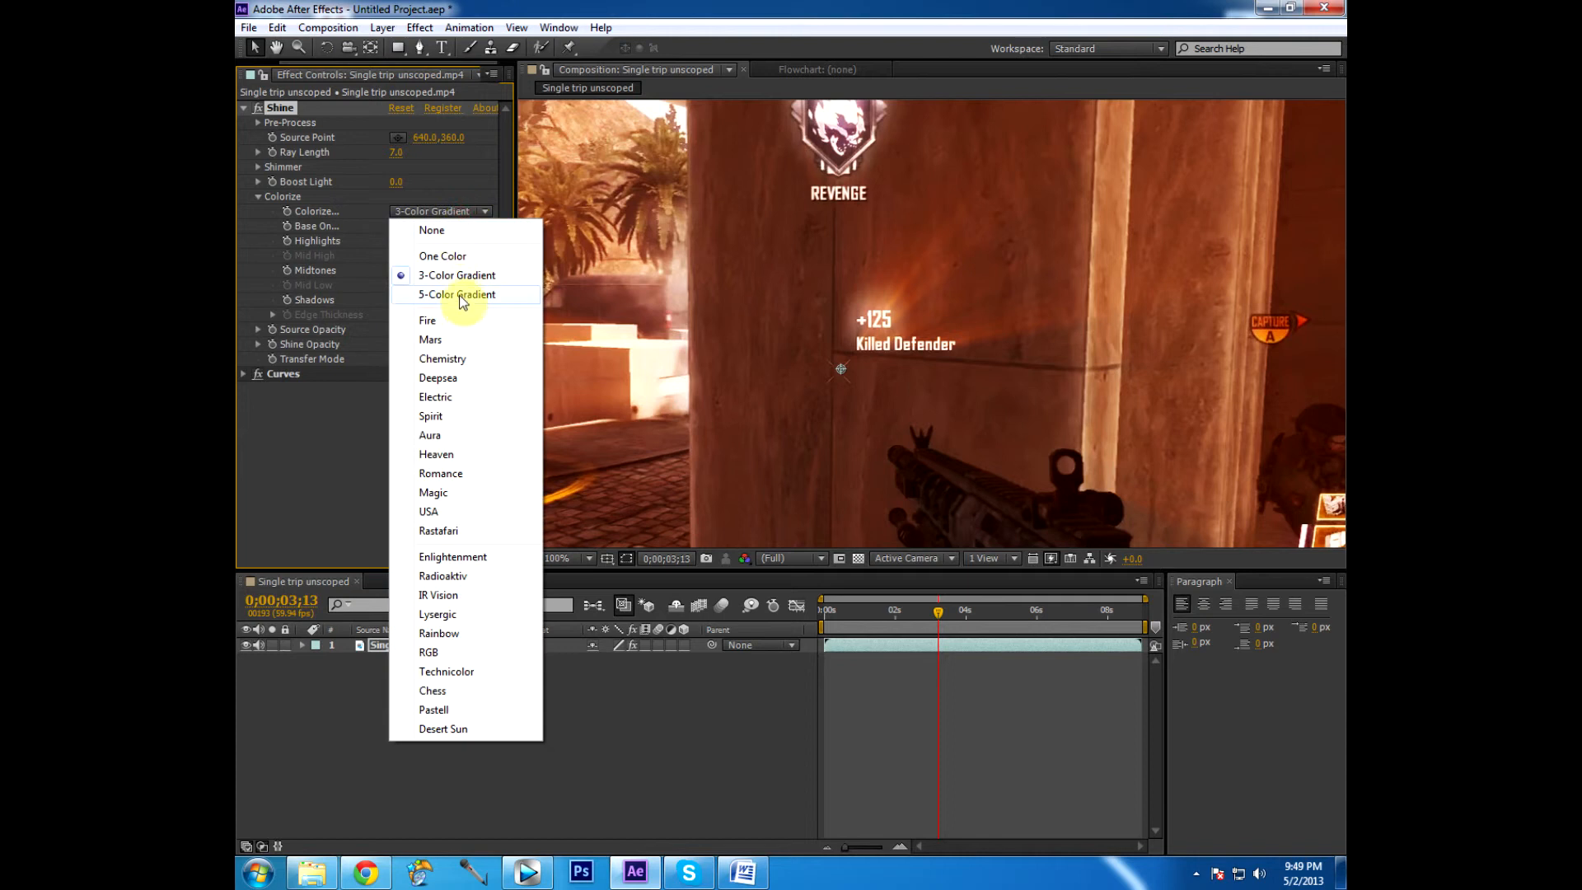
left_click(457, 293)
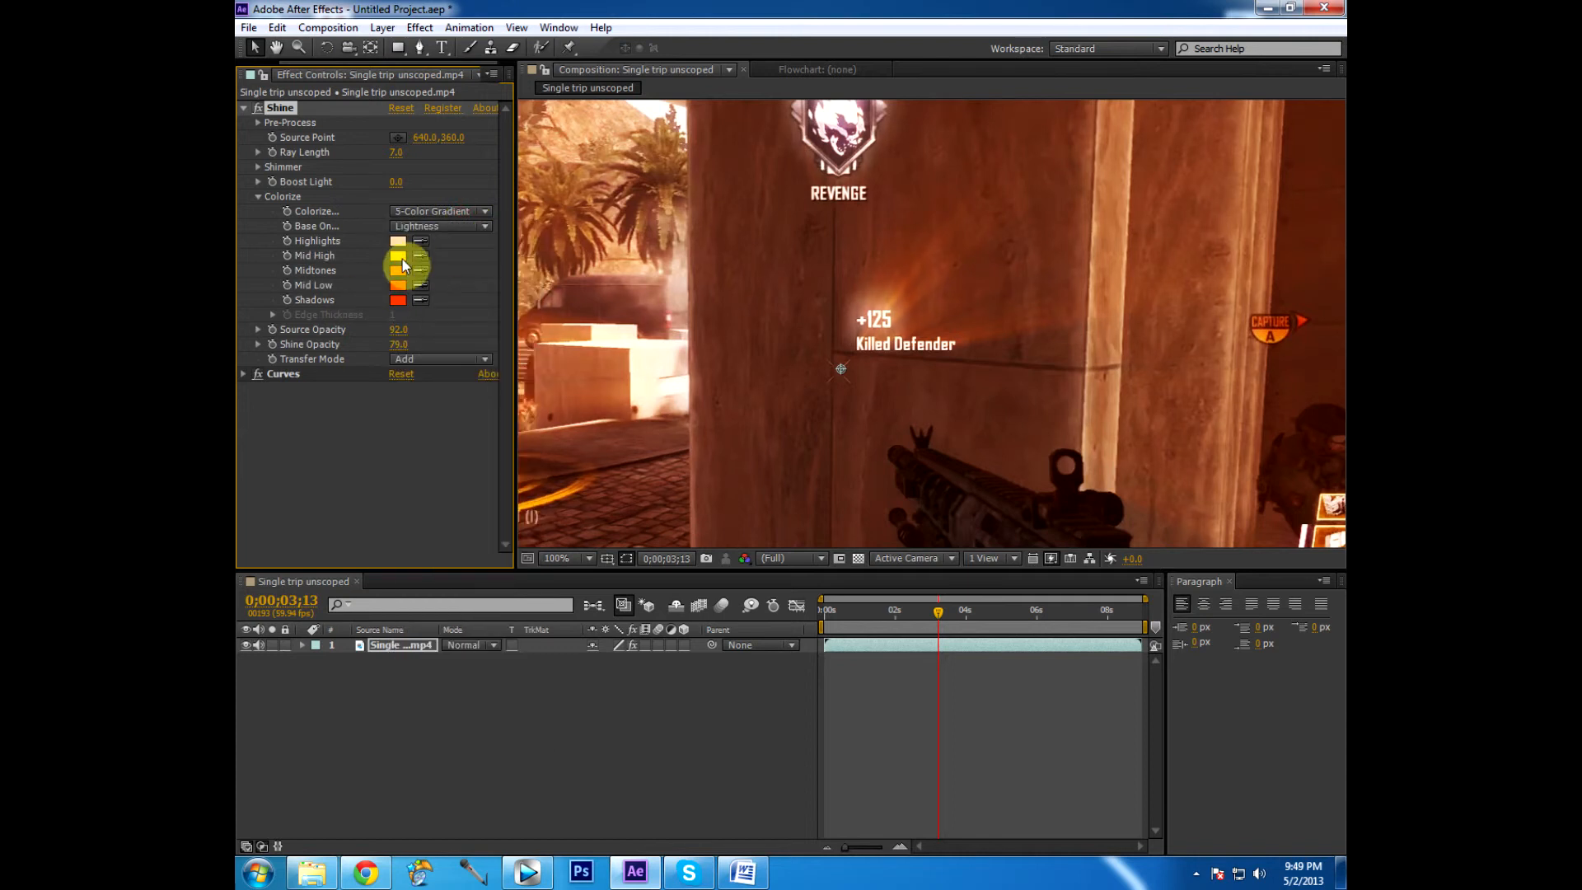
Set the Colorize Highlights colour to blue and pick a new Midtones colour
left_click(397, 241)
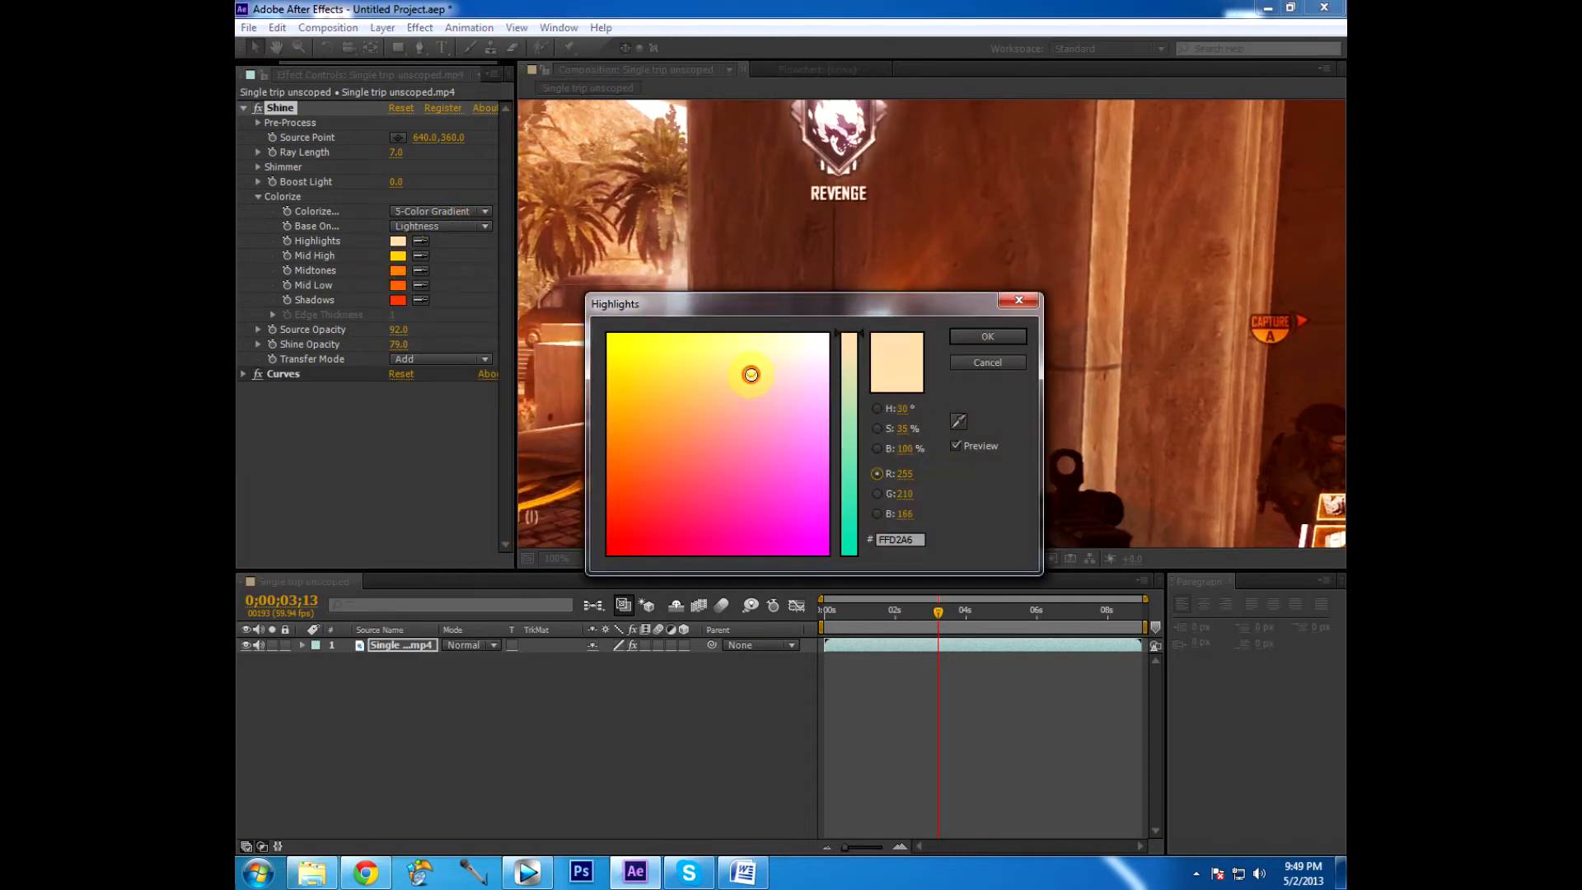
left_click(797, 450)
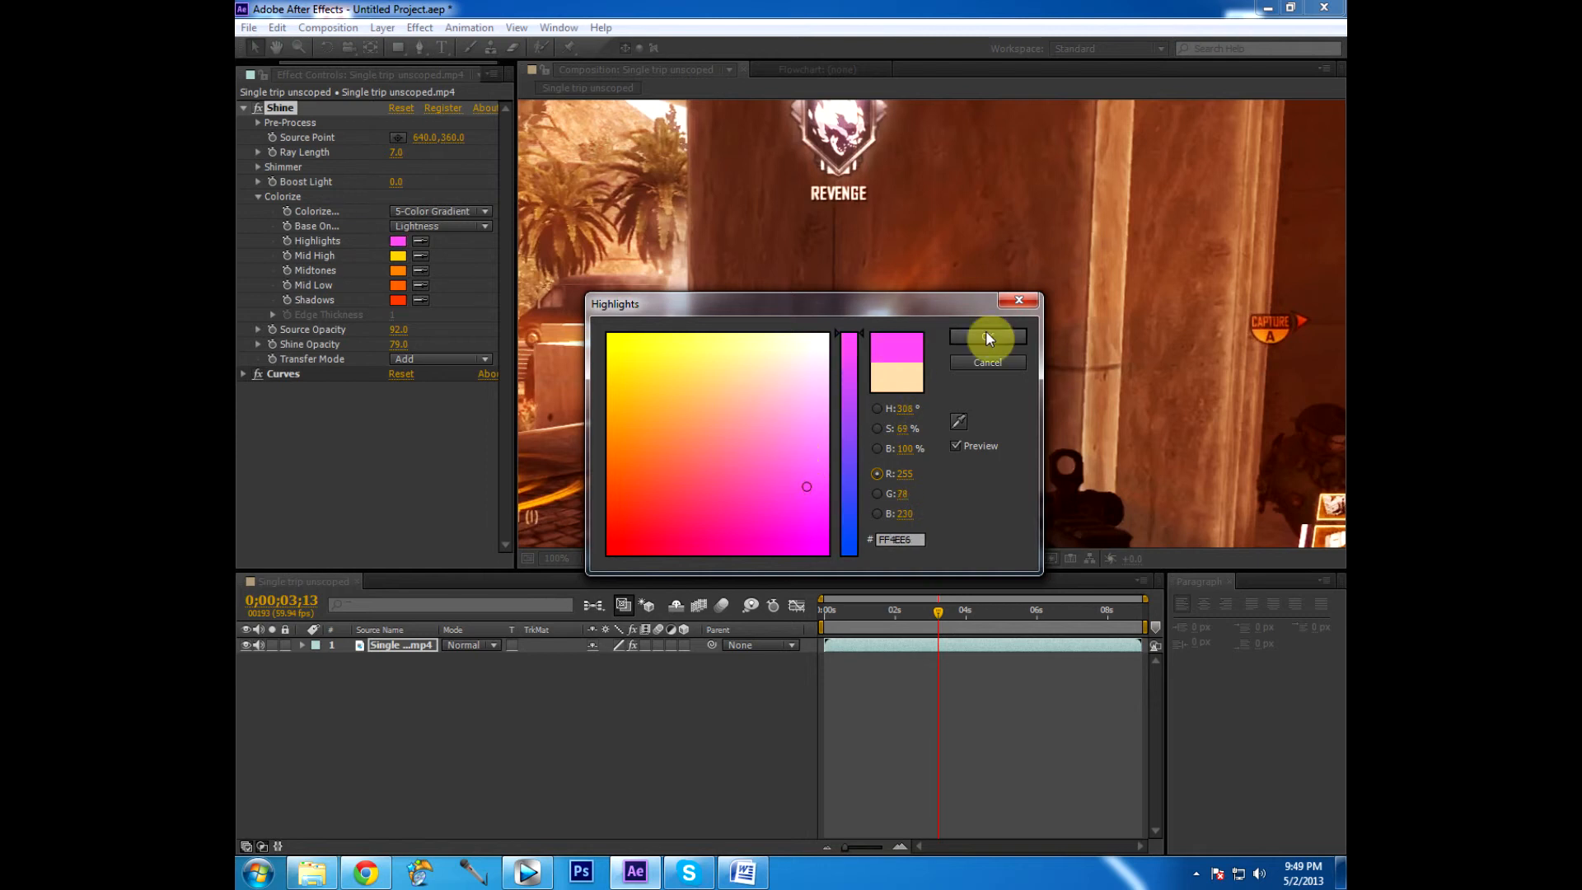
left_click(987, 336)
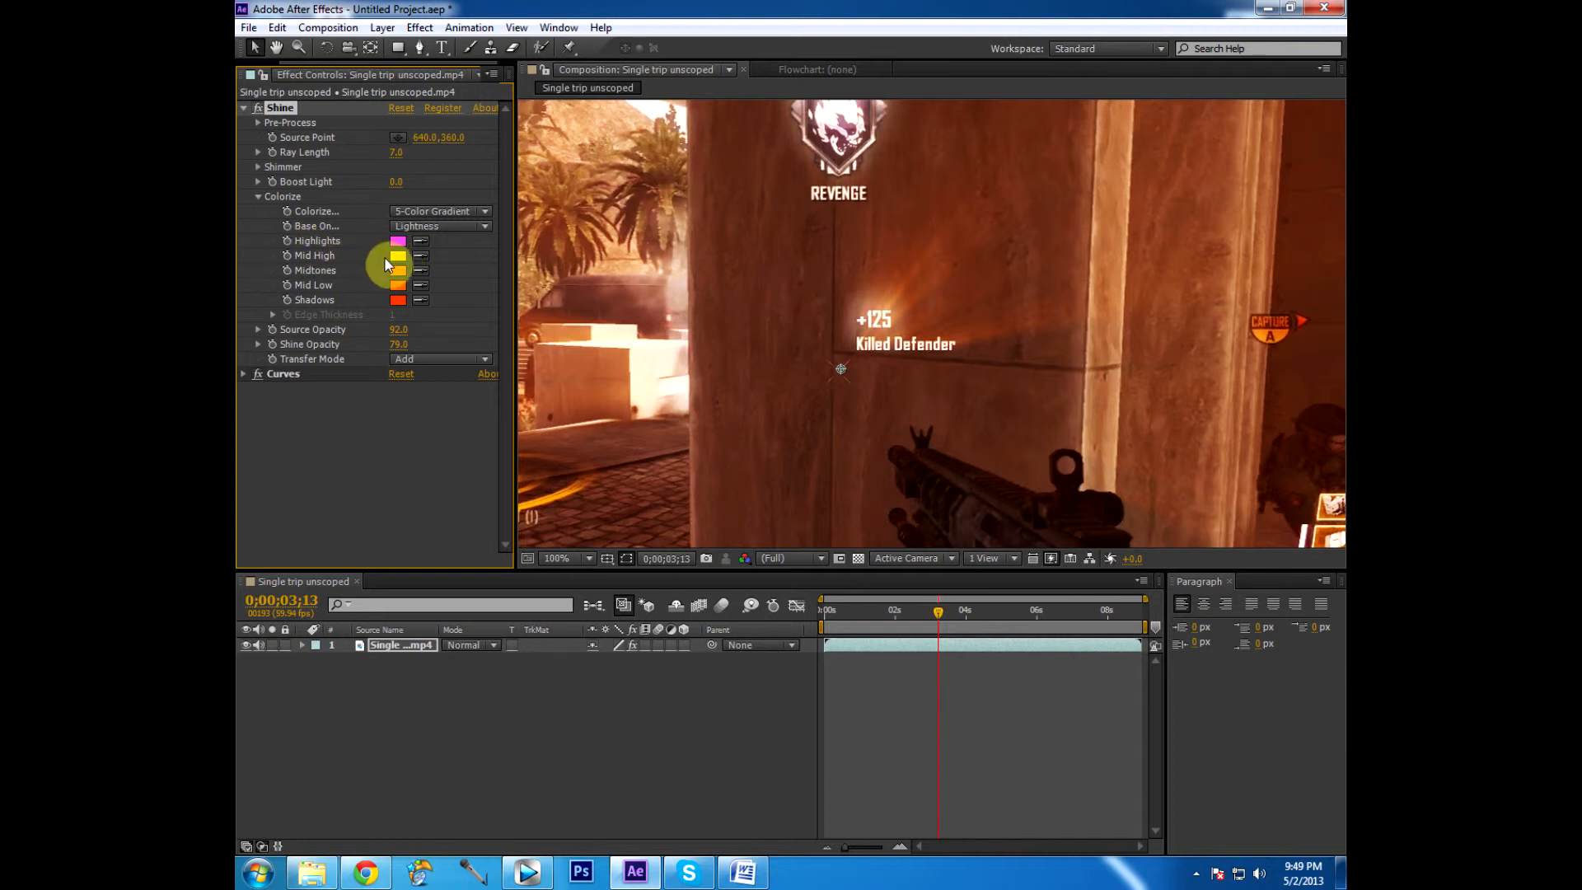
left_click(397, 240)
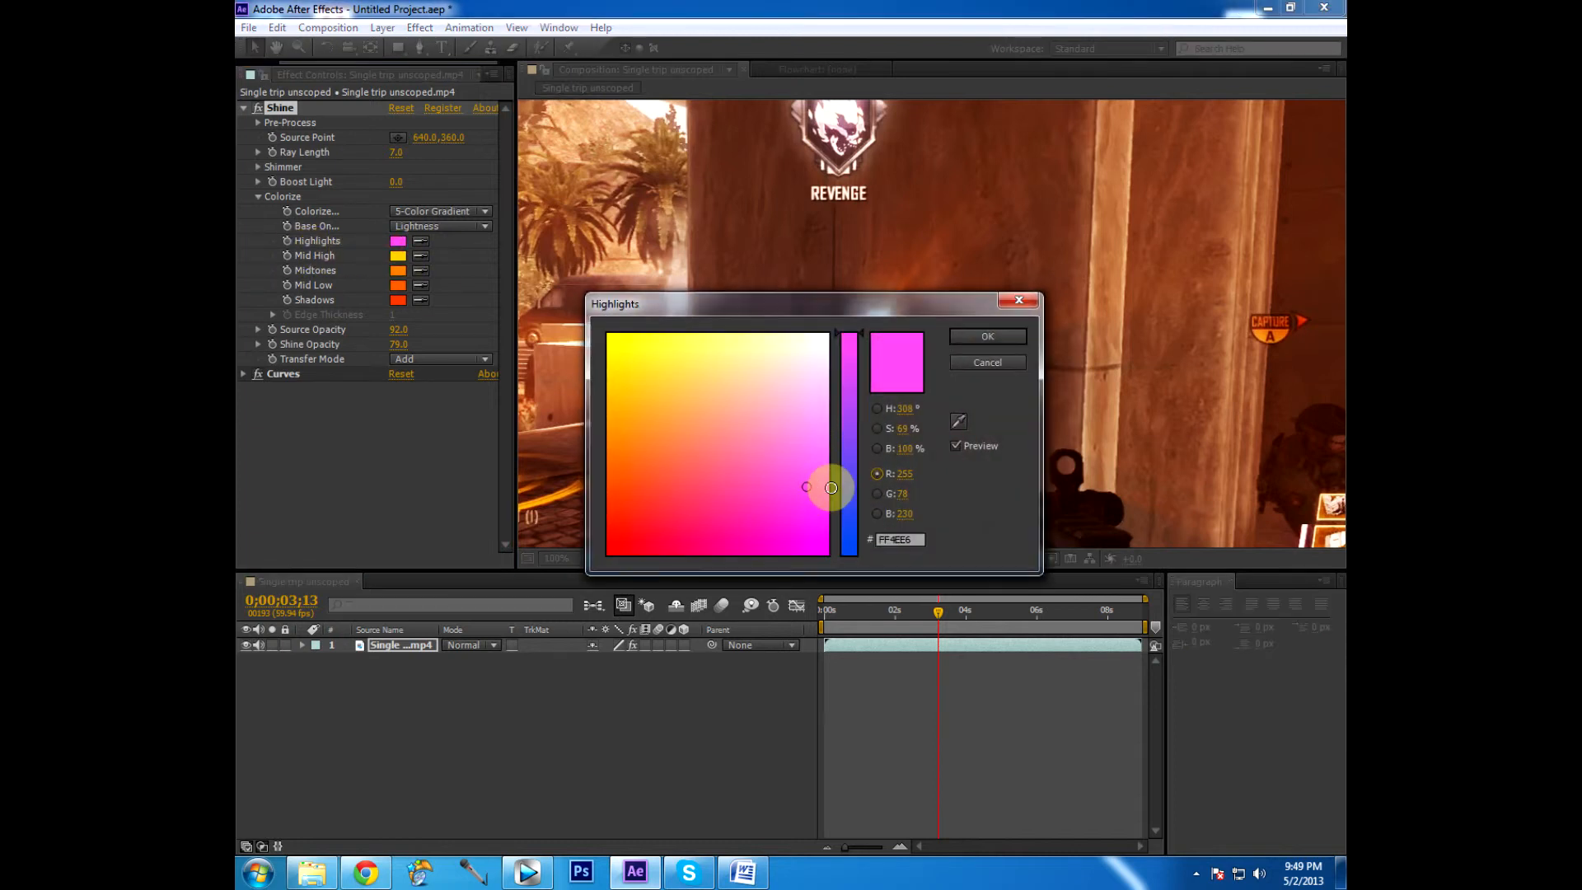
left_click(985, 336)
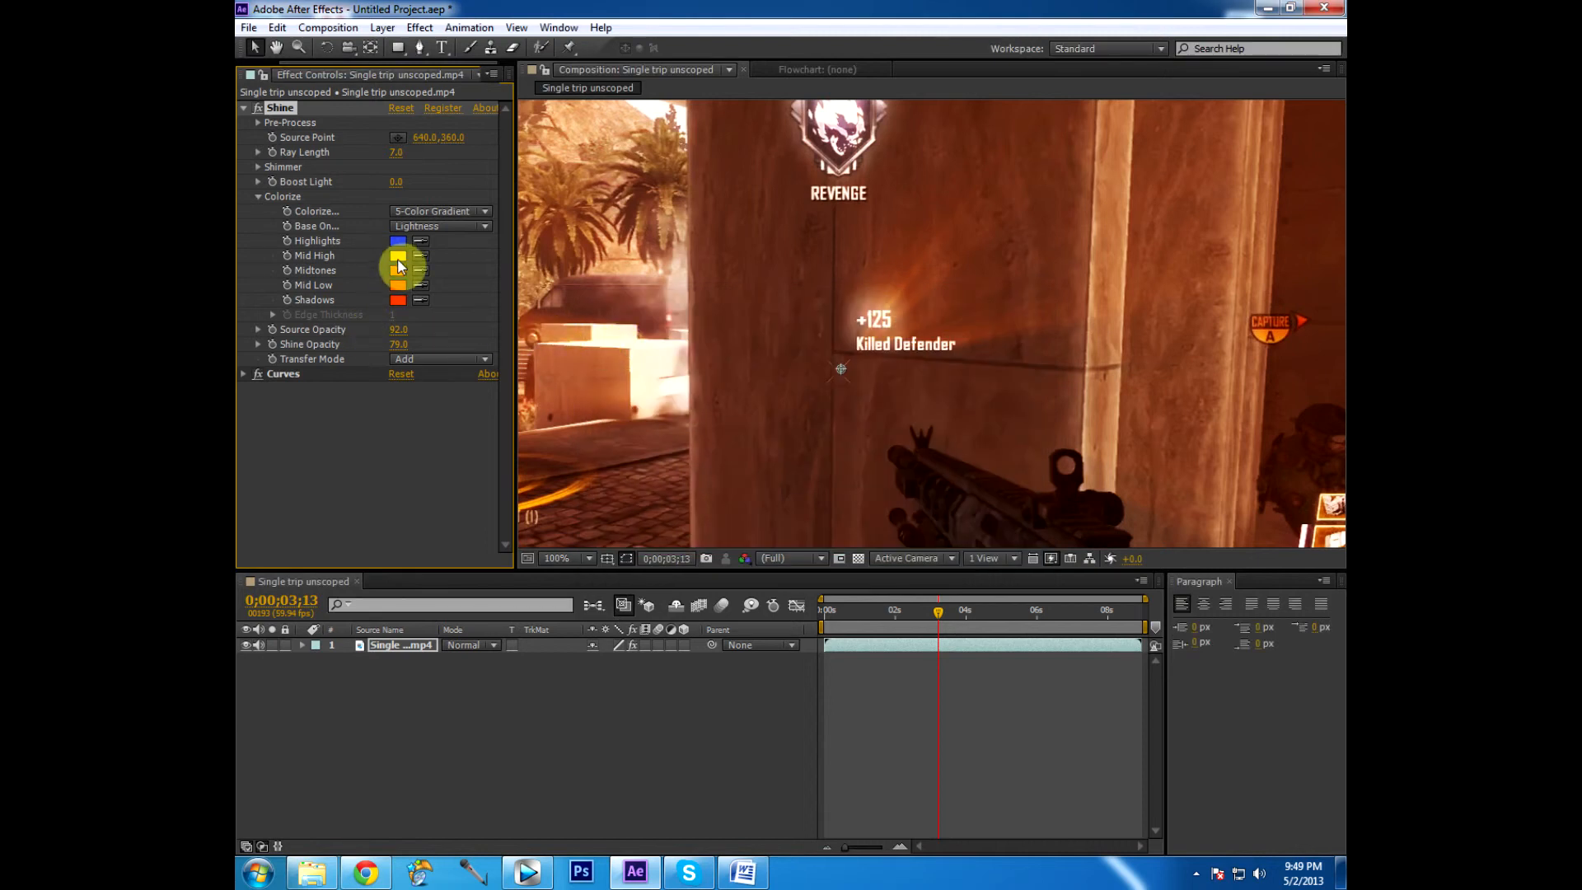
left_click(397, 253)
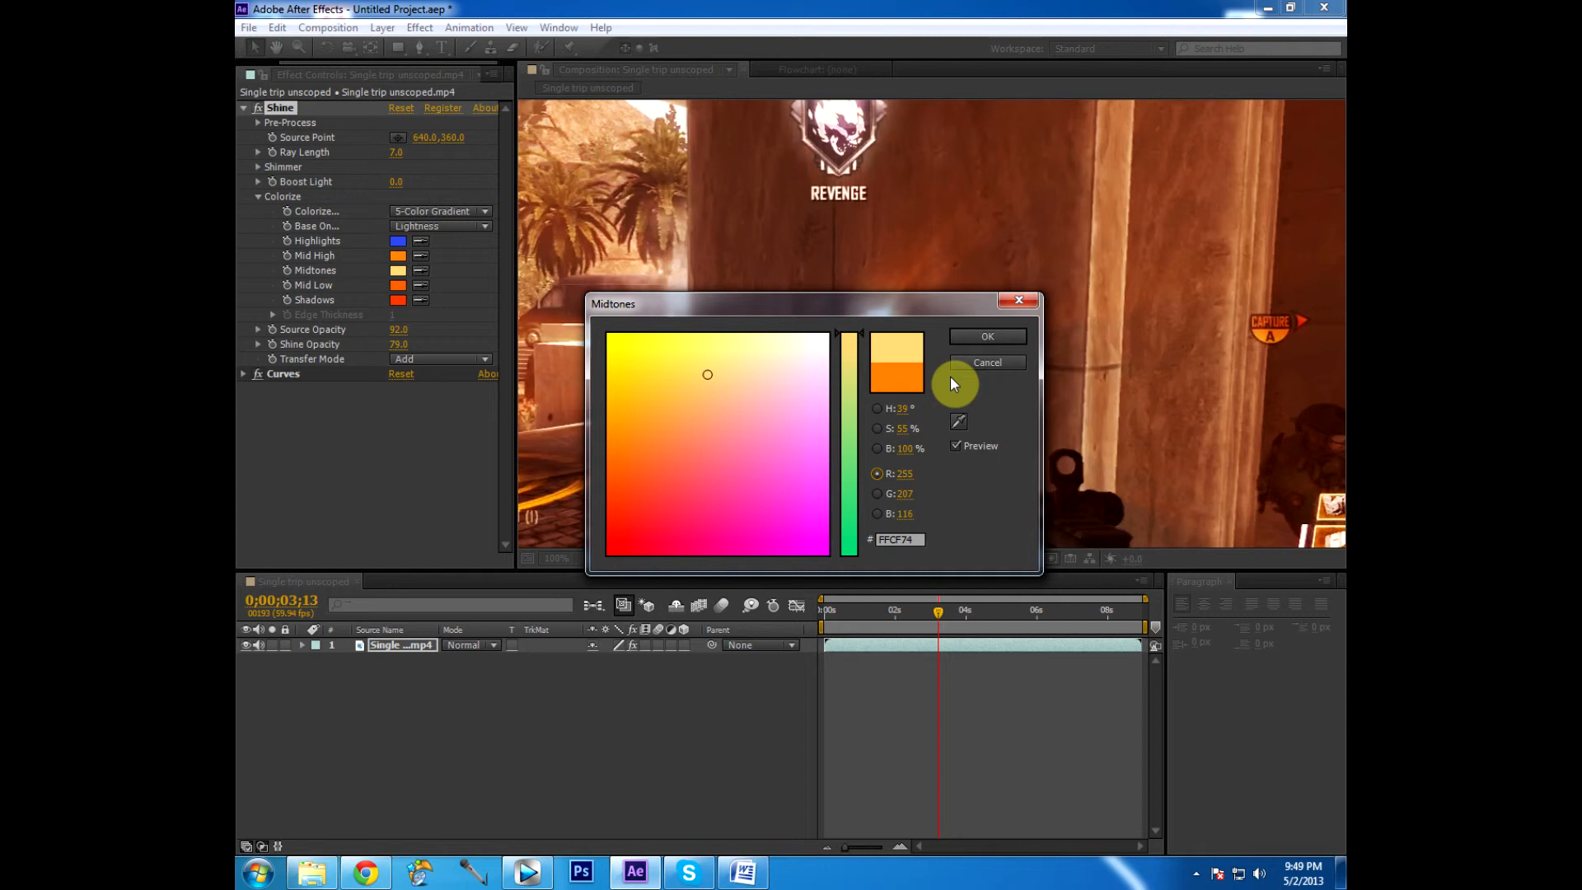
left_click(986, 336)
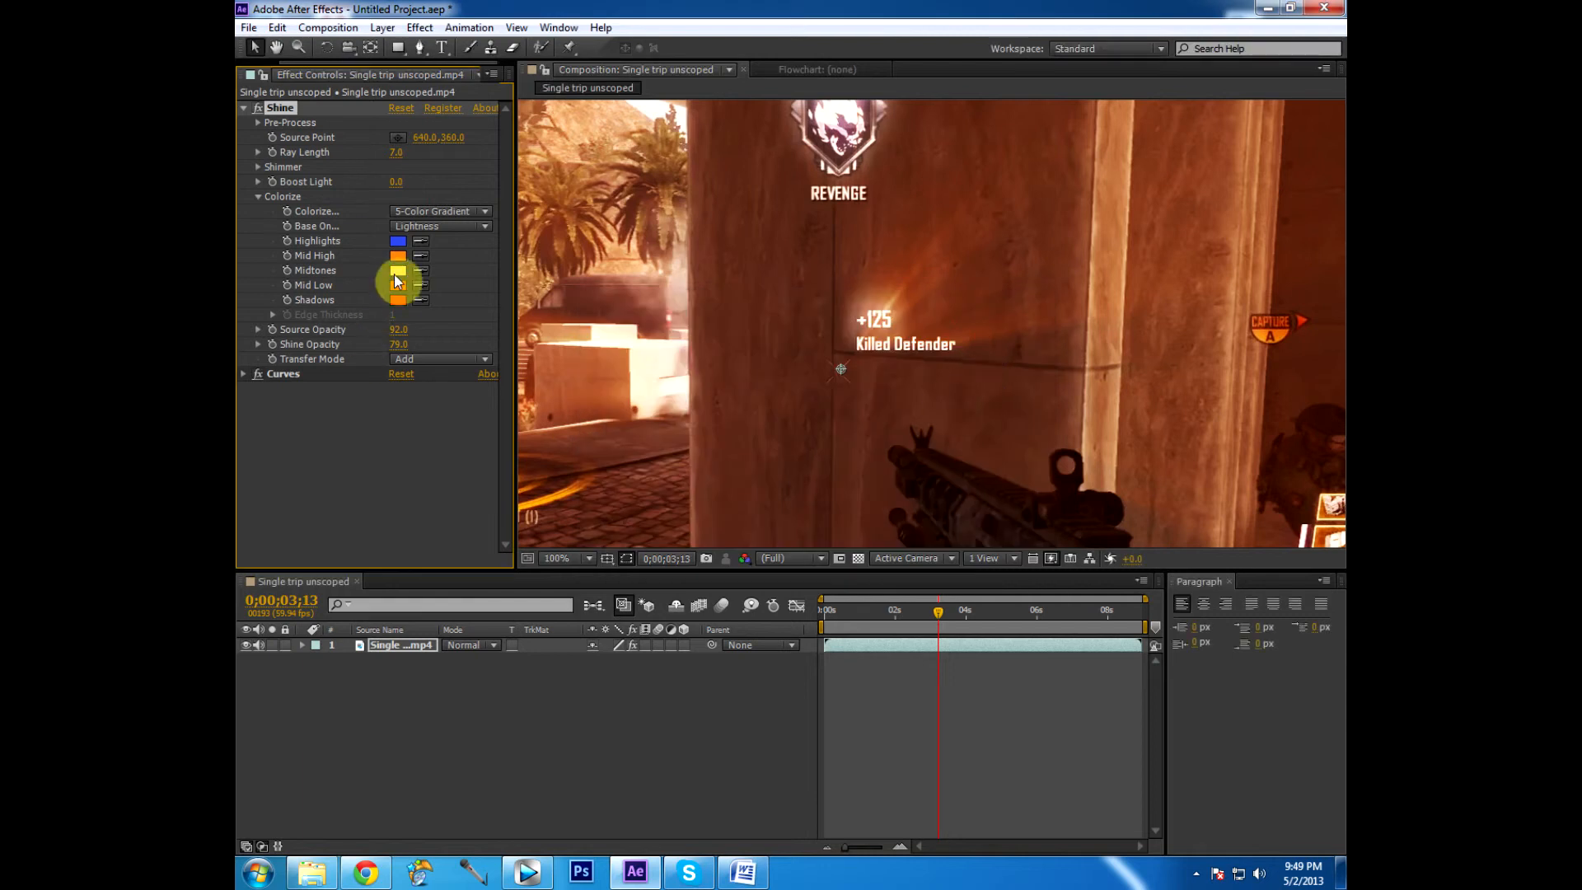
Set the Mid Low colour to pink and the Shadows colour to a deep red
left_click(397, 285)
type("FF8986")
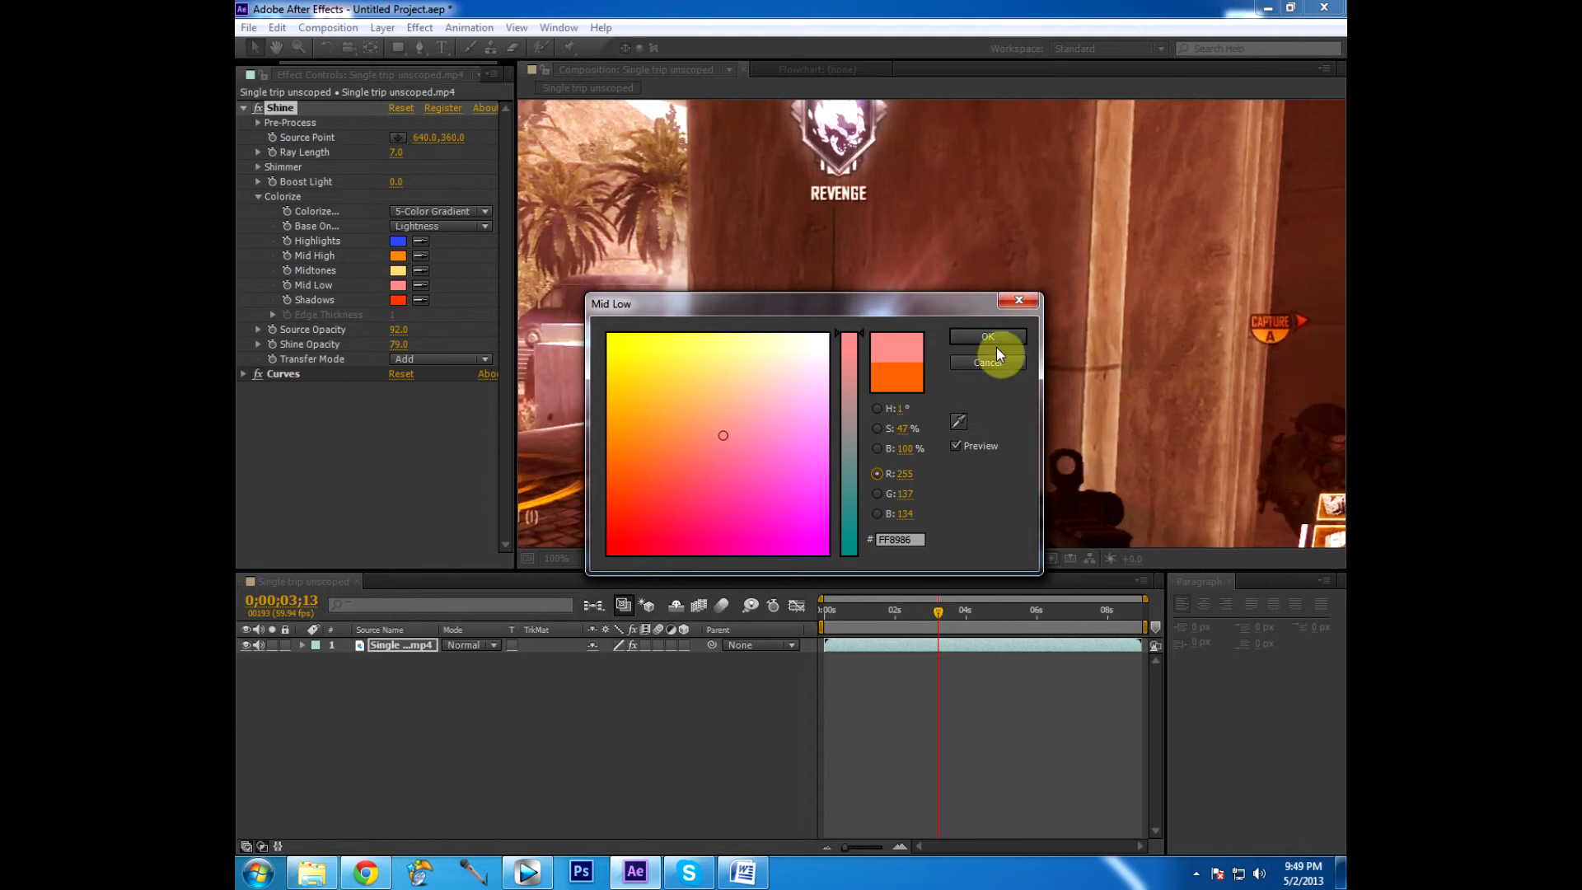
left_click(987, 336)
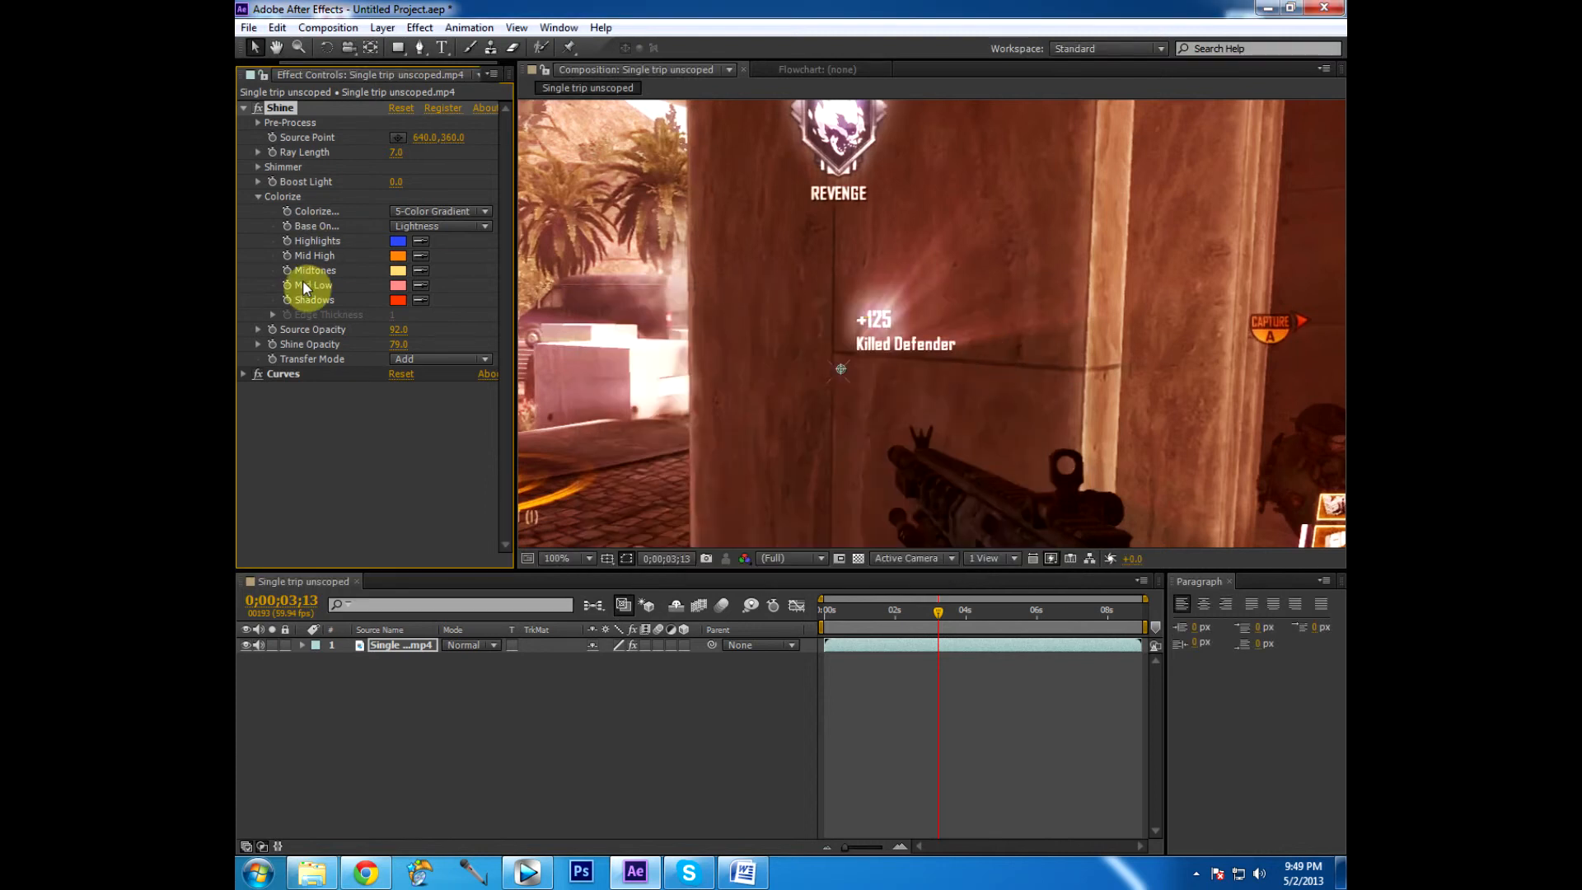
left_click(397, 299)
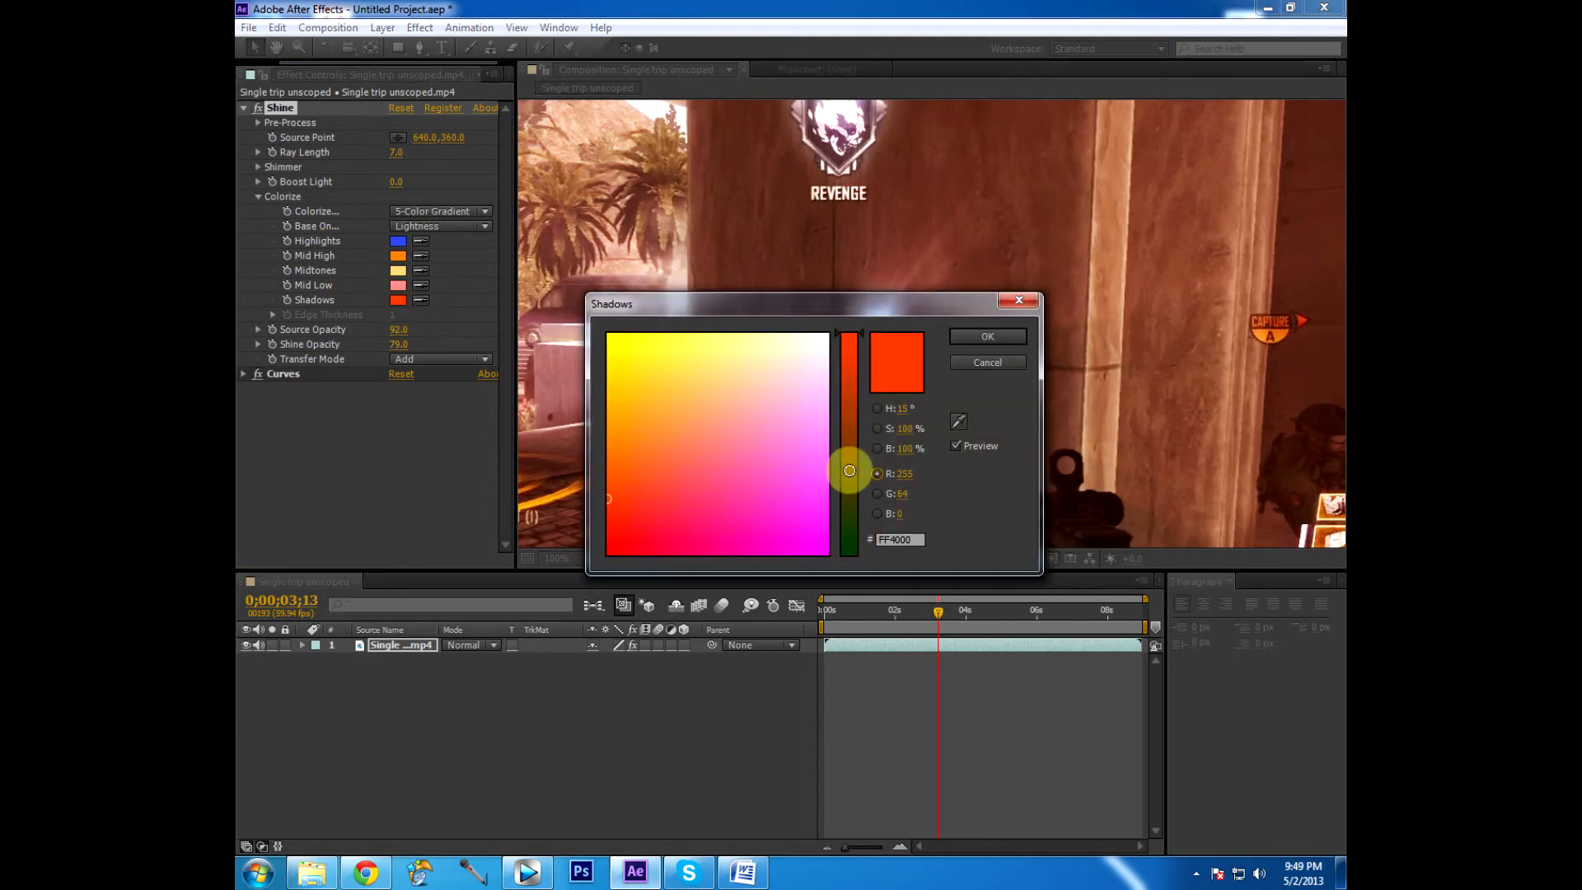
left_click(793, 532)
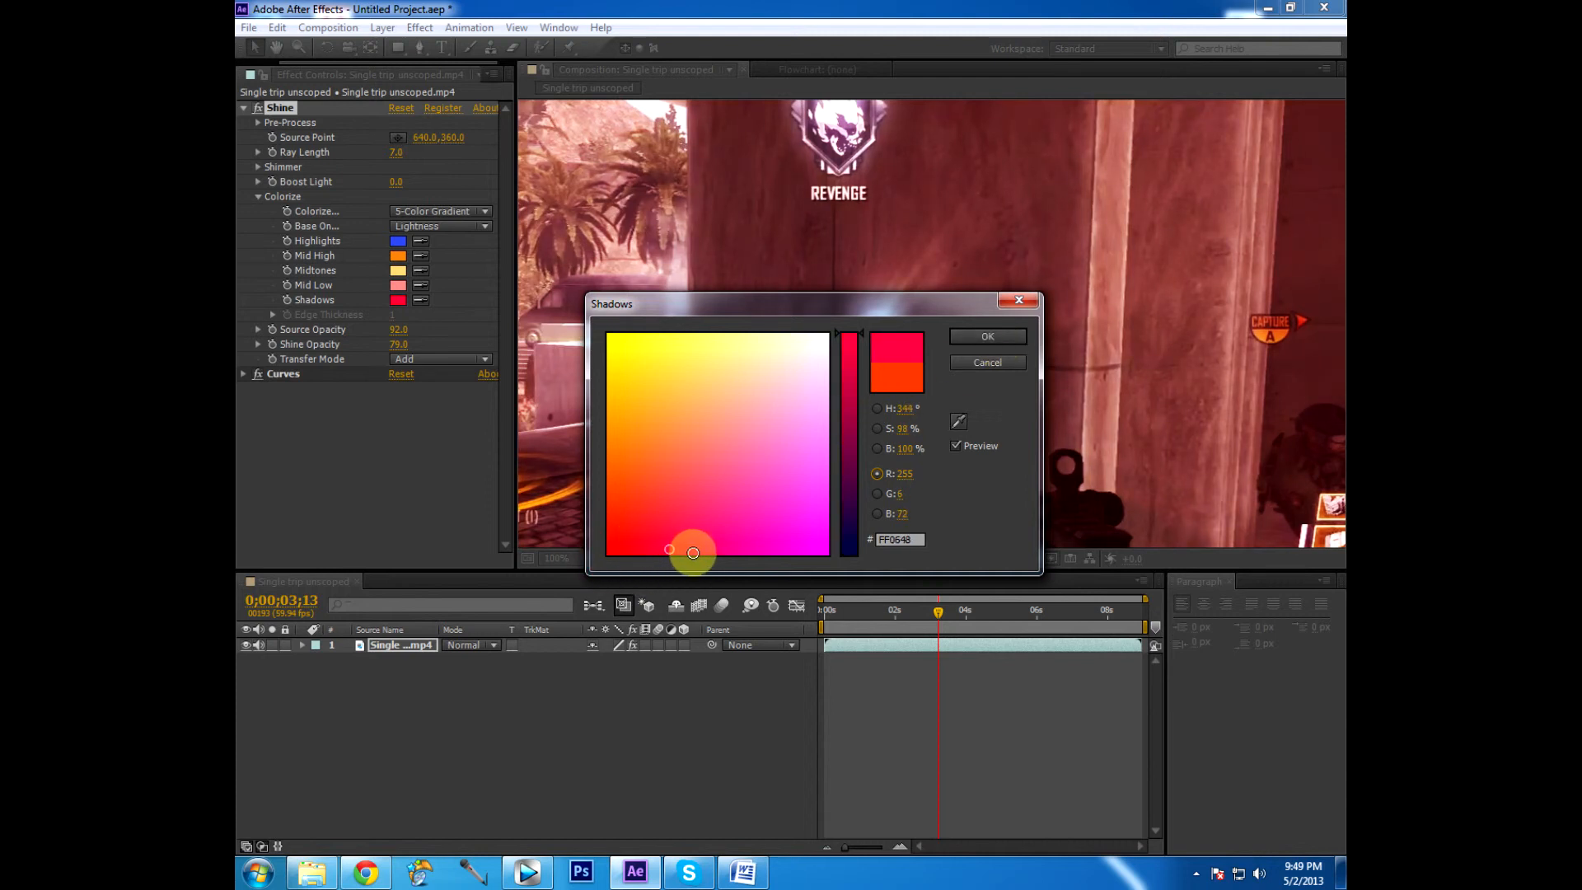
left_click_drag(693, 552, 631, 563)
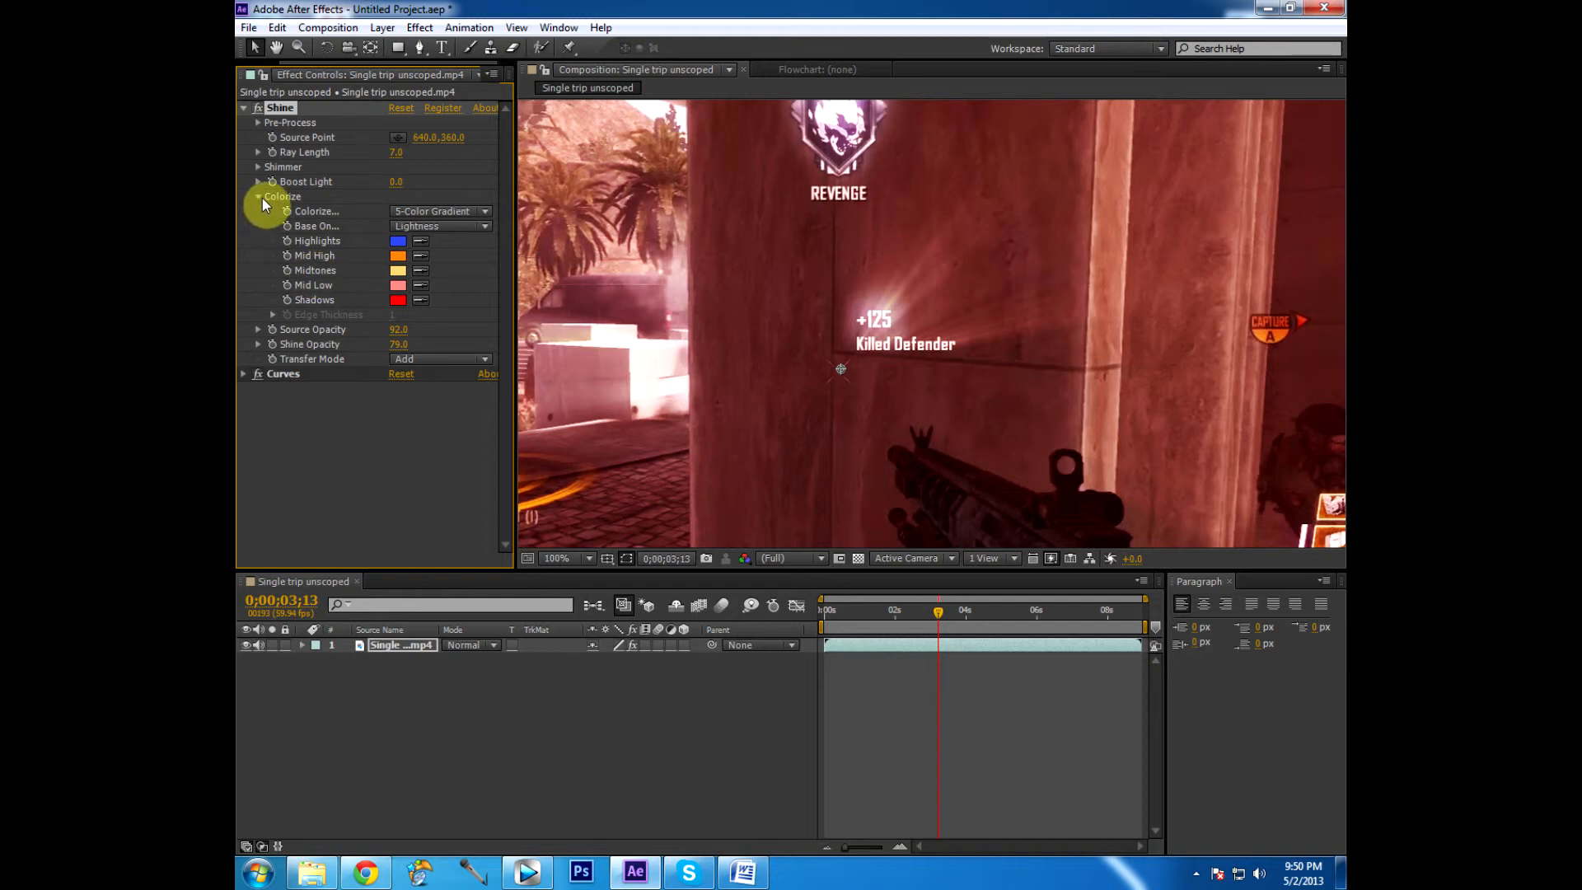
Try basing the colorize on Luminance, Alpha and Alpha Edges, fitting the preview to the whole frame
left_click(438, 226)
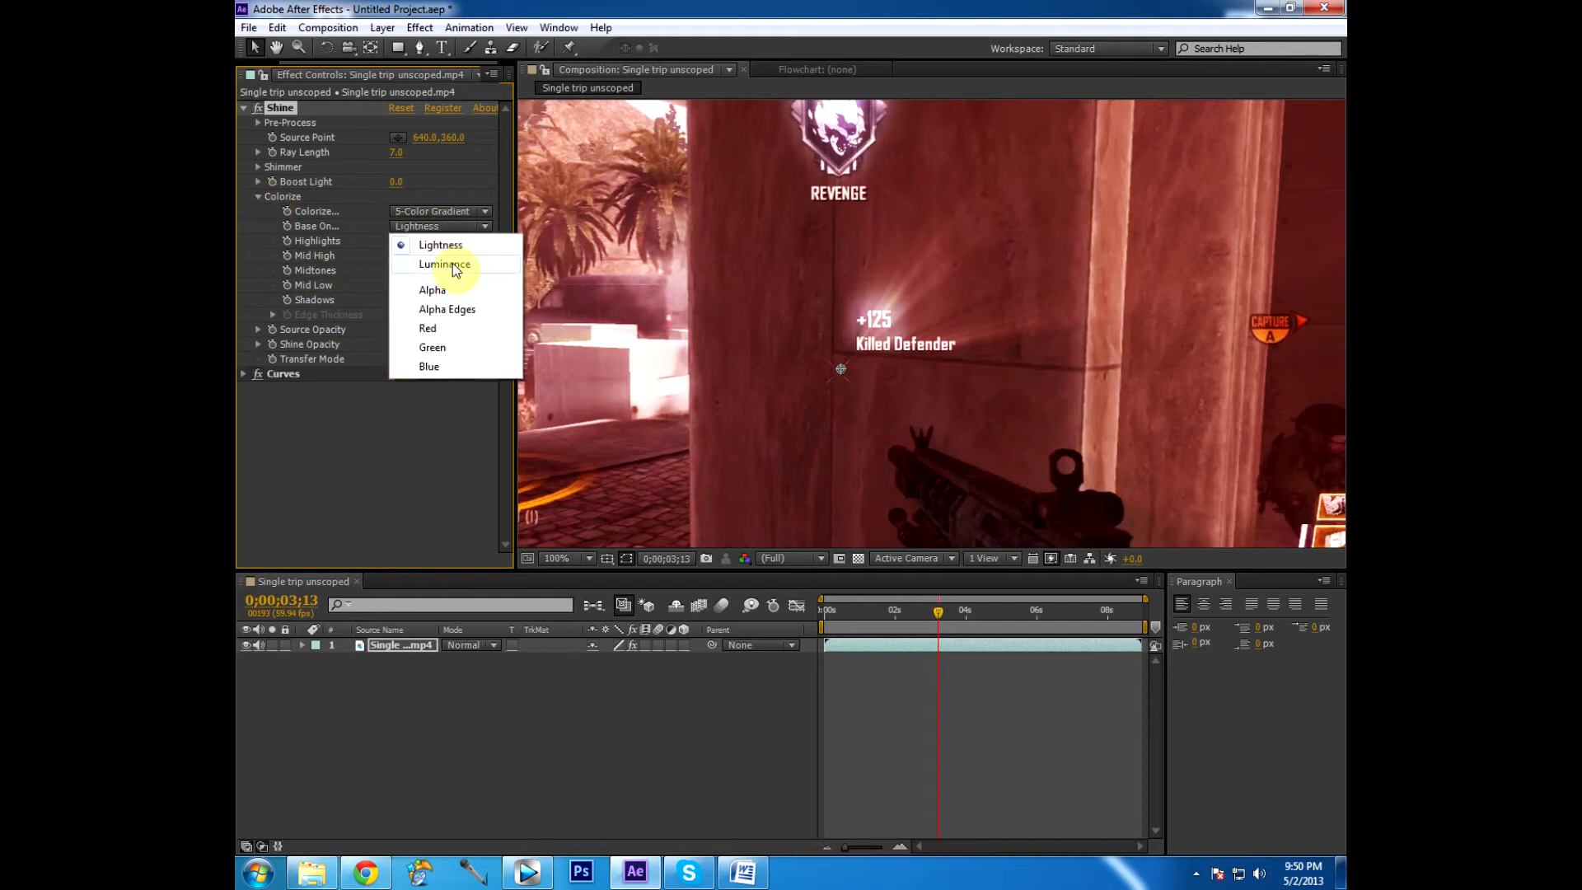
left_click(443, 263)
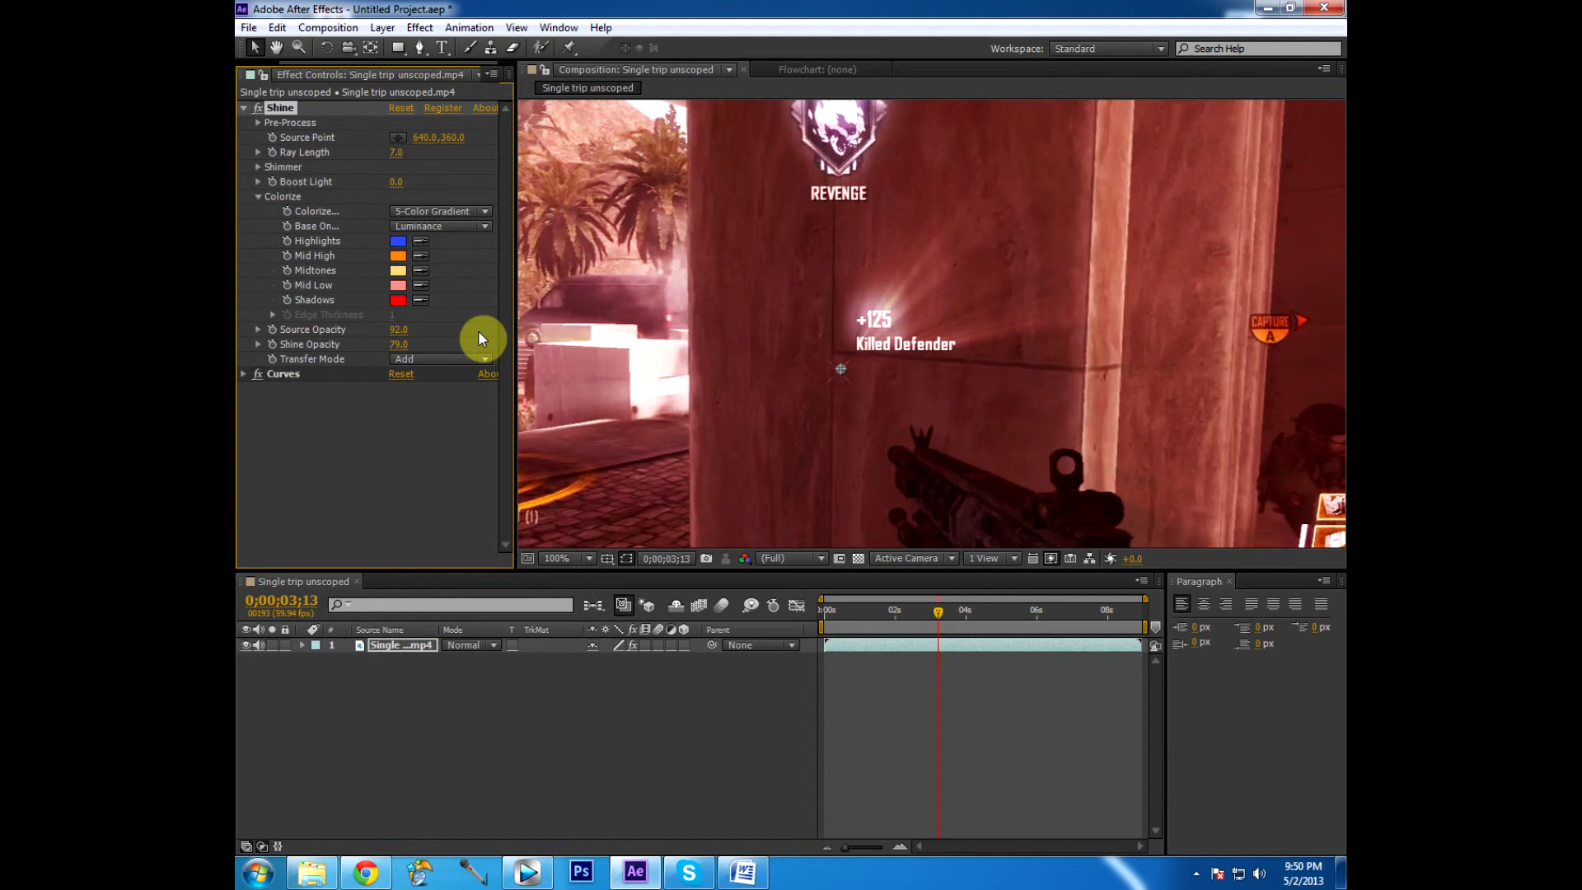
left_click(565, 559)
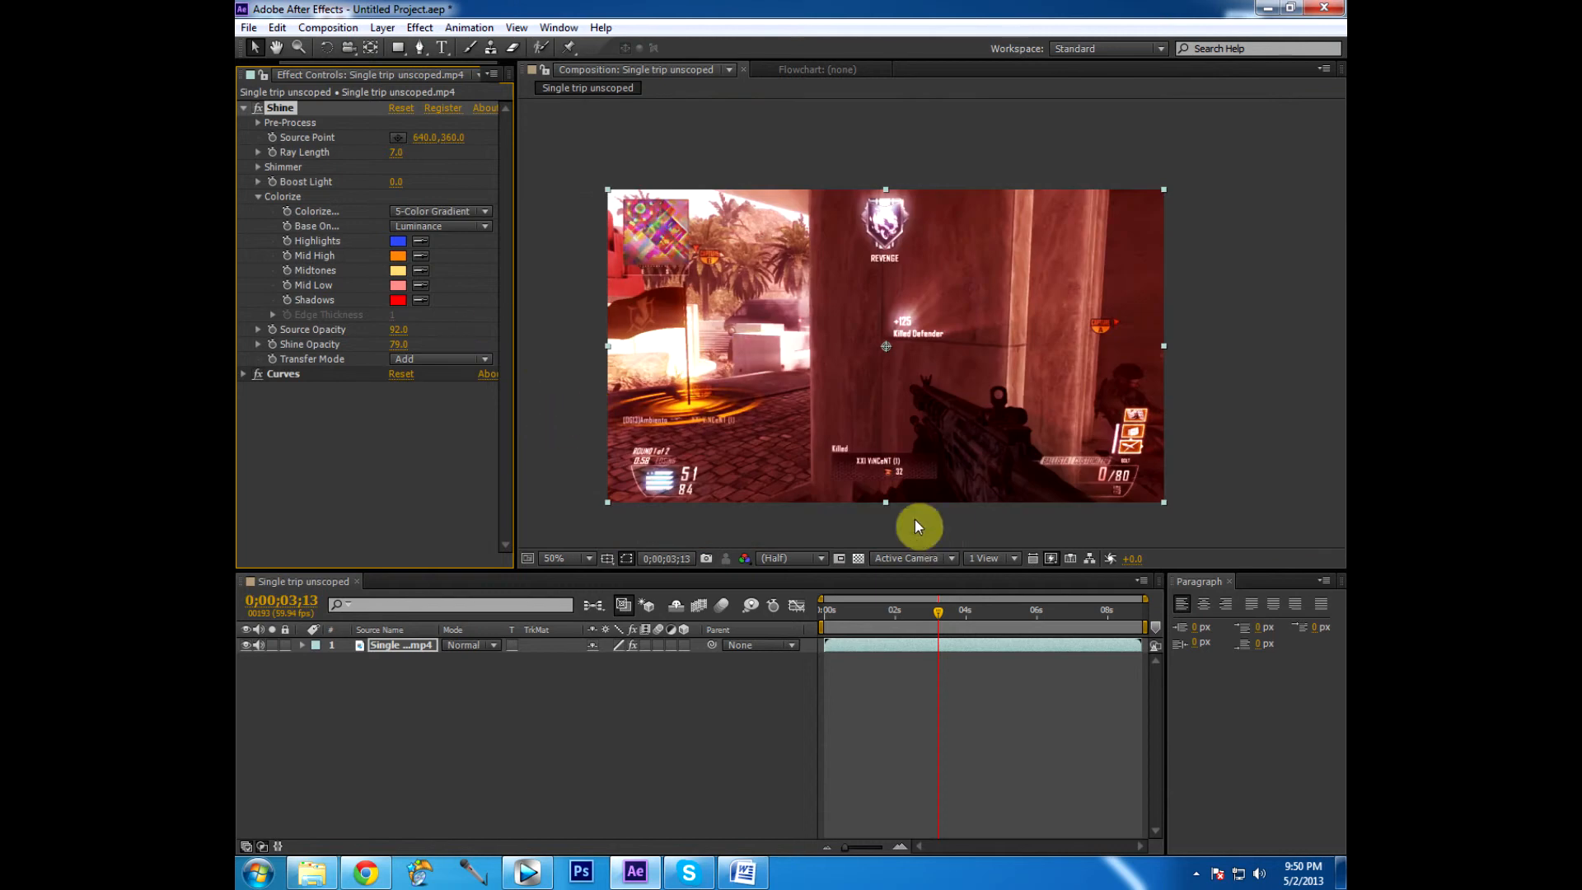
left_click(438, 226)
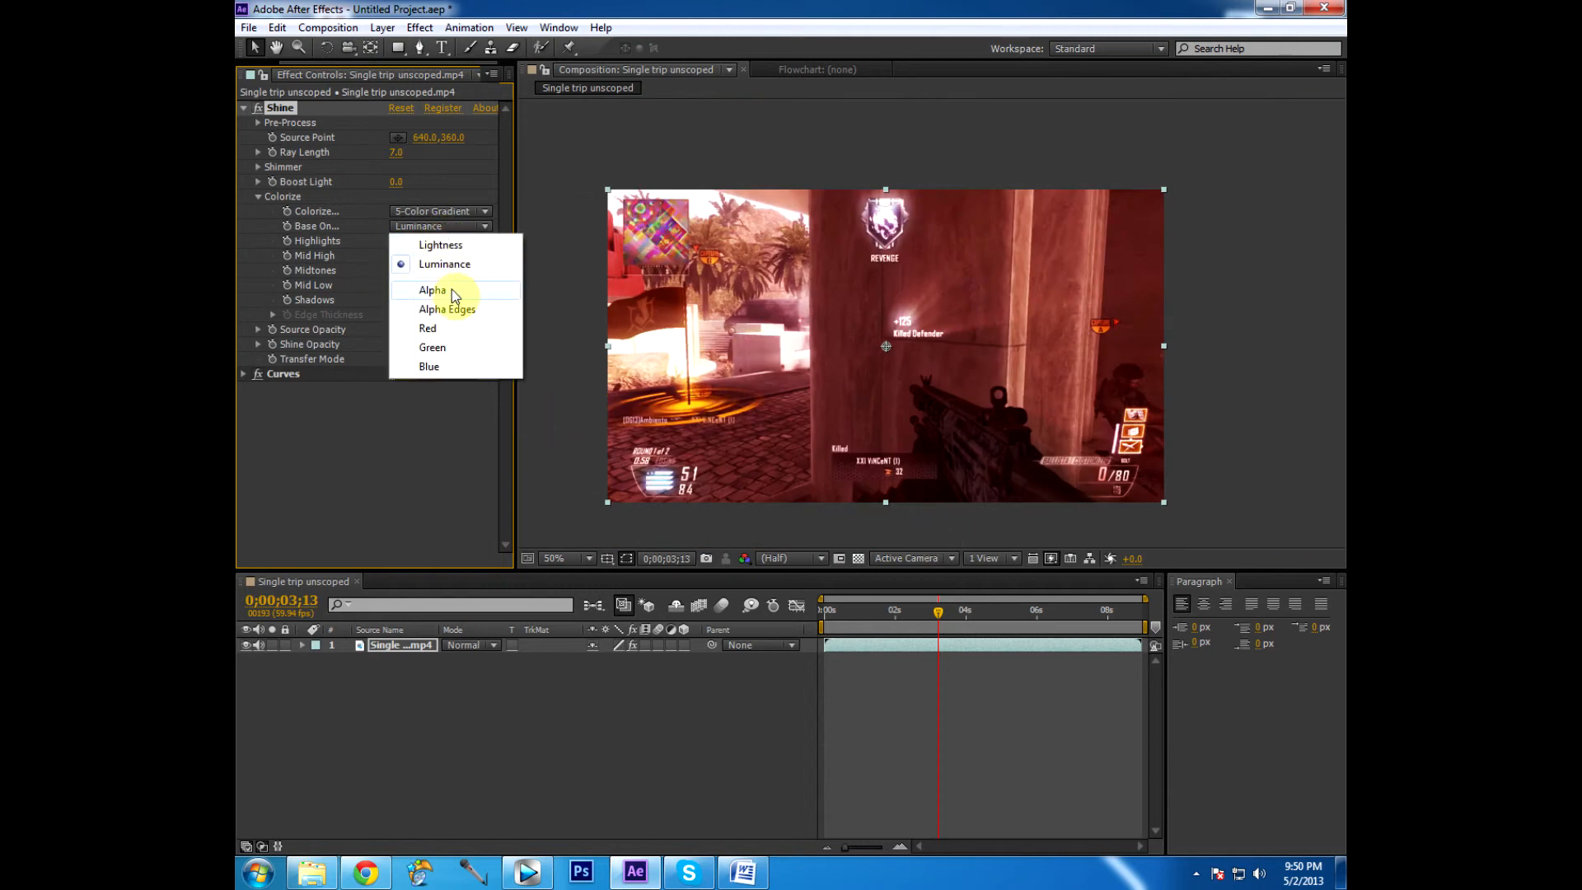
left_click(431, 289)
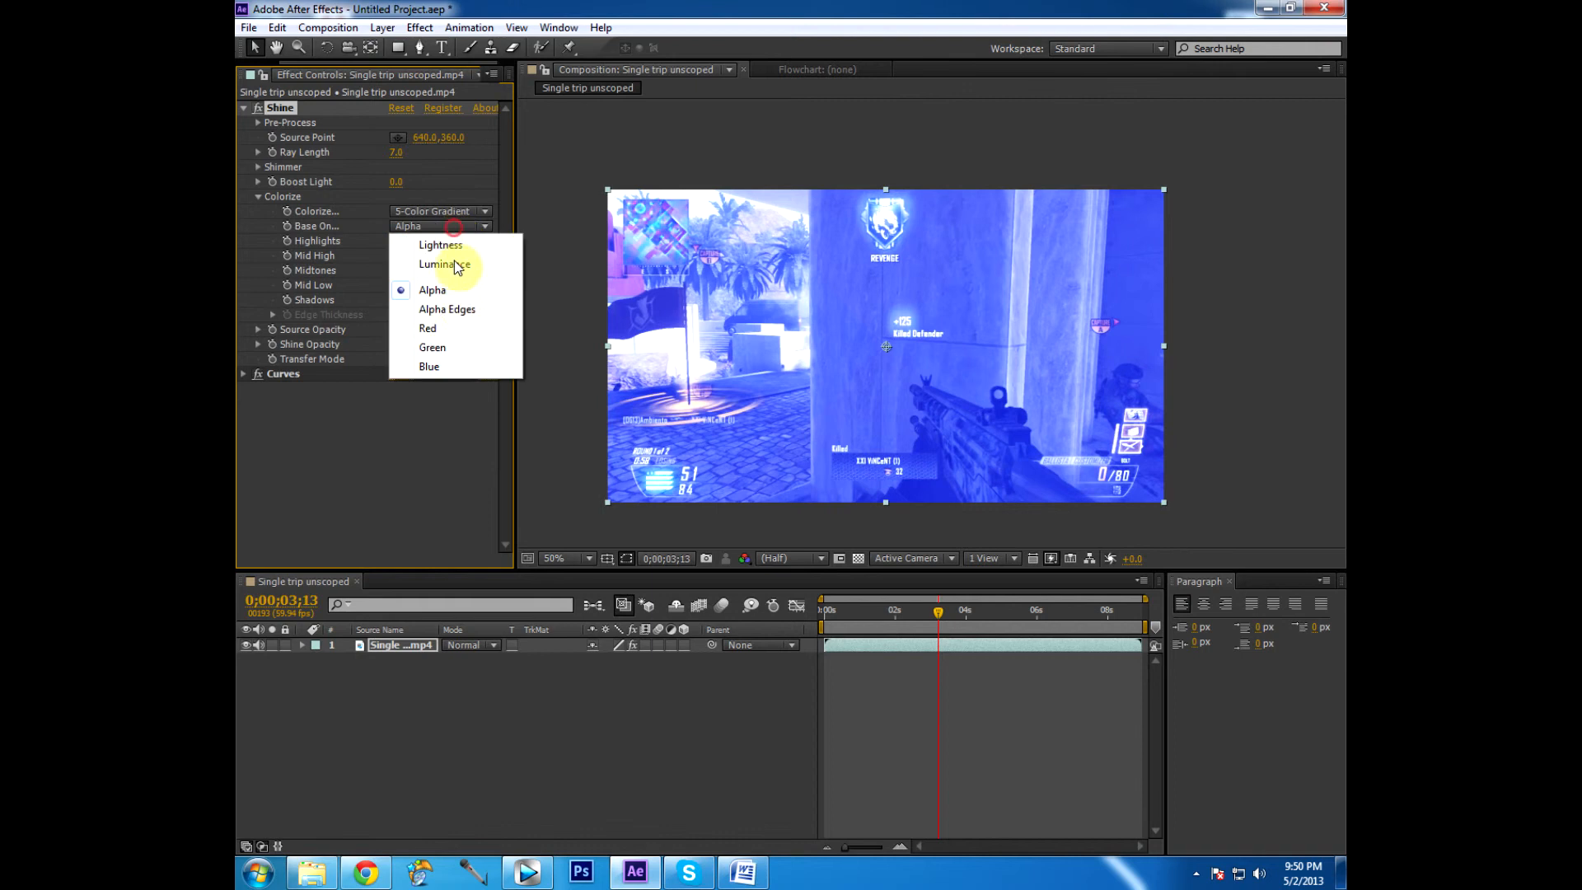
left_click(447, 308)
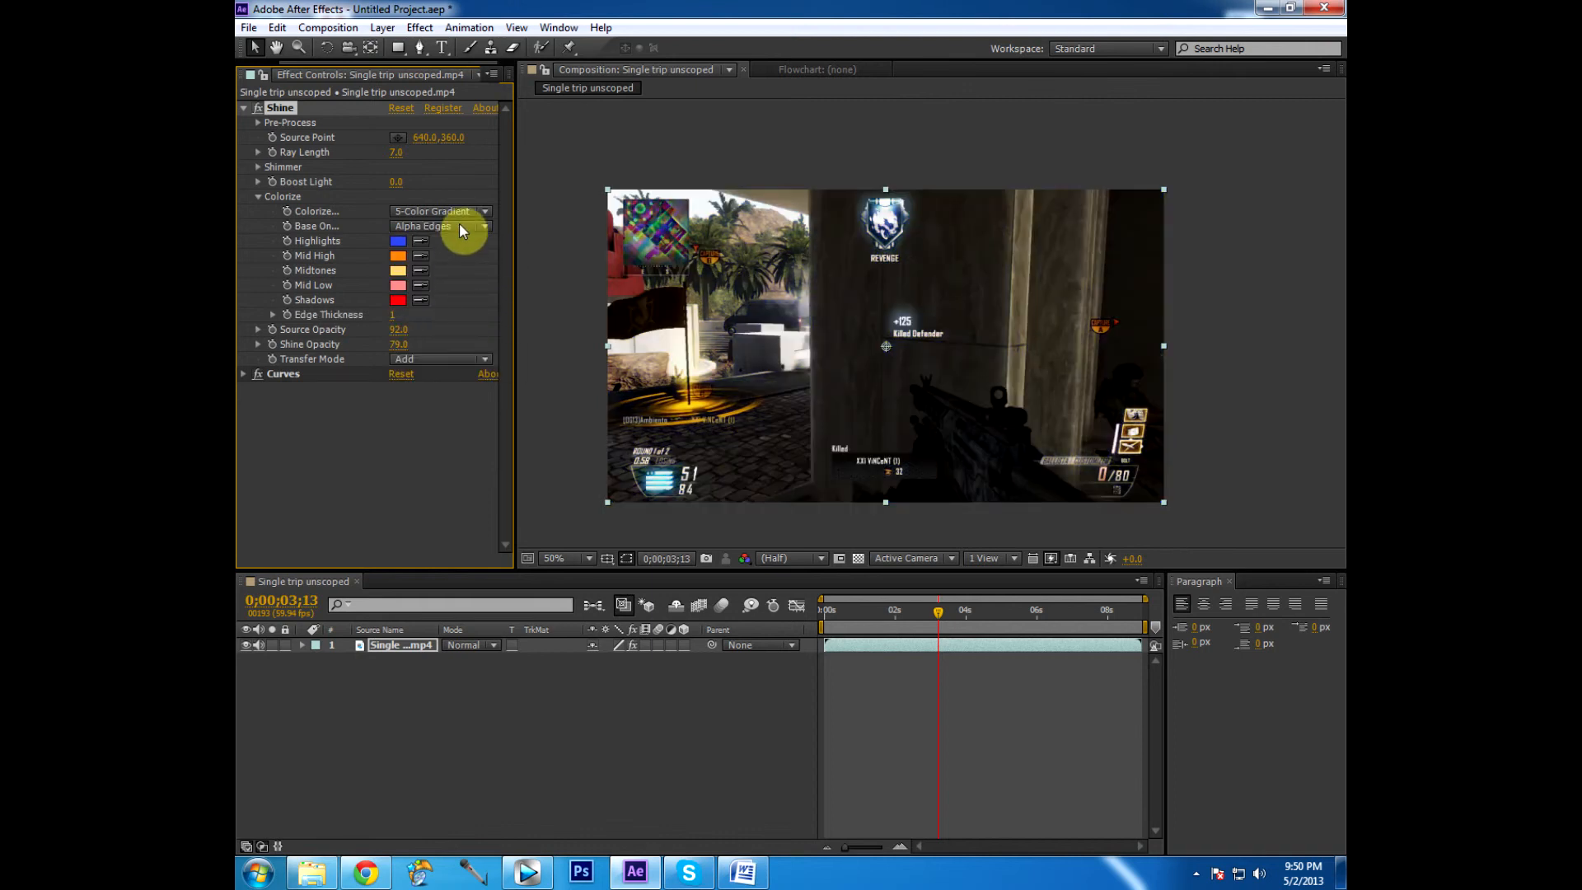
Cycle the colorize base through Red, Green and Blue, settling on the Red channel
left_click(438, 226)
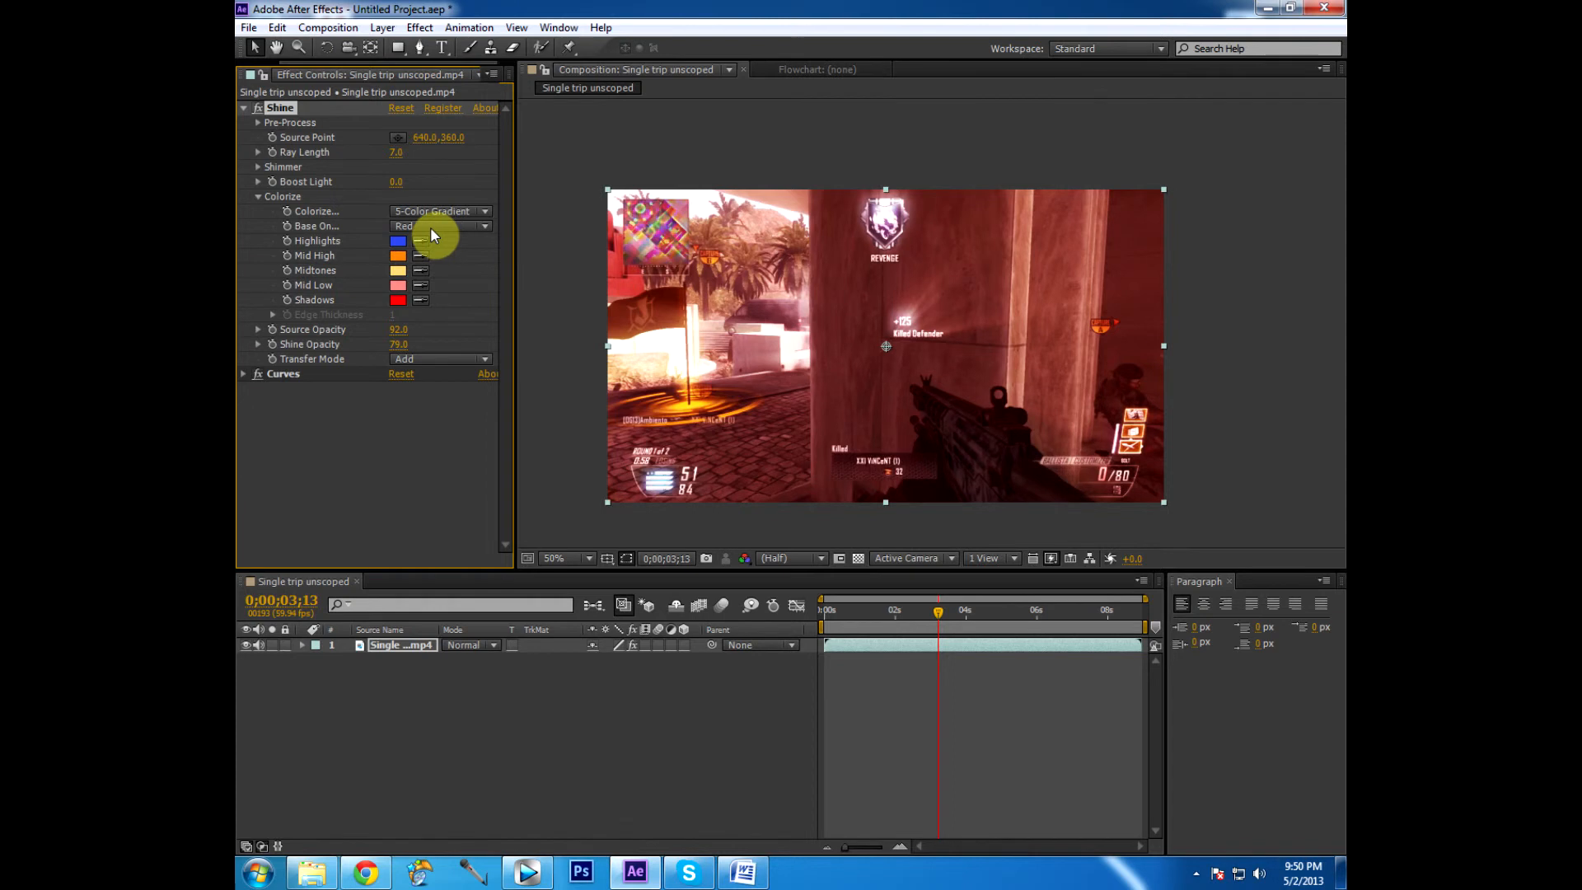
left_click(438, 225)
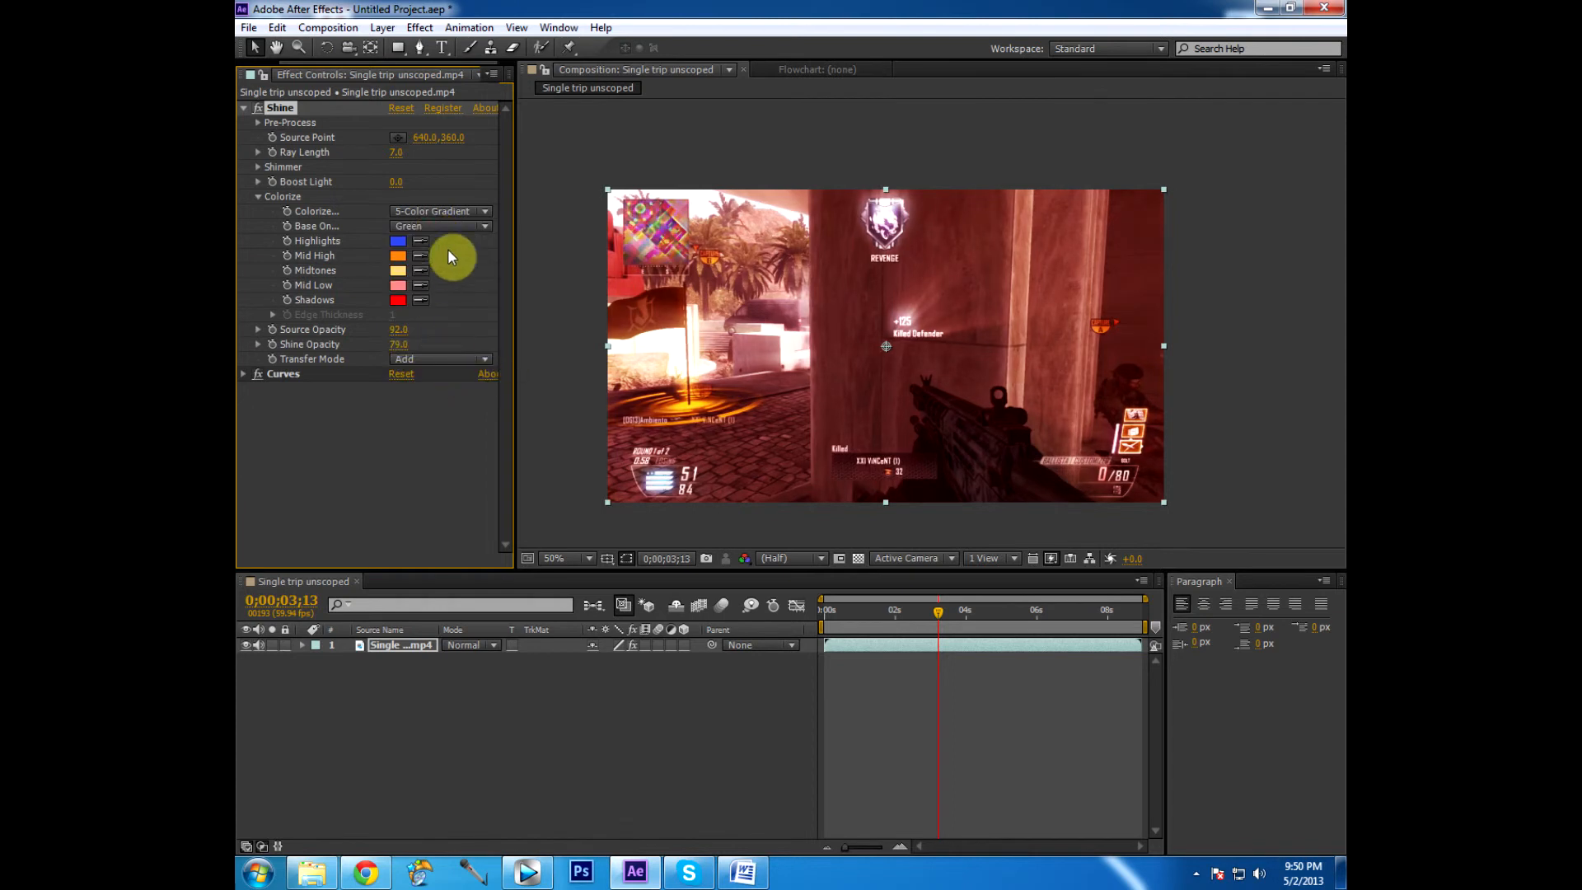
left_click(439, 225)
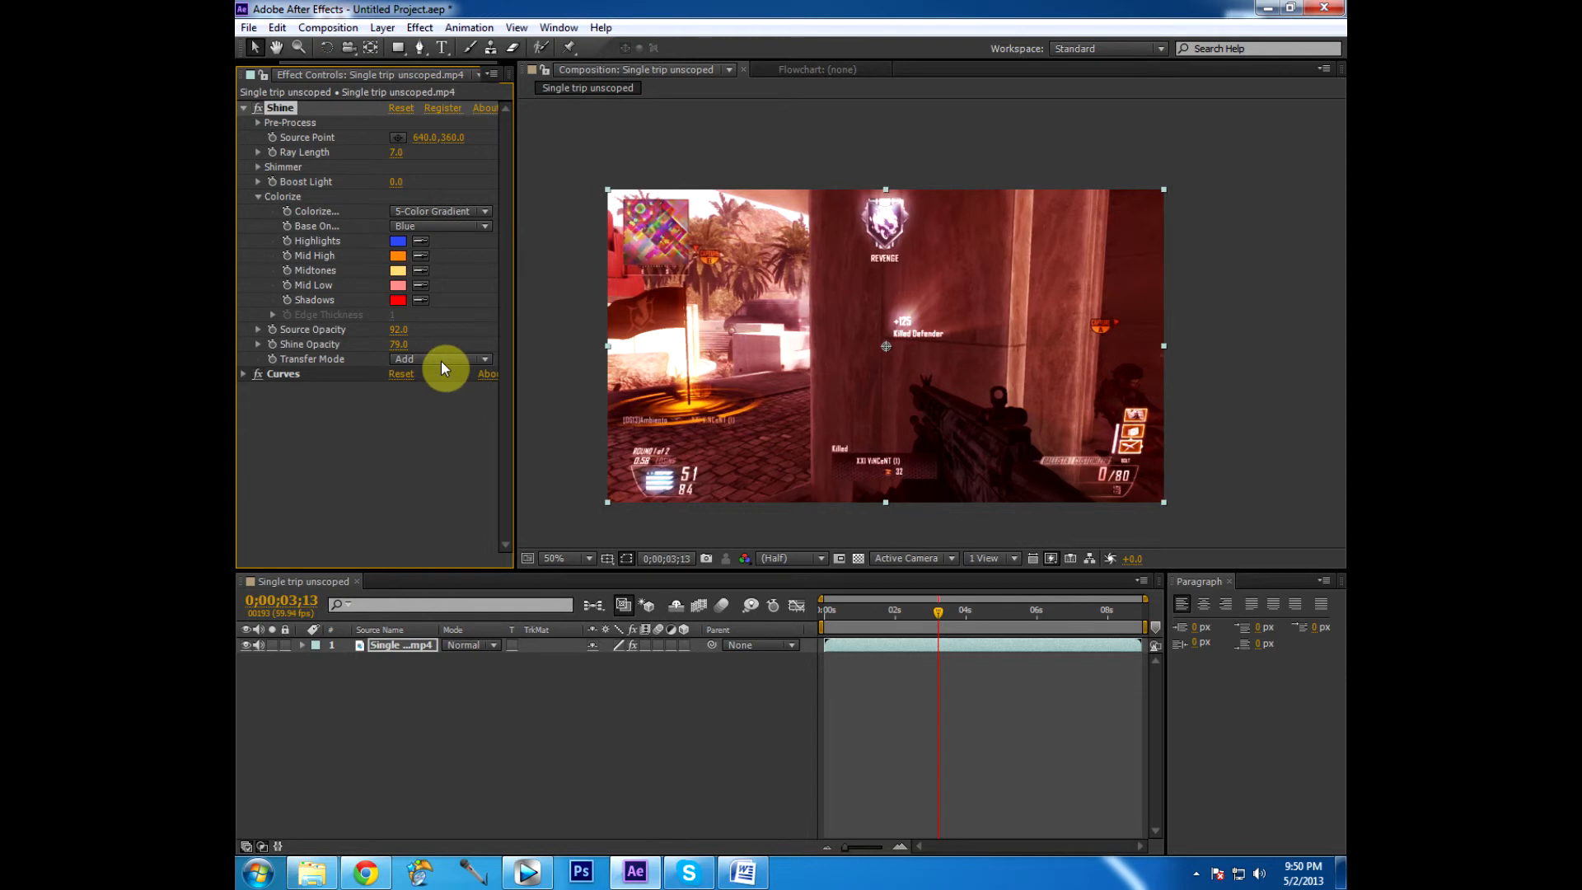
left_click(438, 226)
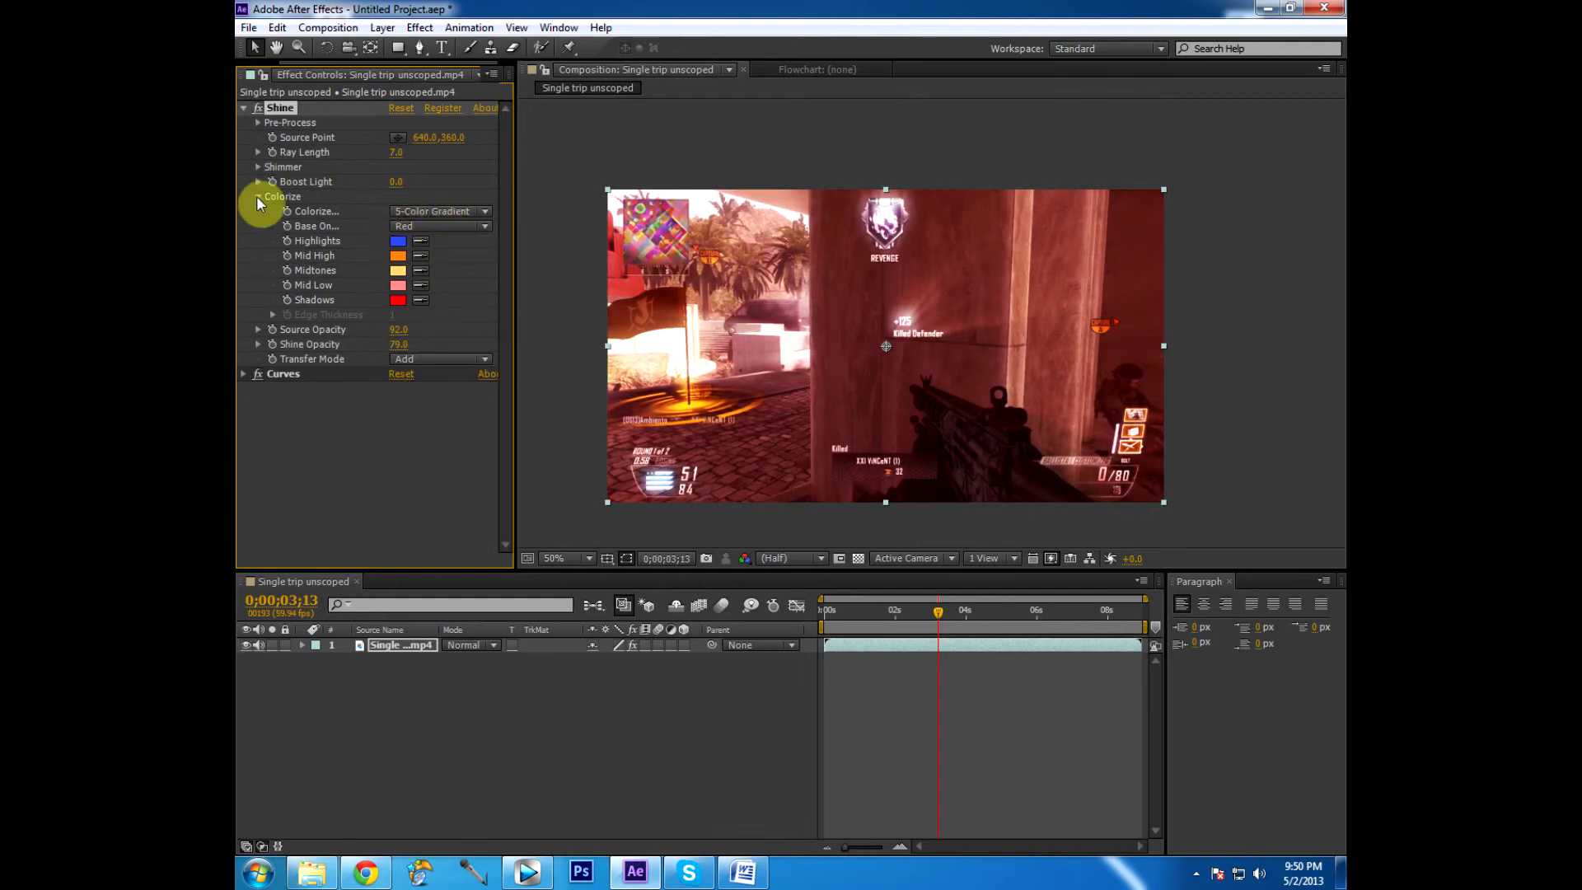
Collapse Colorize and set Shine Opacity to 85.6 with Source Opacity at 90
left_click(259, 196)
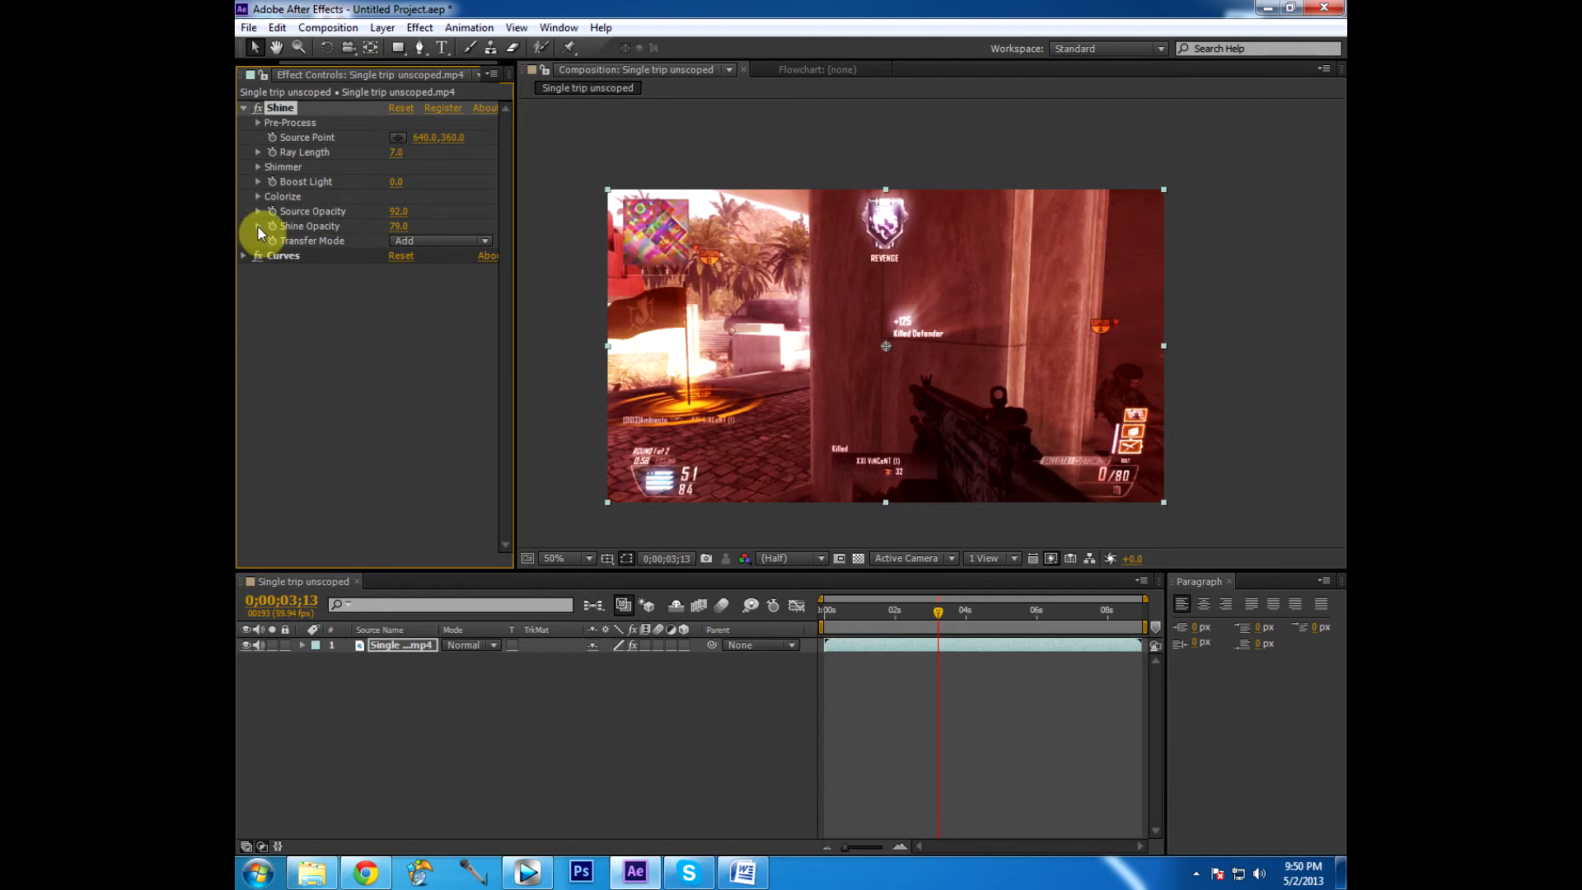
left_click(258, 226)
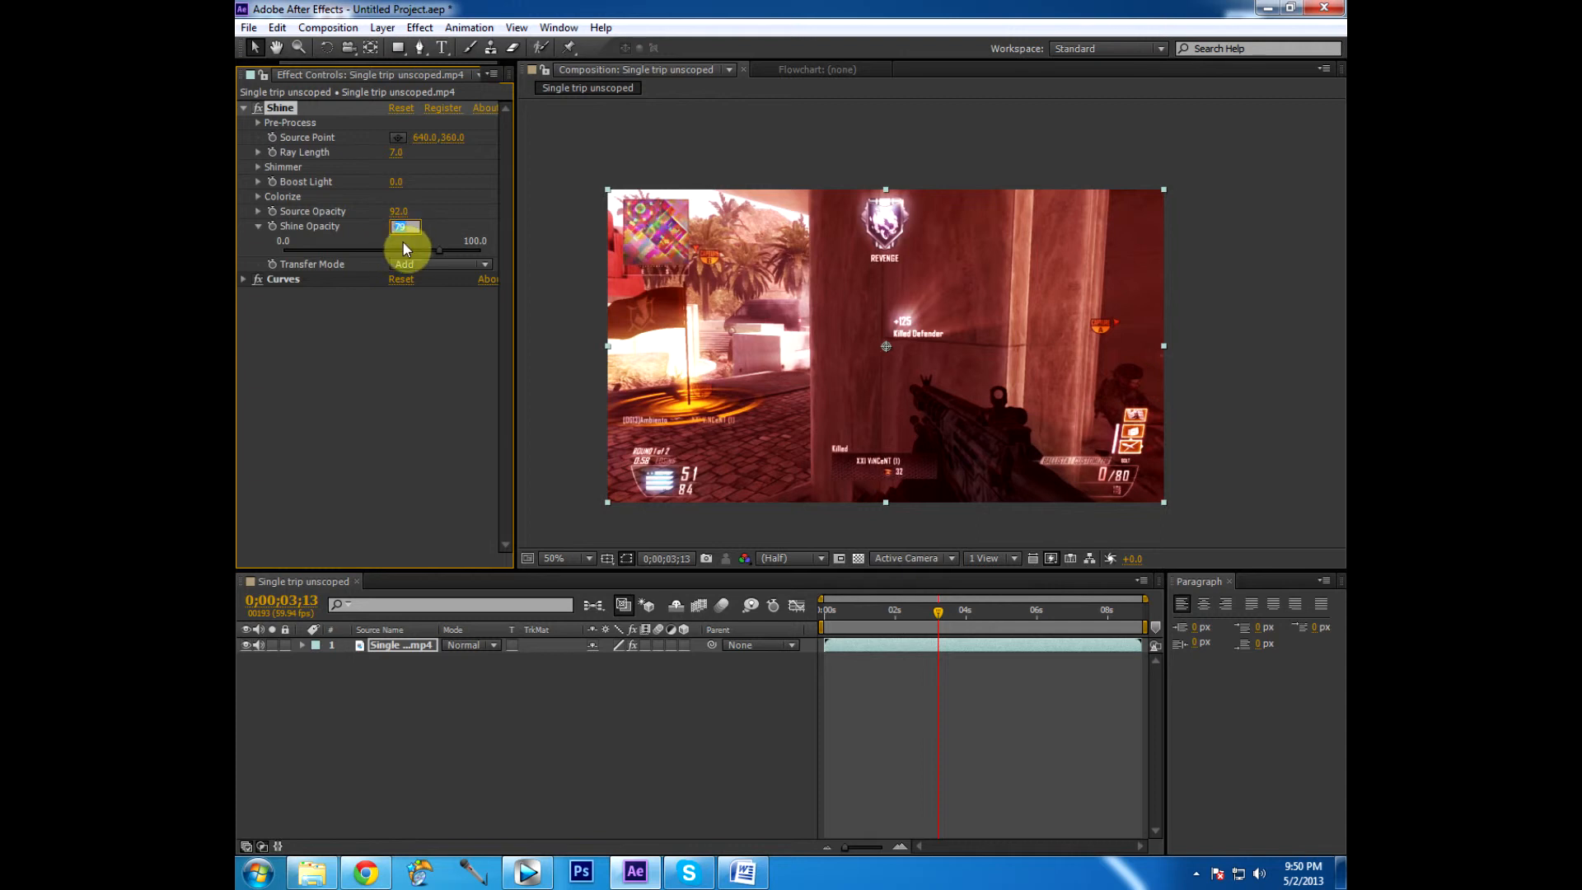
left_click_drag(409, 226, 406, 248)
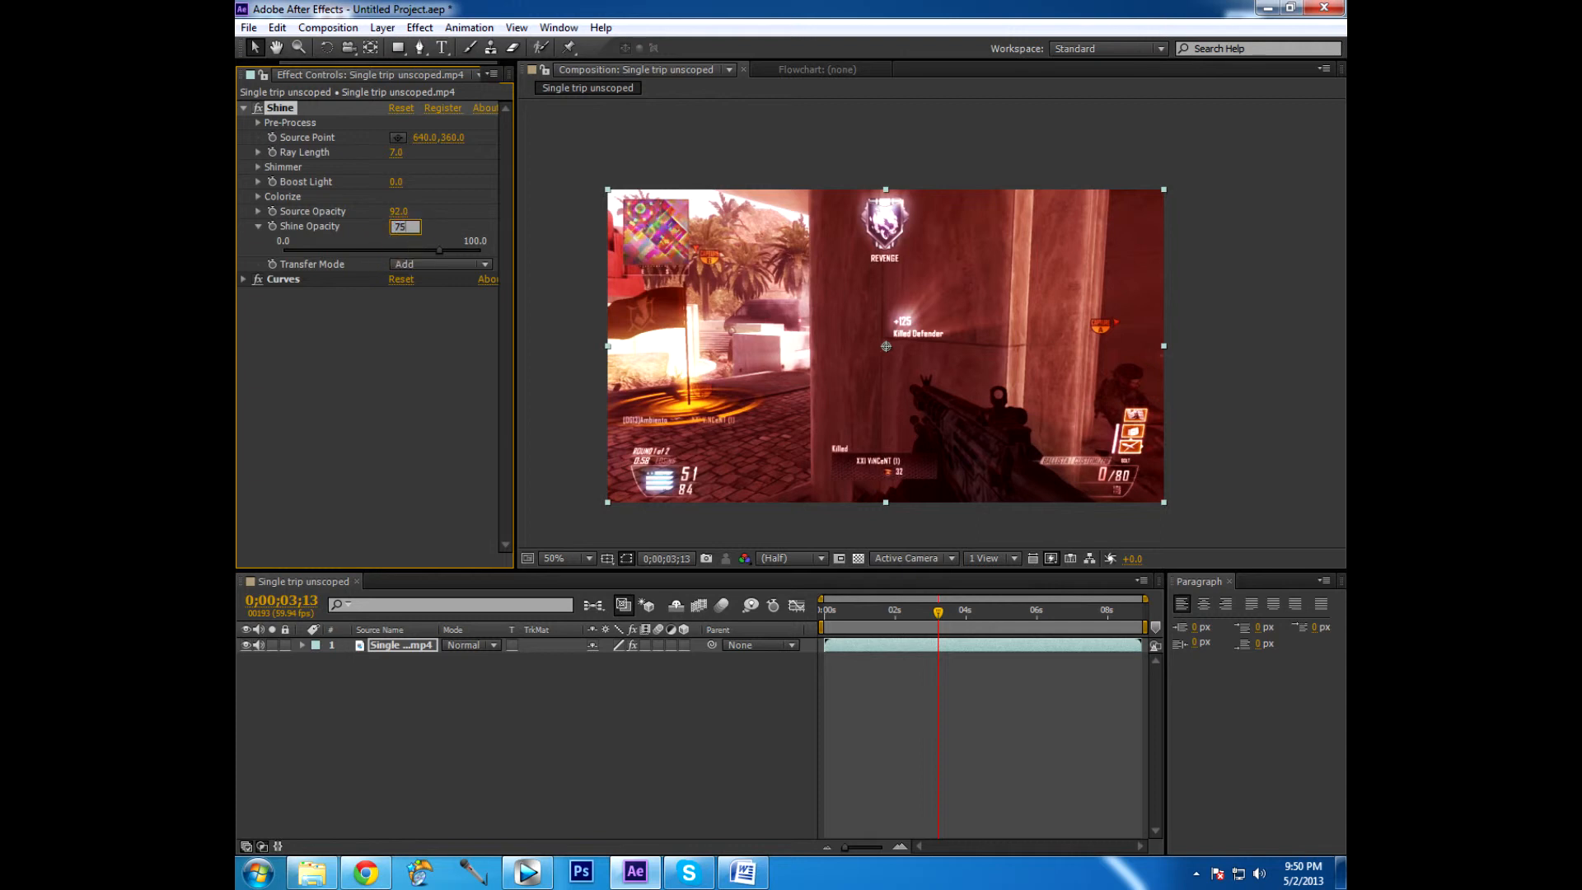
left_click_drag(404, 226, 410, 225)
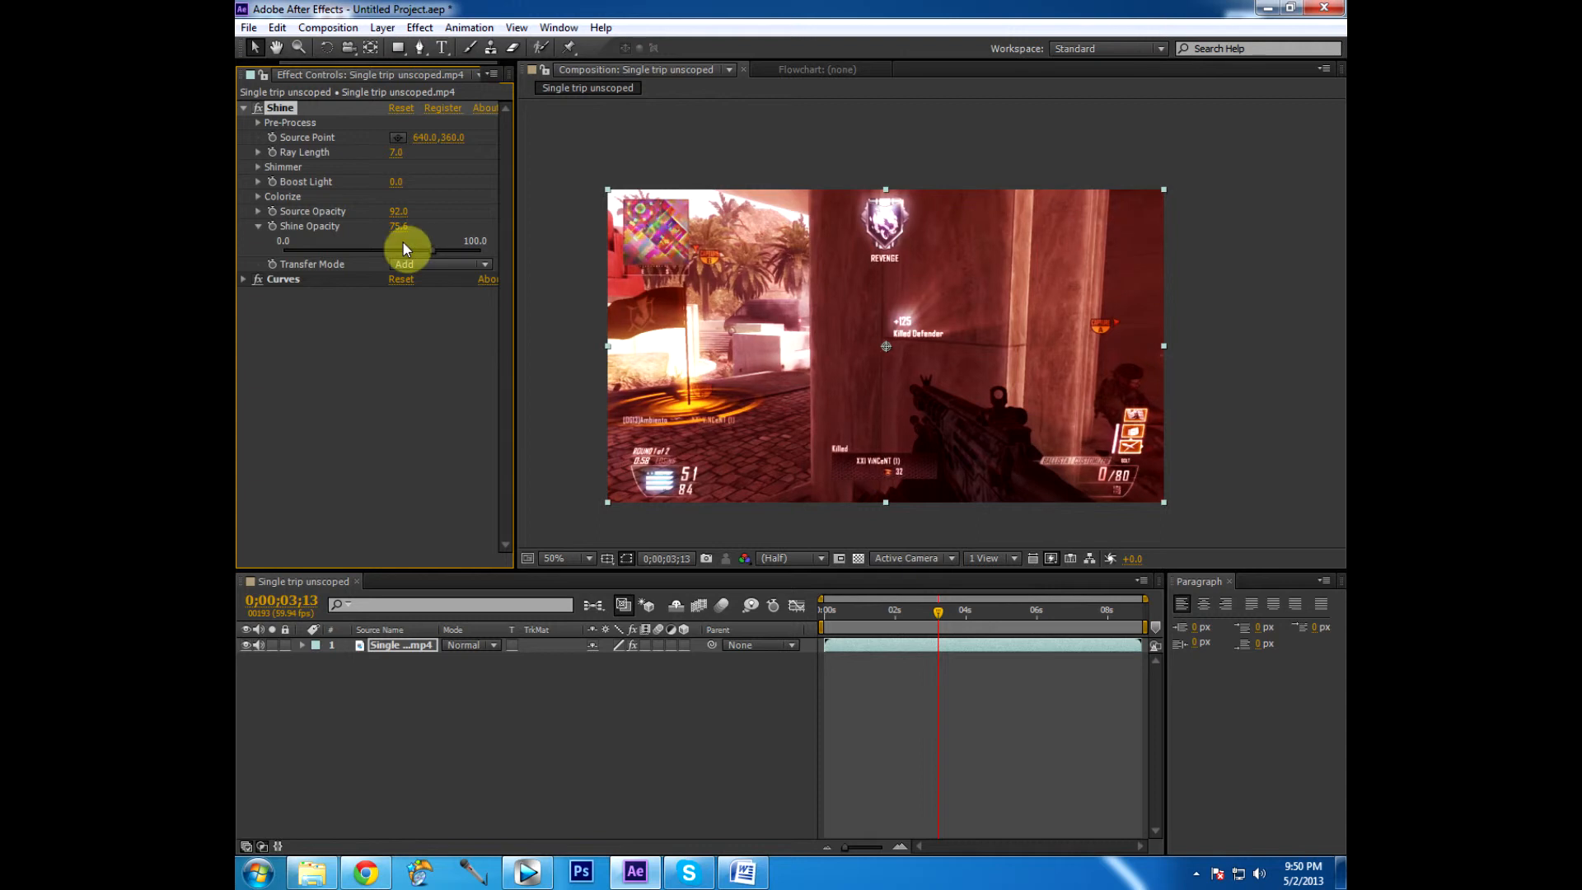
double_click(401, 226)
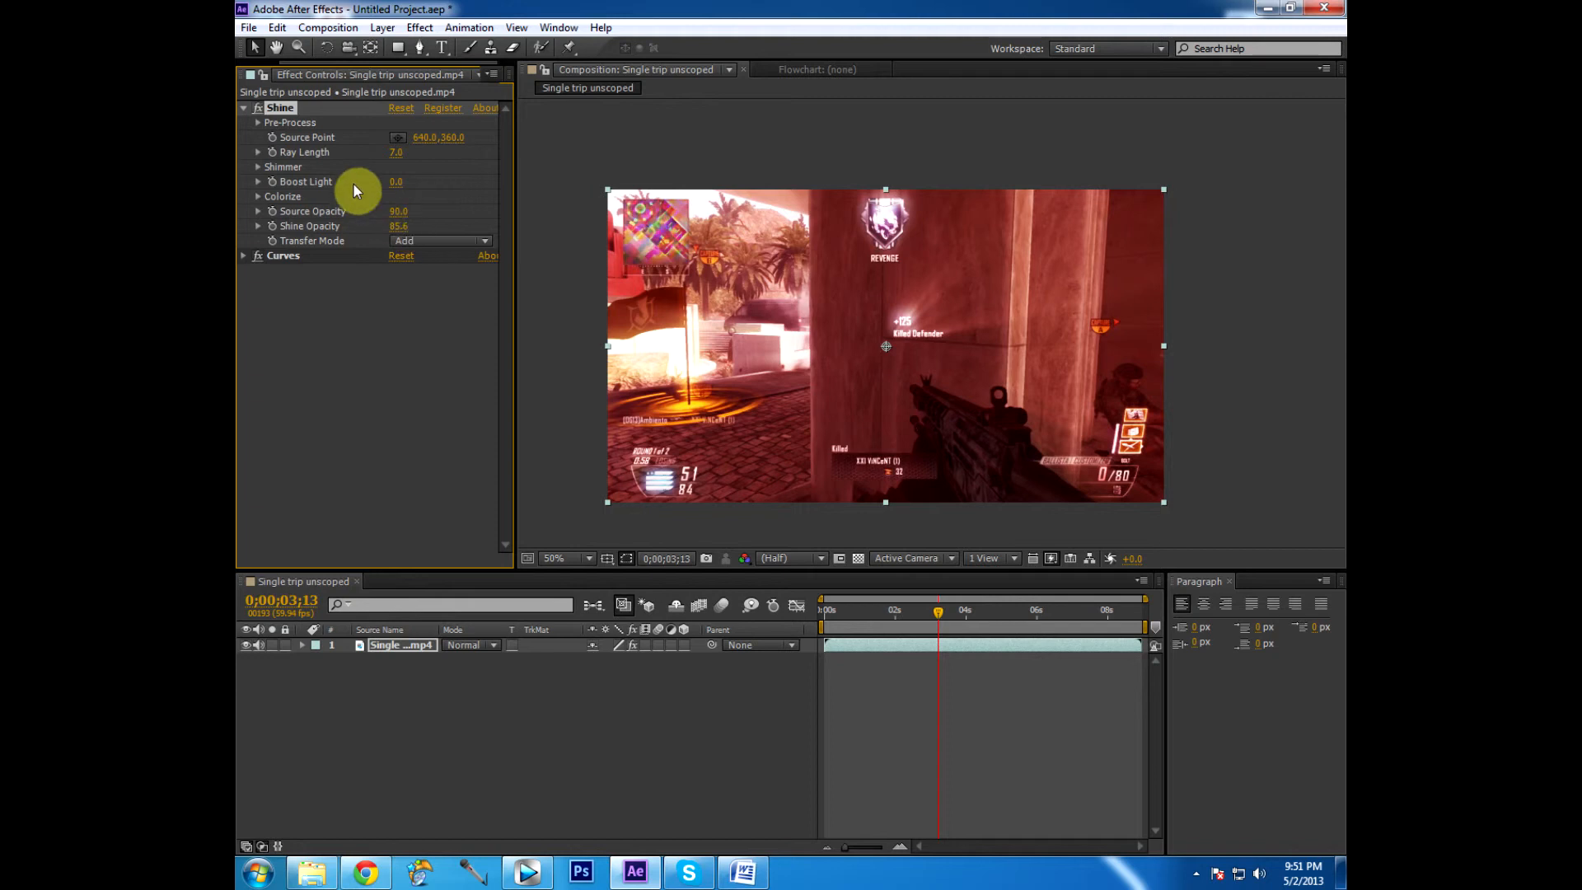
Test Boost Light values up to about 7.7, then settle it at 0.9
left_click(259, 181)
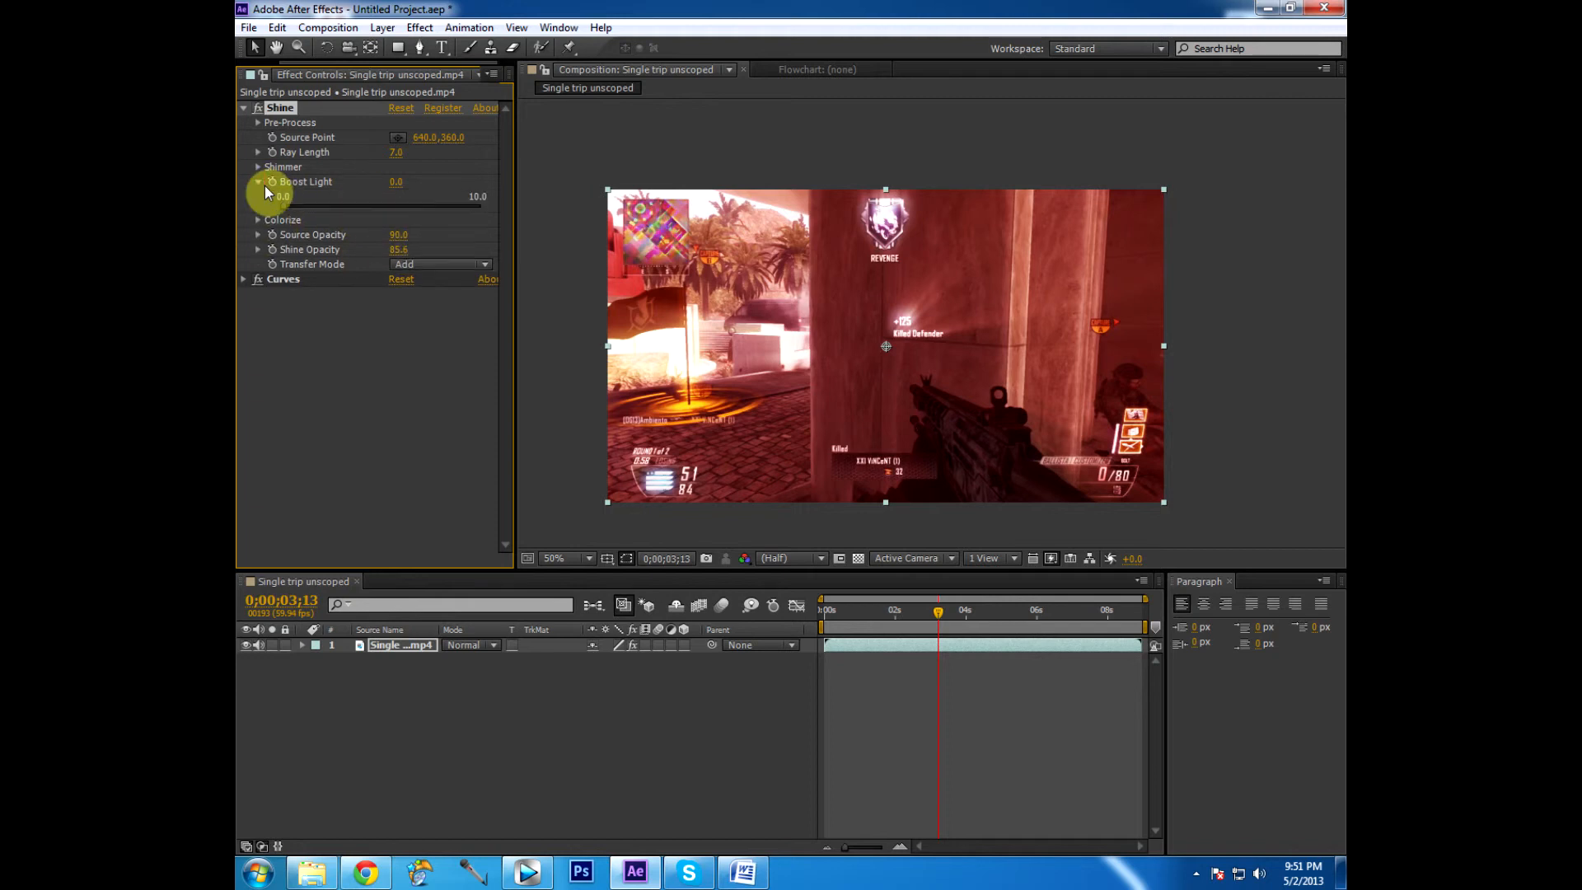
left_click_drag(282, 196, 313, 196)
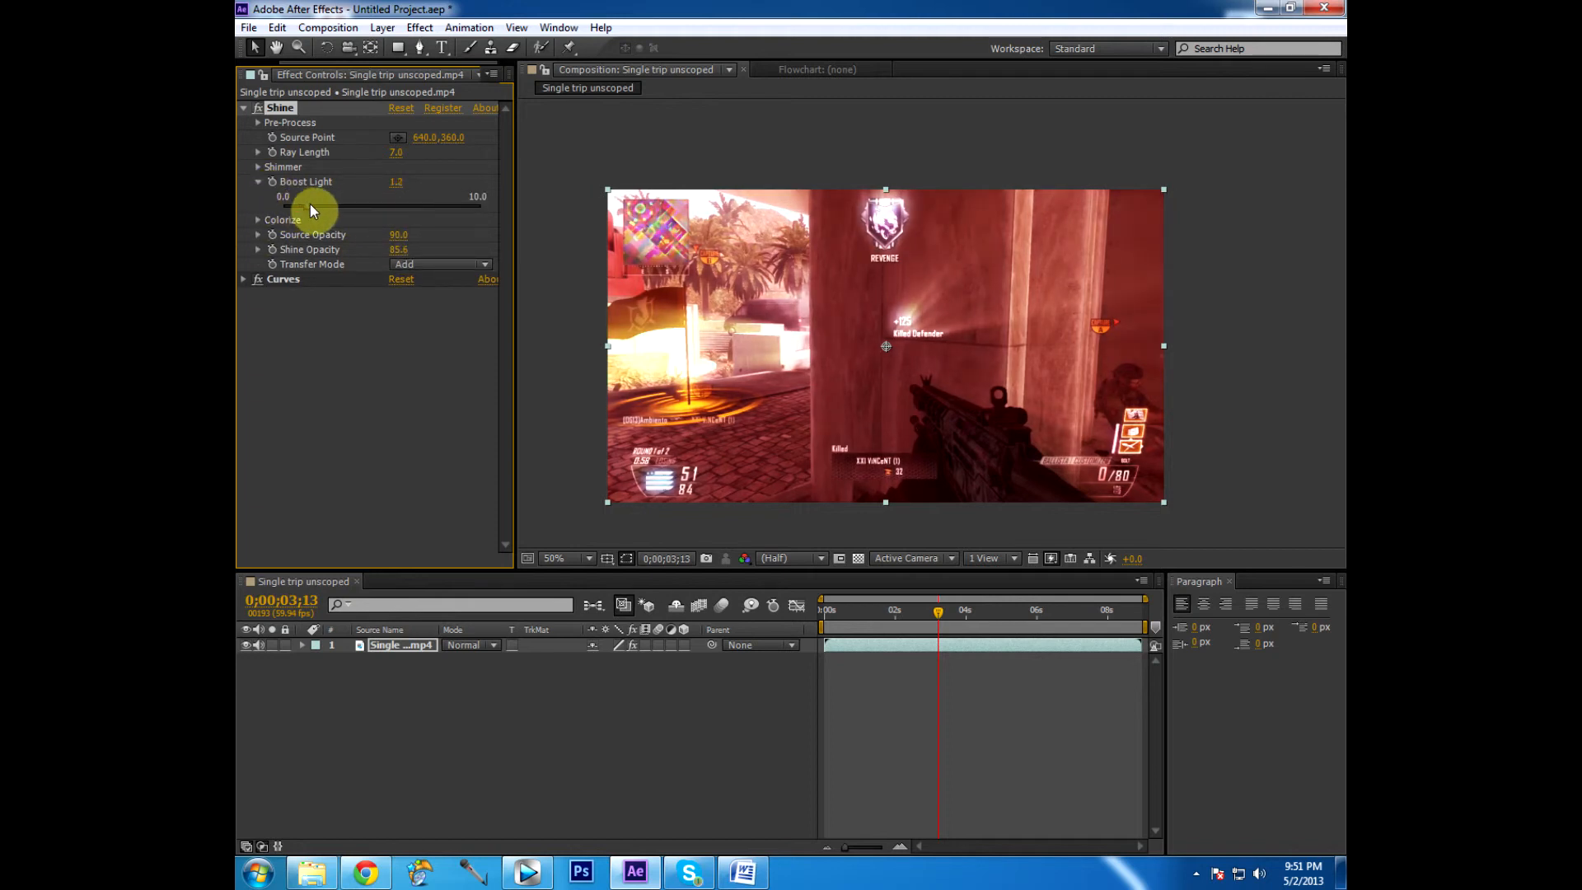
left_click_drag(313, 204, 392, 204)
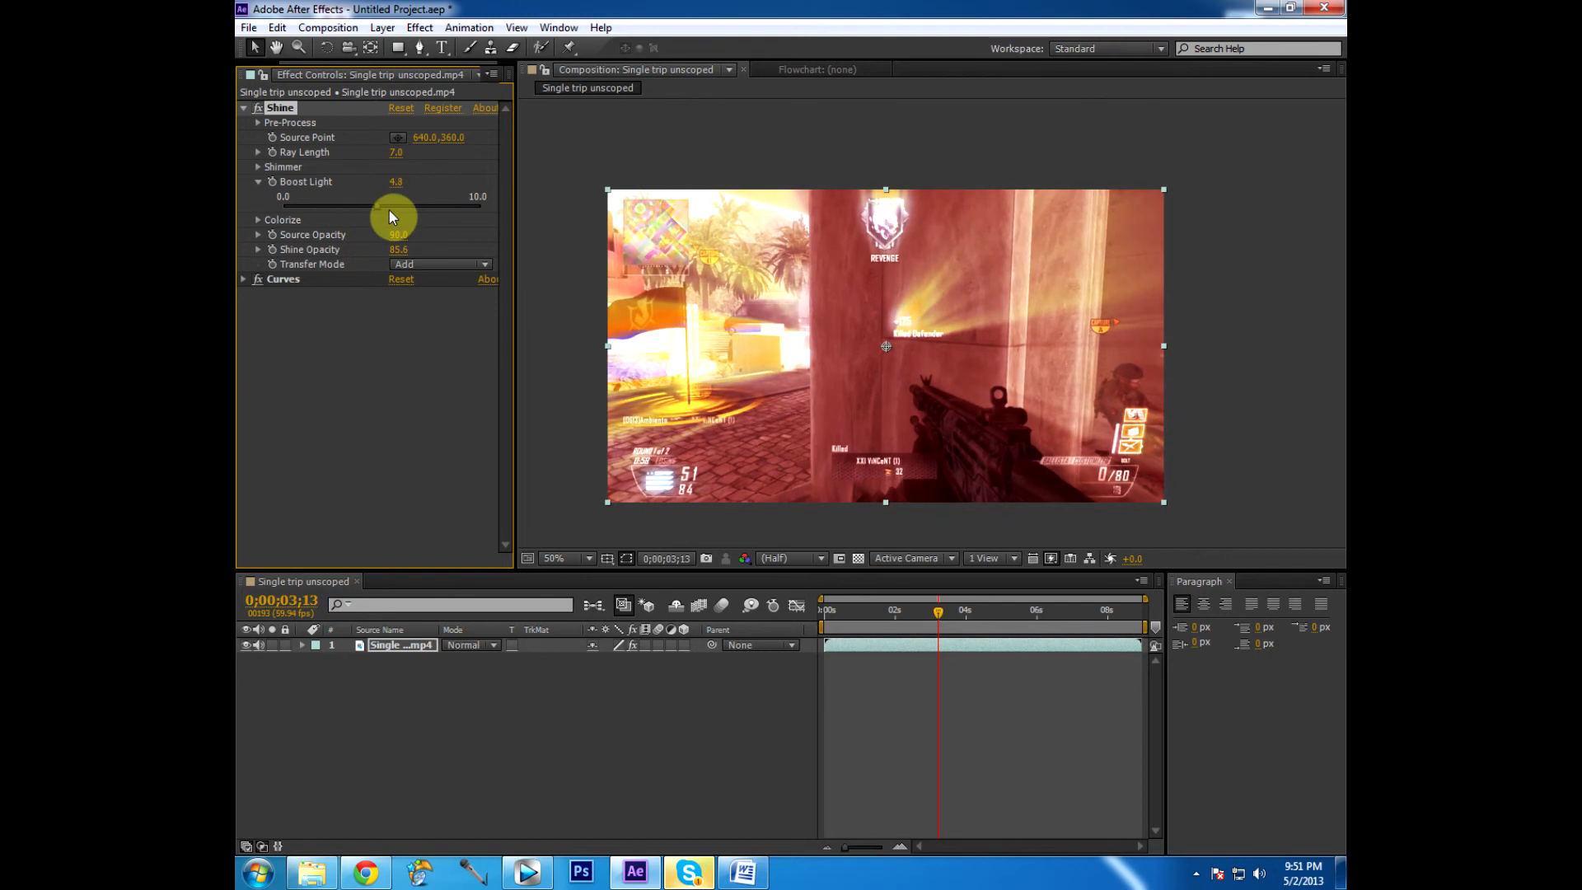
left_click_drag(394, 209, 441, 209)
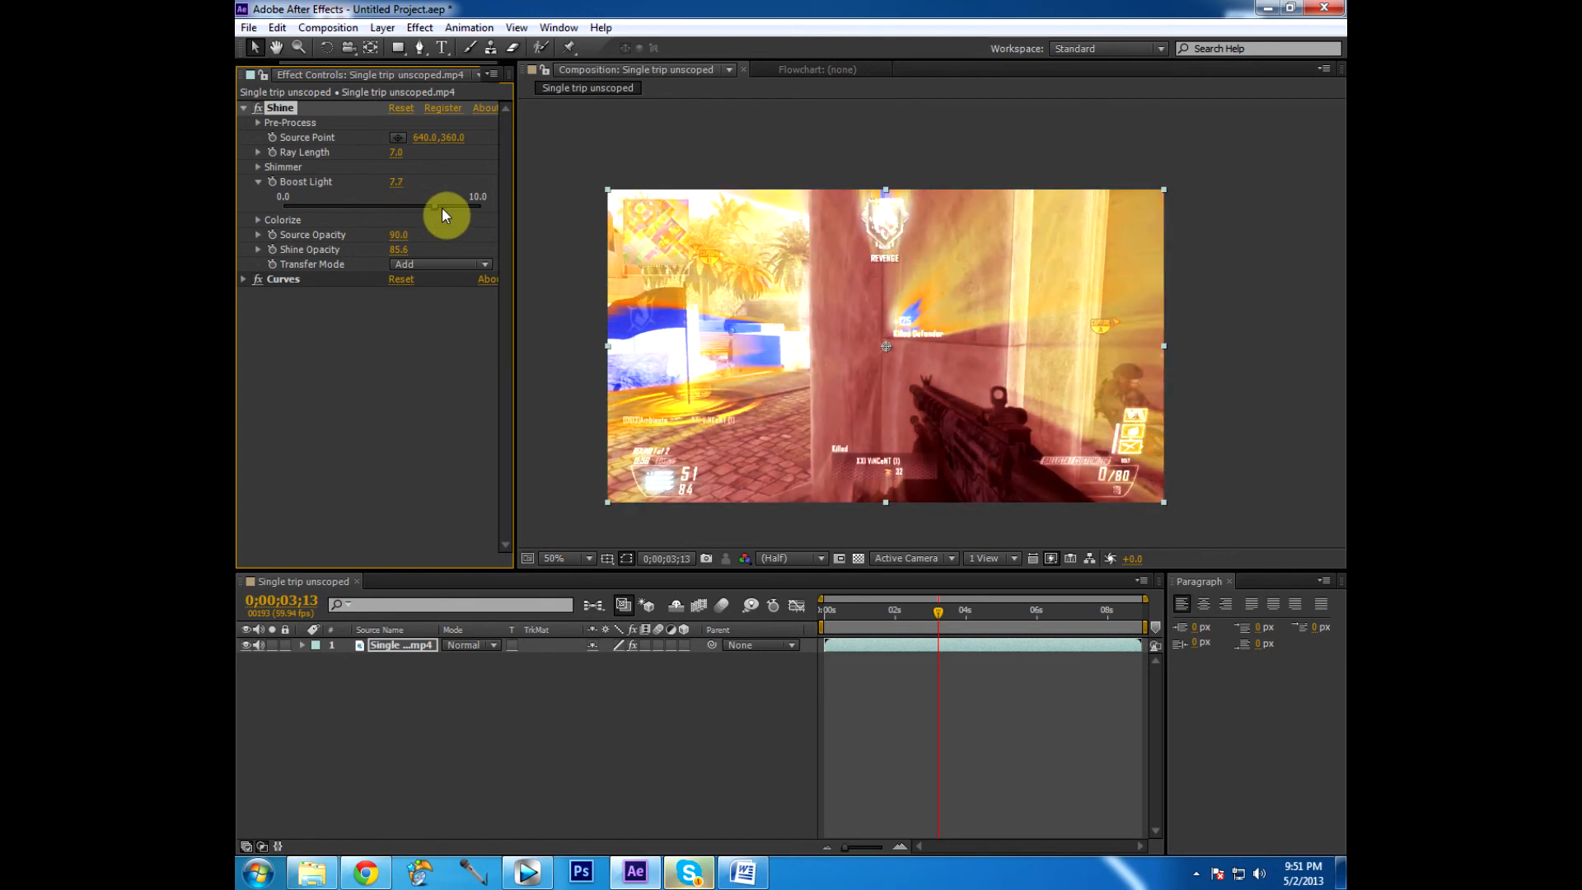
left_click_drag(443, 207, 495, 207)
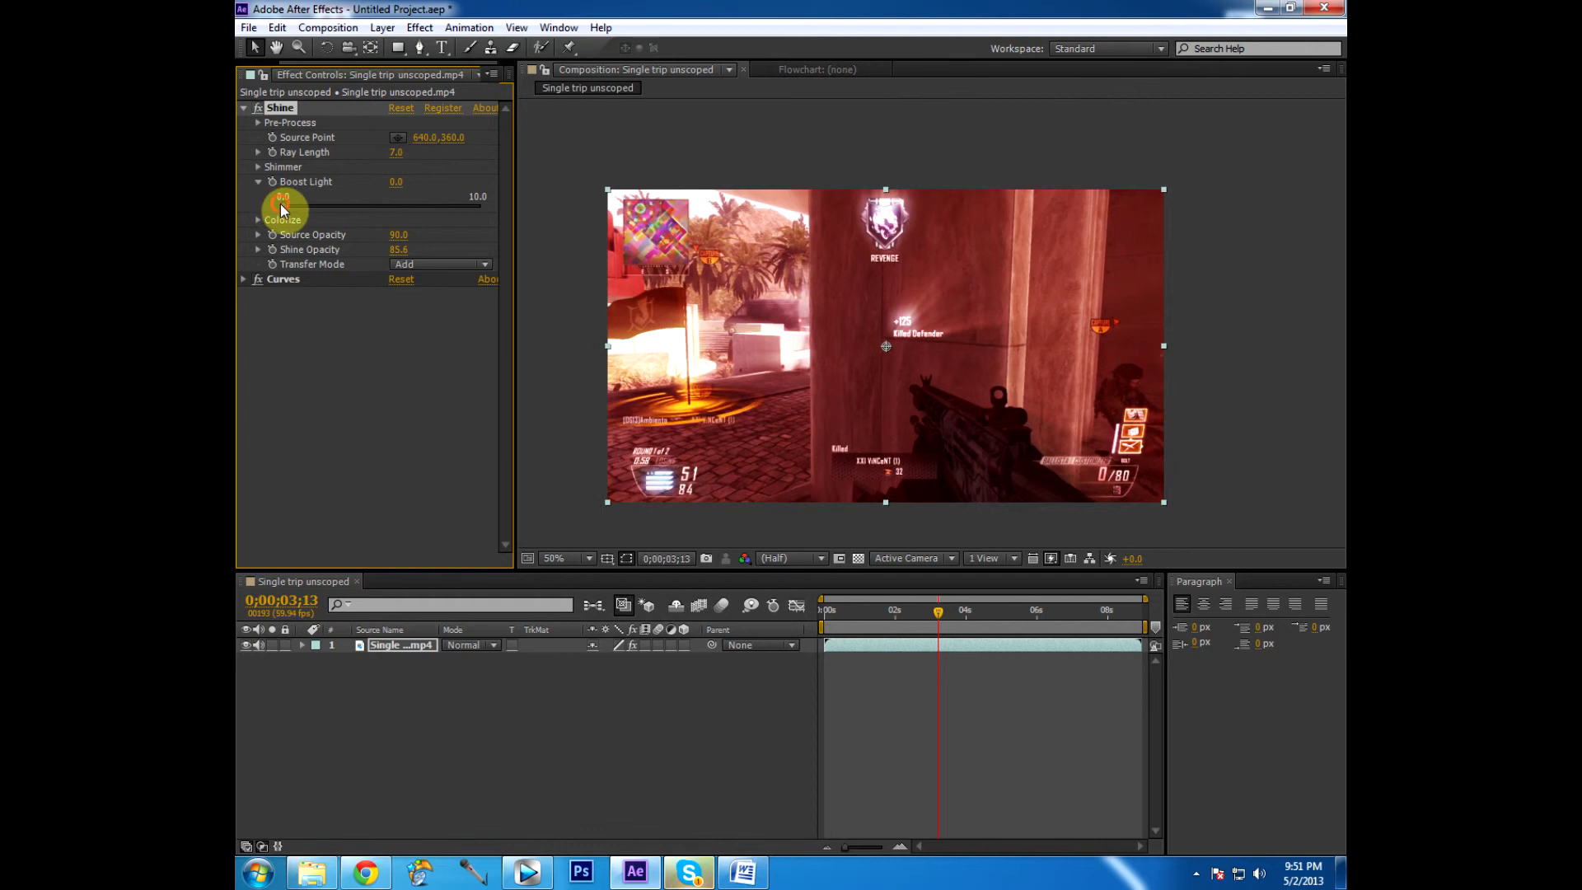
left_click_drag(282, 196, 304, 196)
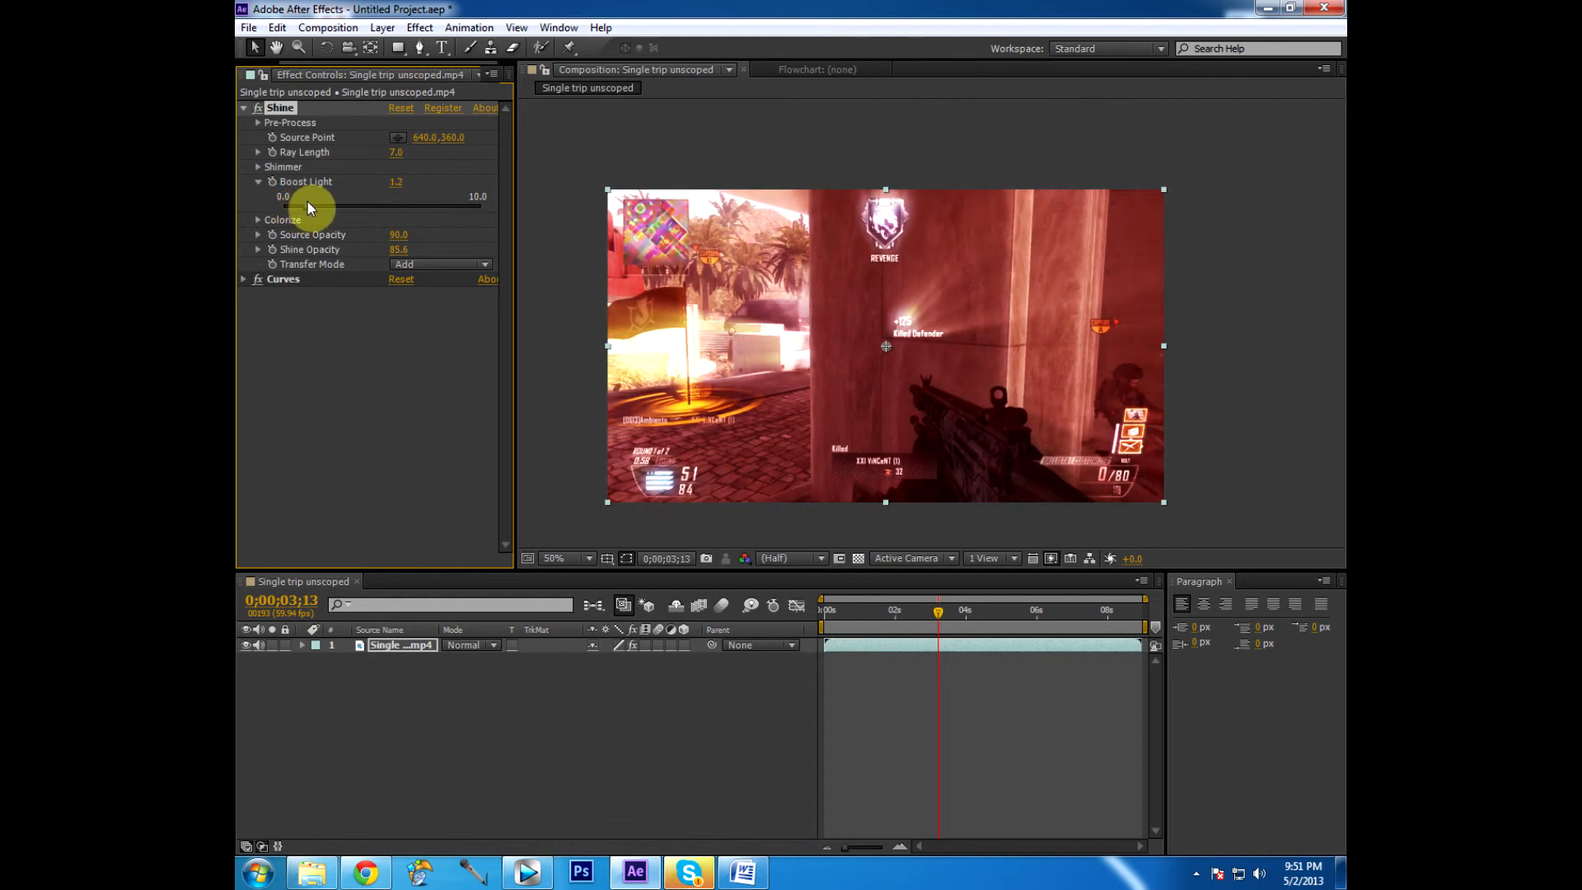
left_click_drag(313, 196, 303, 196)
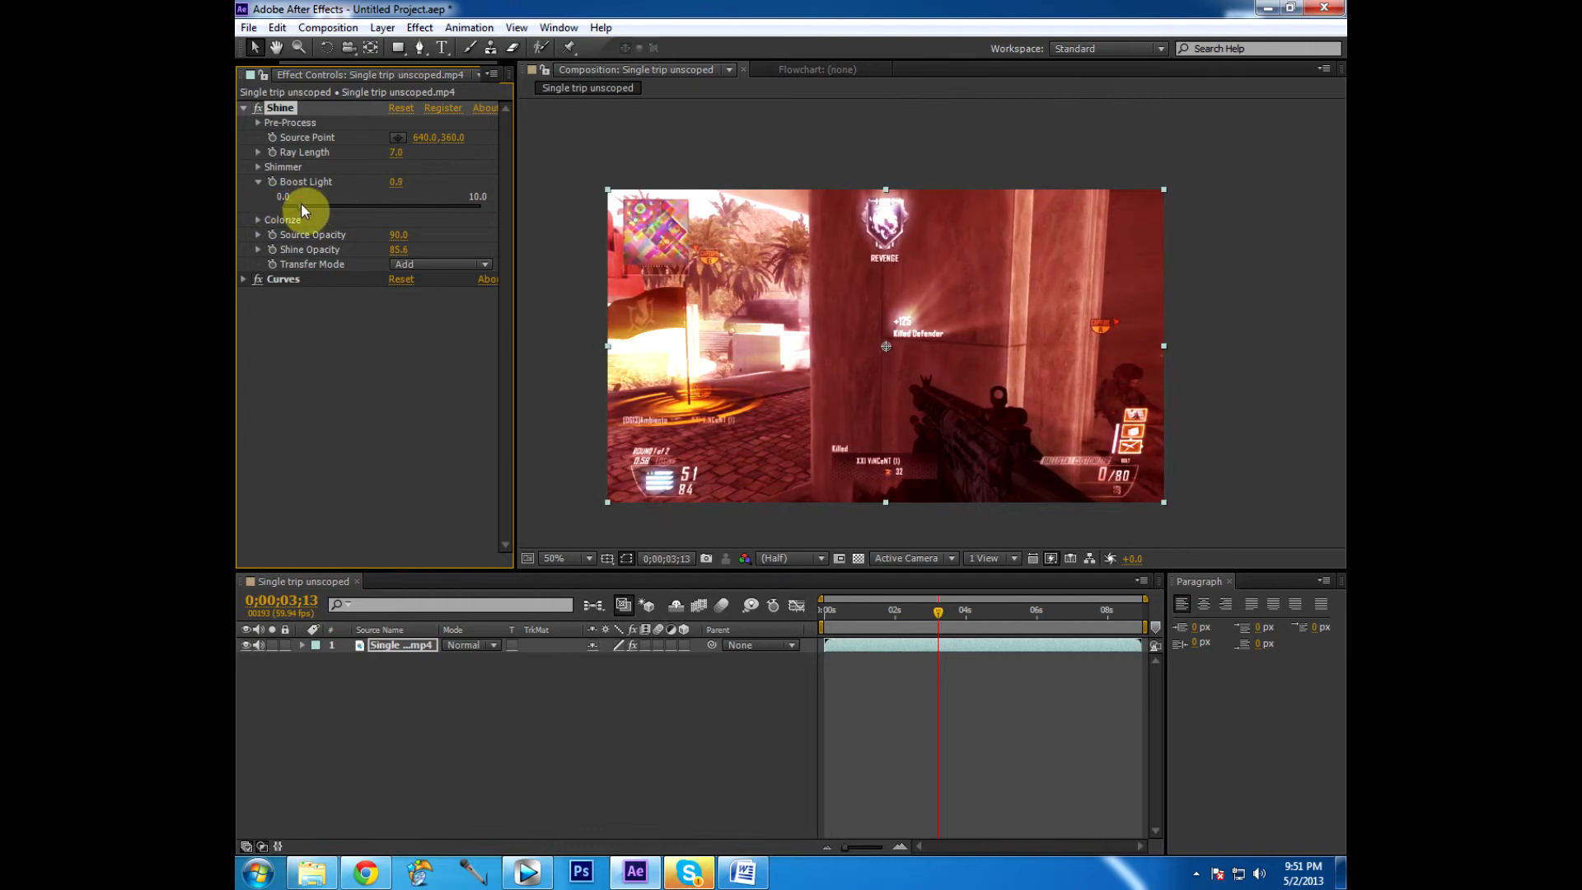
left_click_drag(303, 209, 401, 201)
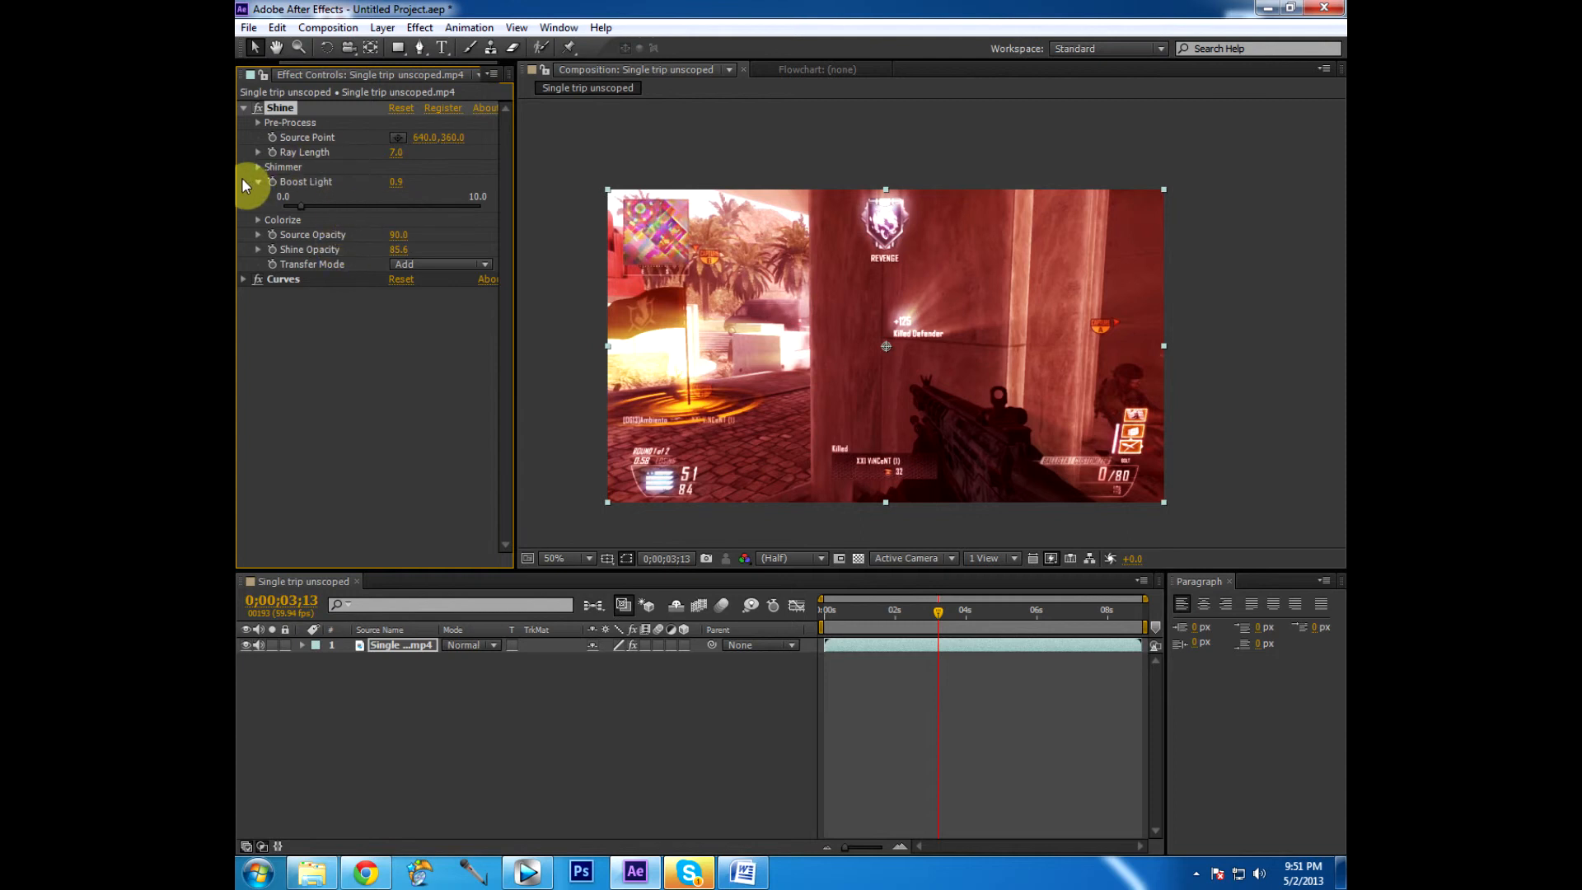
Collapse Boost Light, expand Shimmer and begin editing its Detail value
left_click(257, 166)
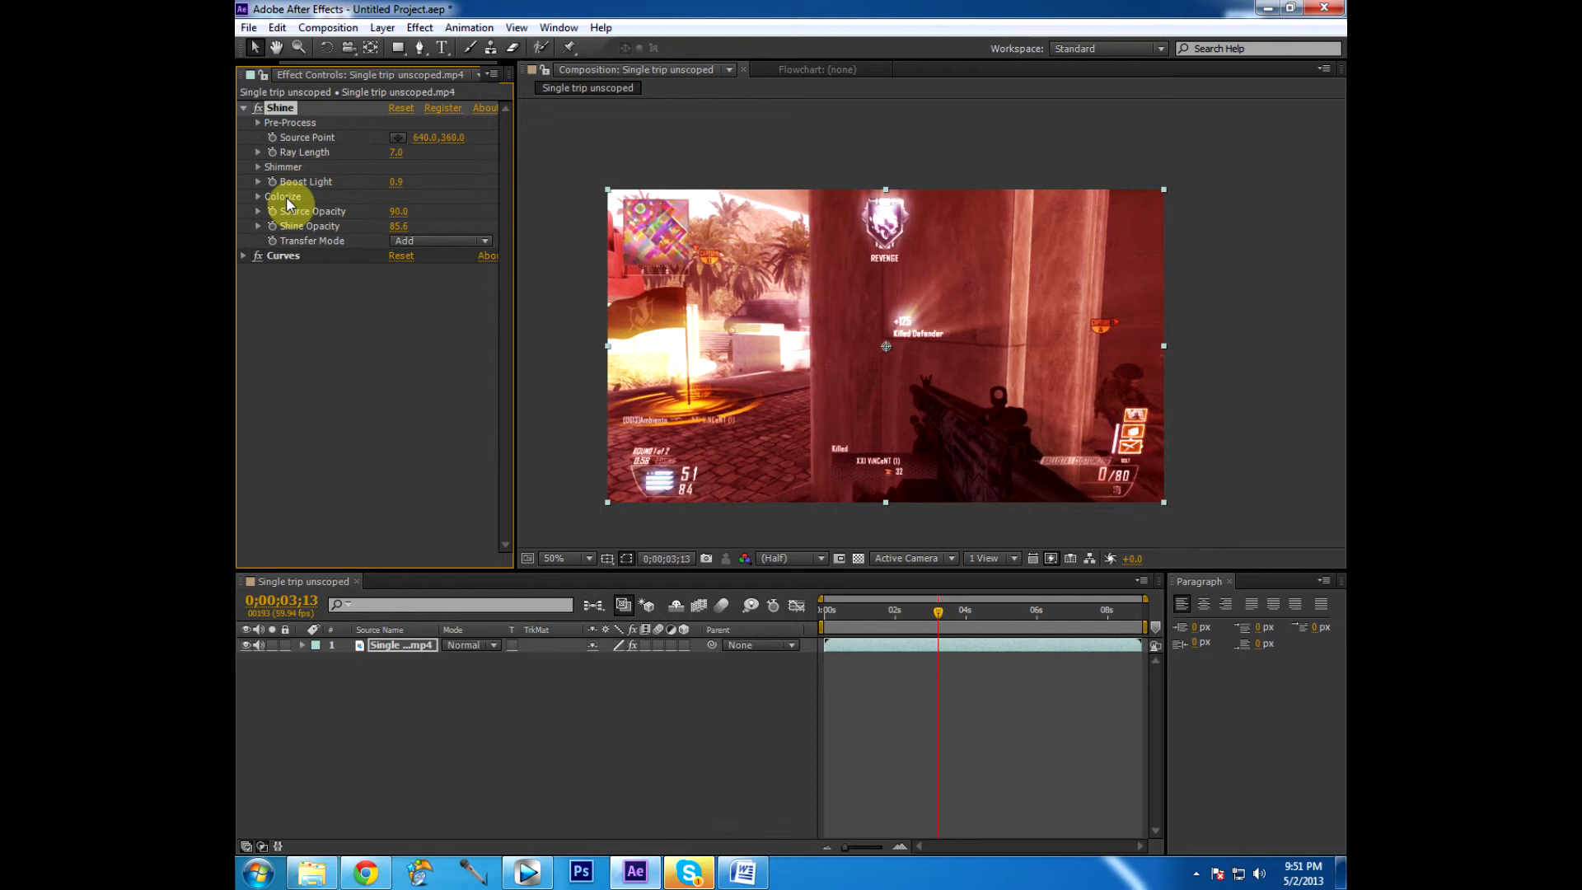
mouse_move(295, 182)
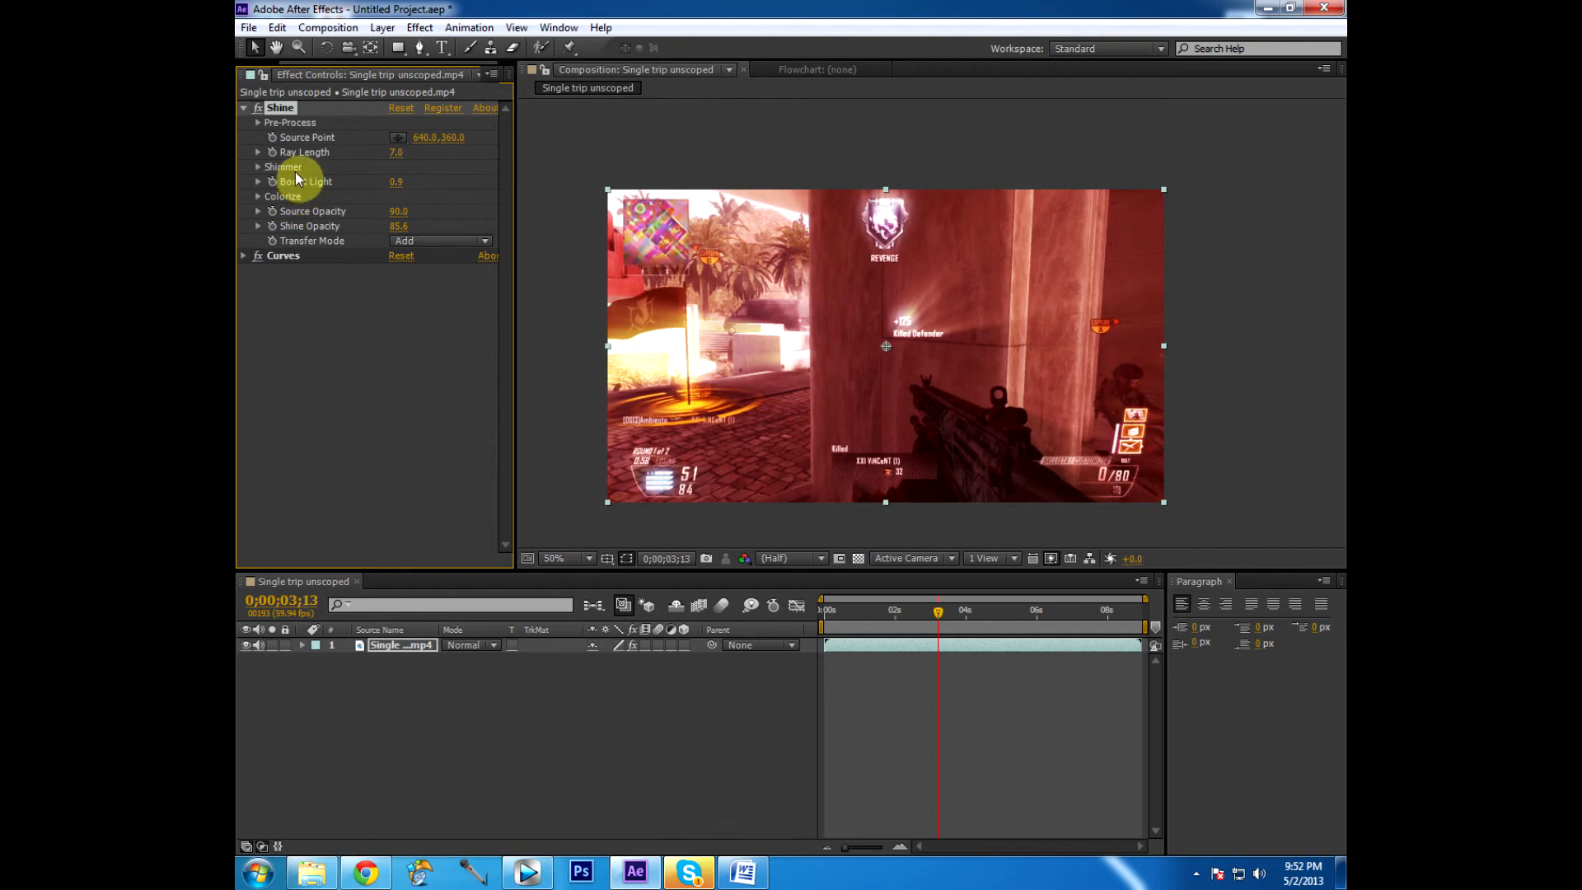
left_click(259, 166)
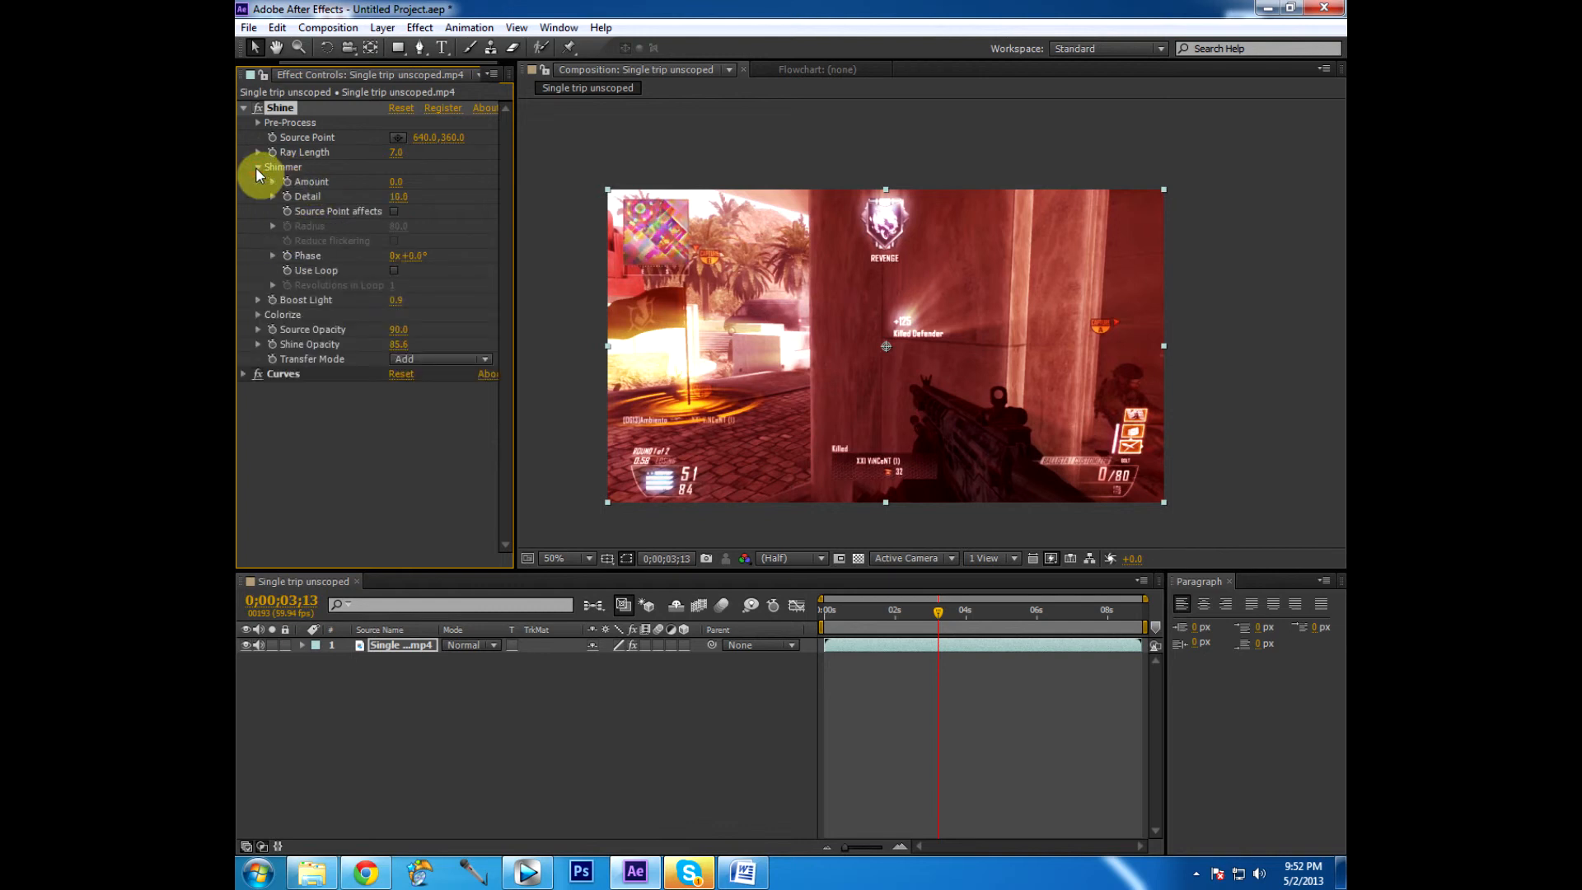
mouse_move(409, 231)
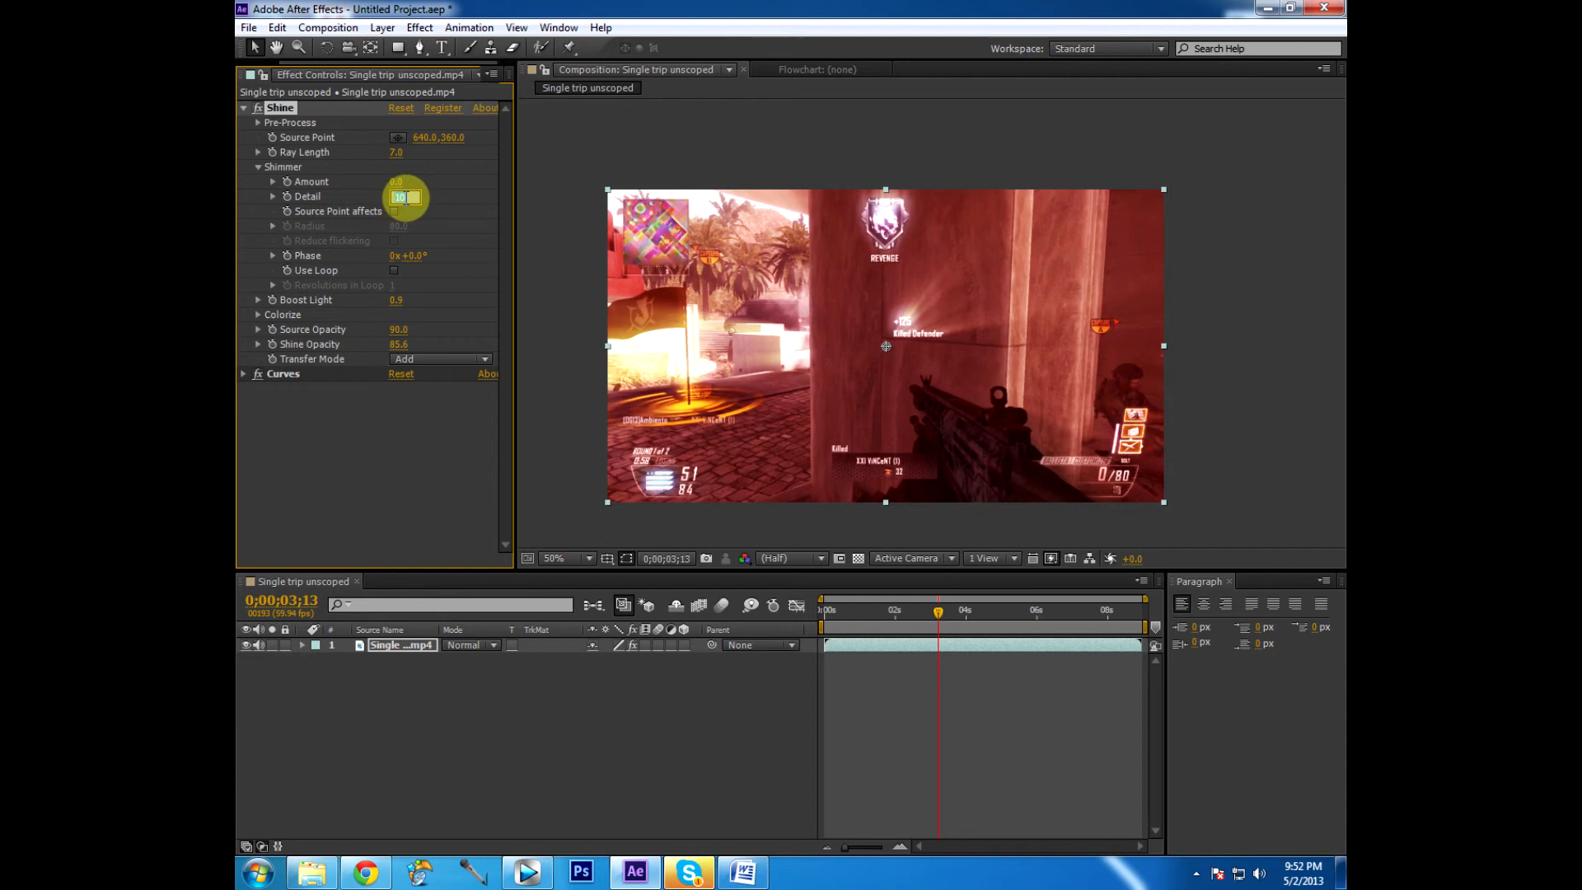
left_click(405, 196)
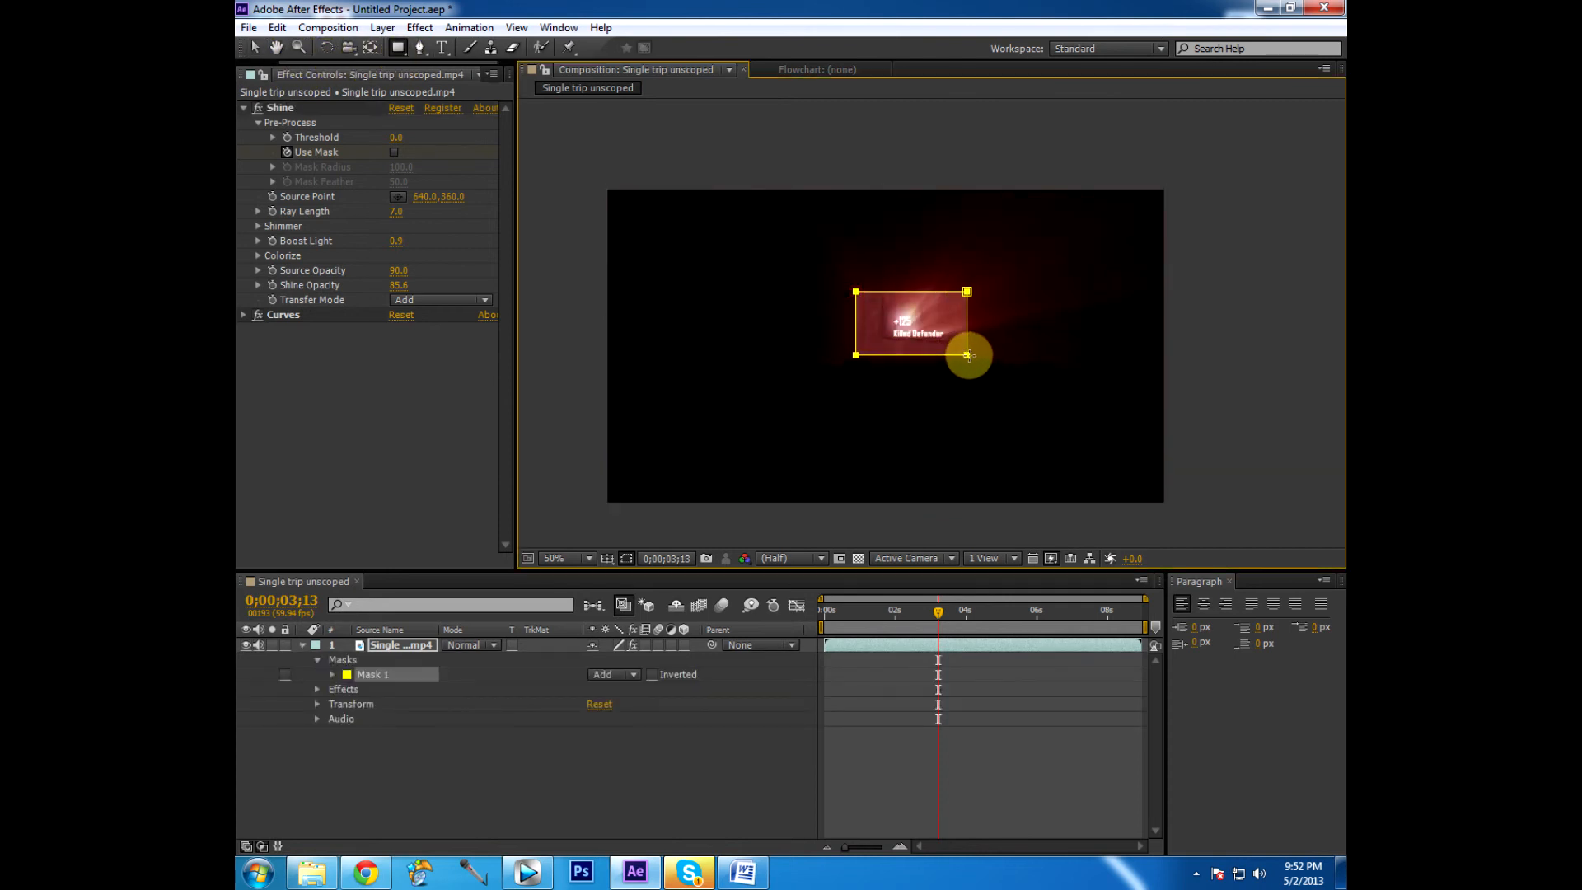
Drag the rectangle mask handles to a wide box enclosing the Killed Defender message
left_click_drag(968, 355, 1017, 249)
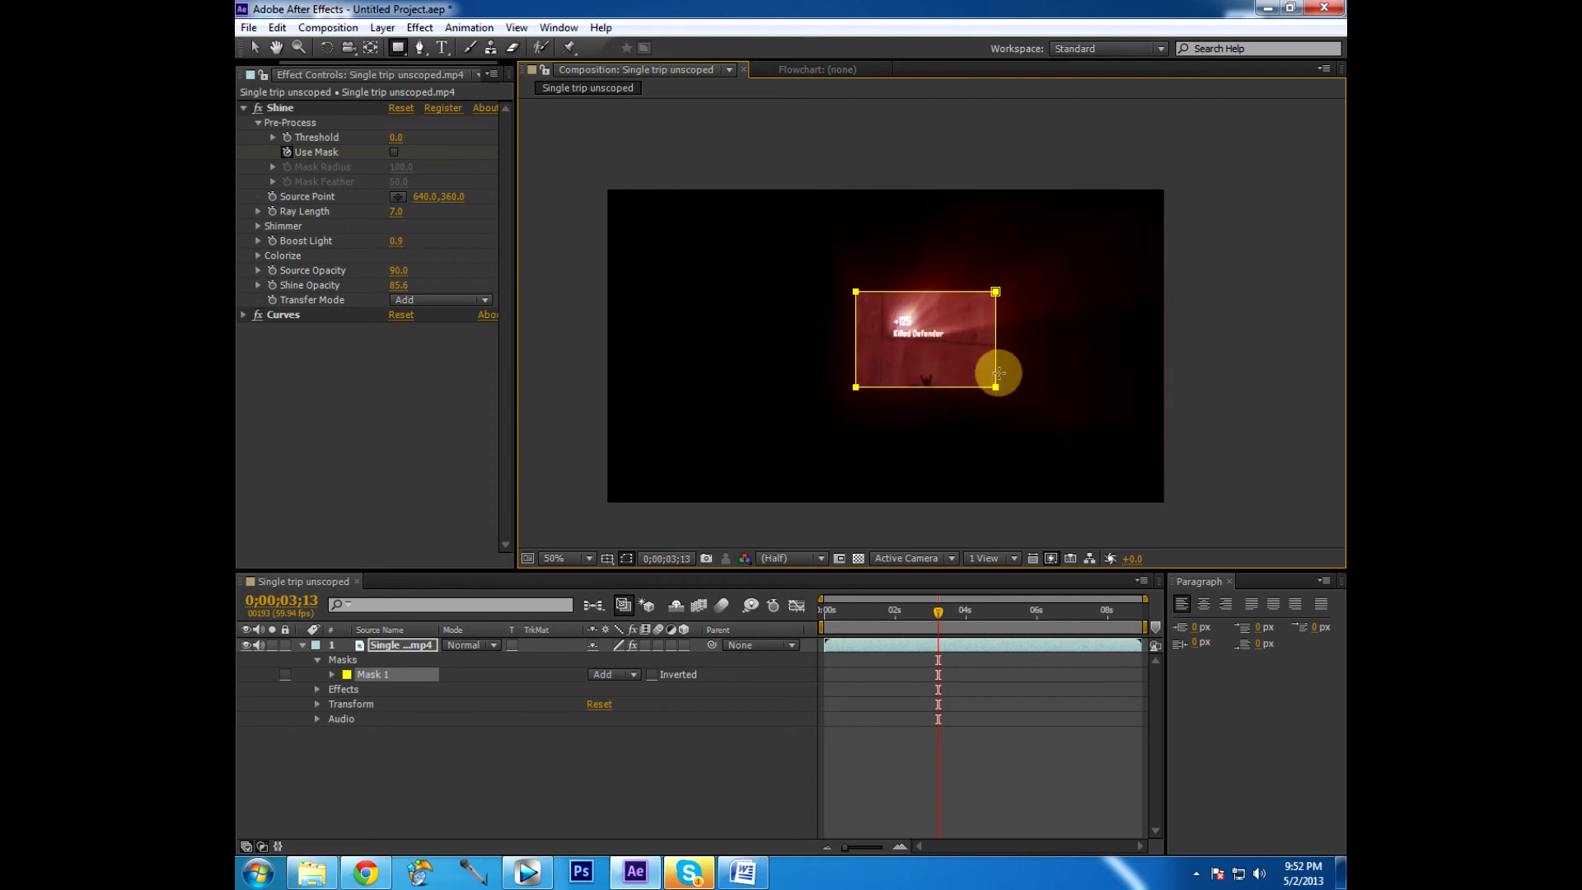
left_click_drag(997, 385, 1028, 293)
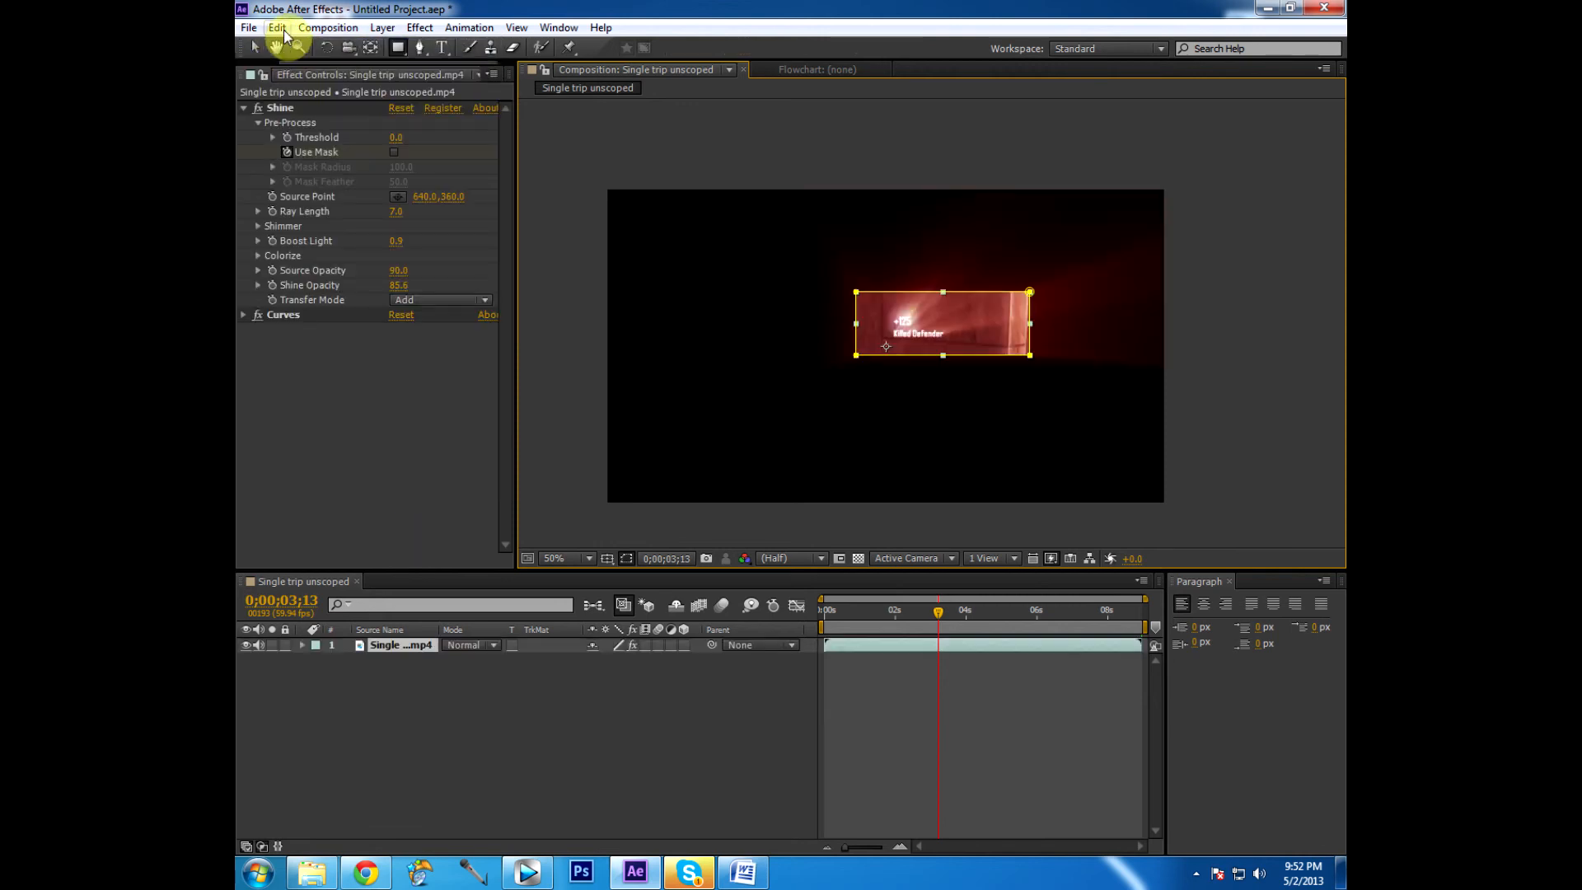
left_click(275, 28)
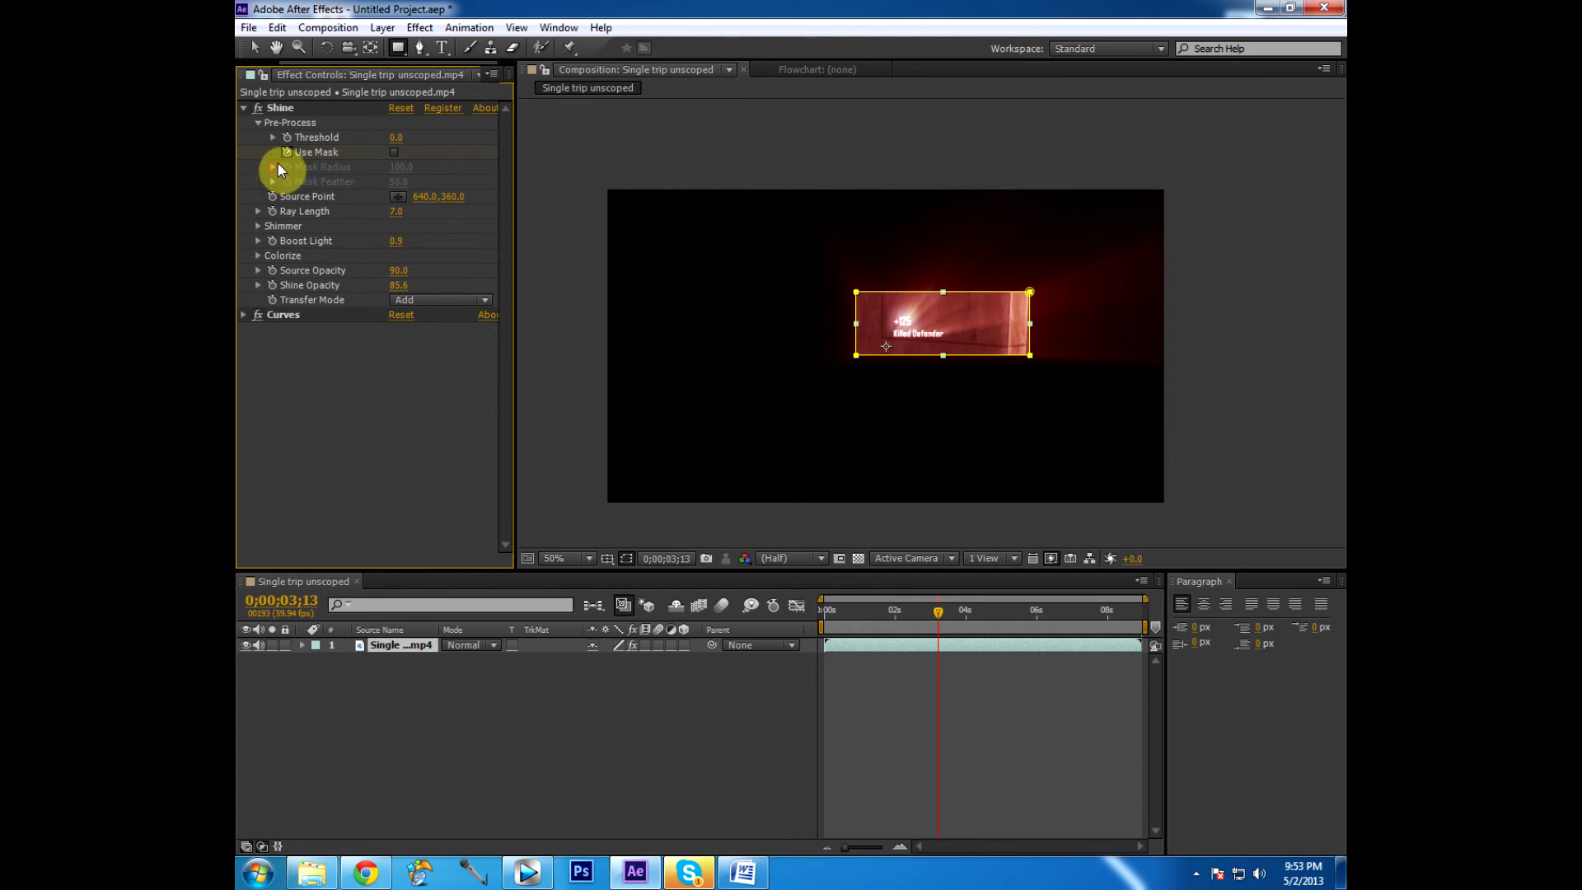
mouse_move(293, 152)
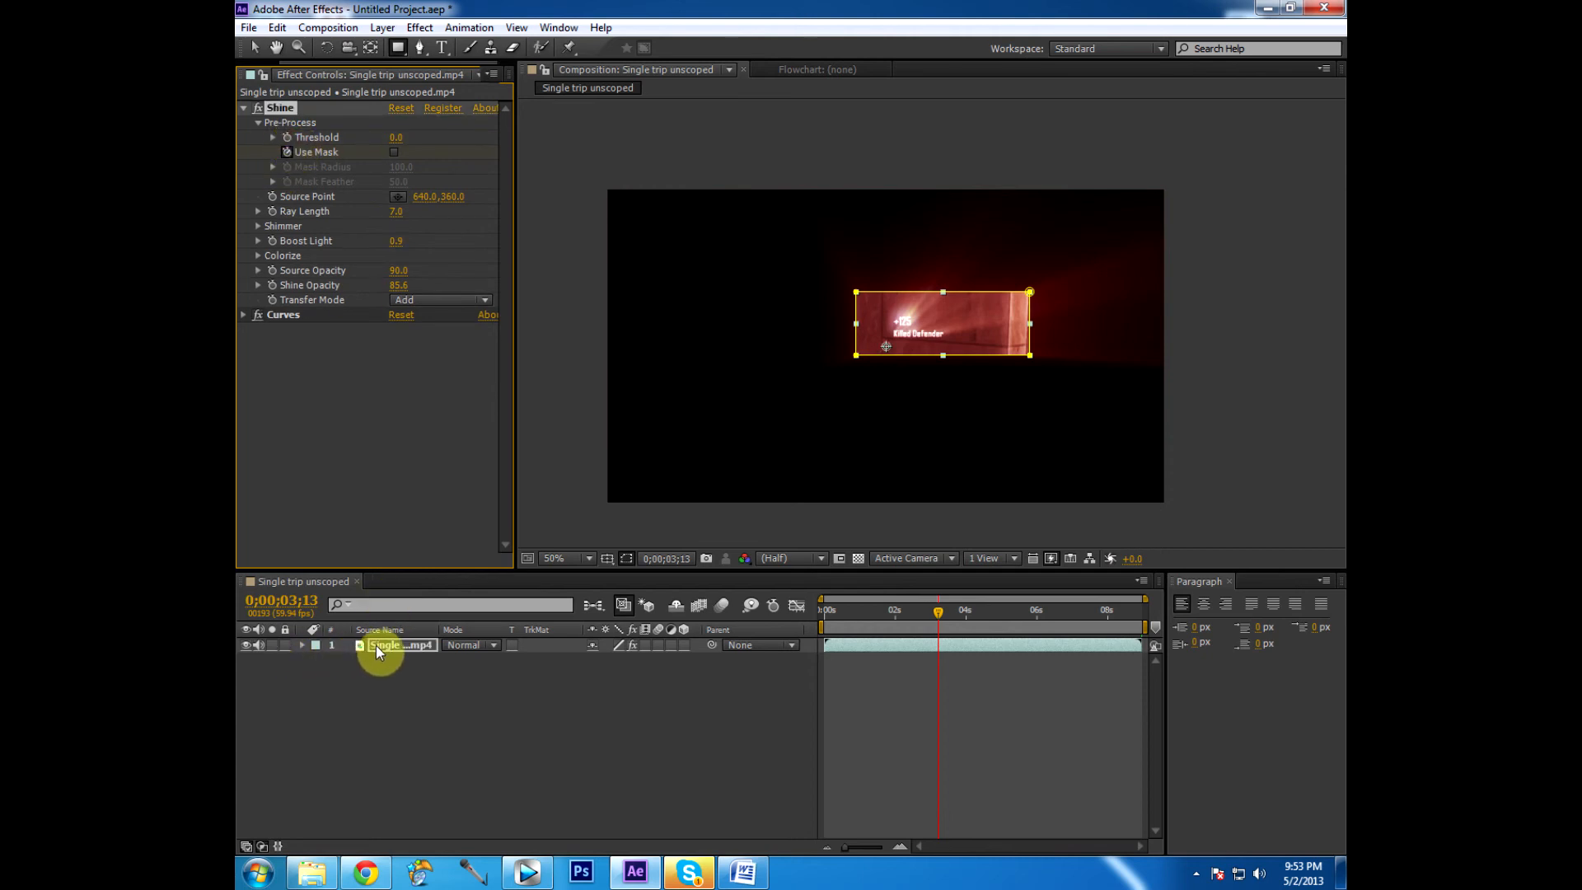
Reset Mask 1's shape to an Ellipse via the Mask Path shape settings
left_click(333, 644)
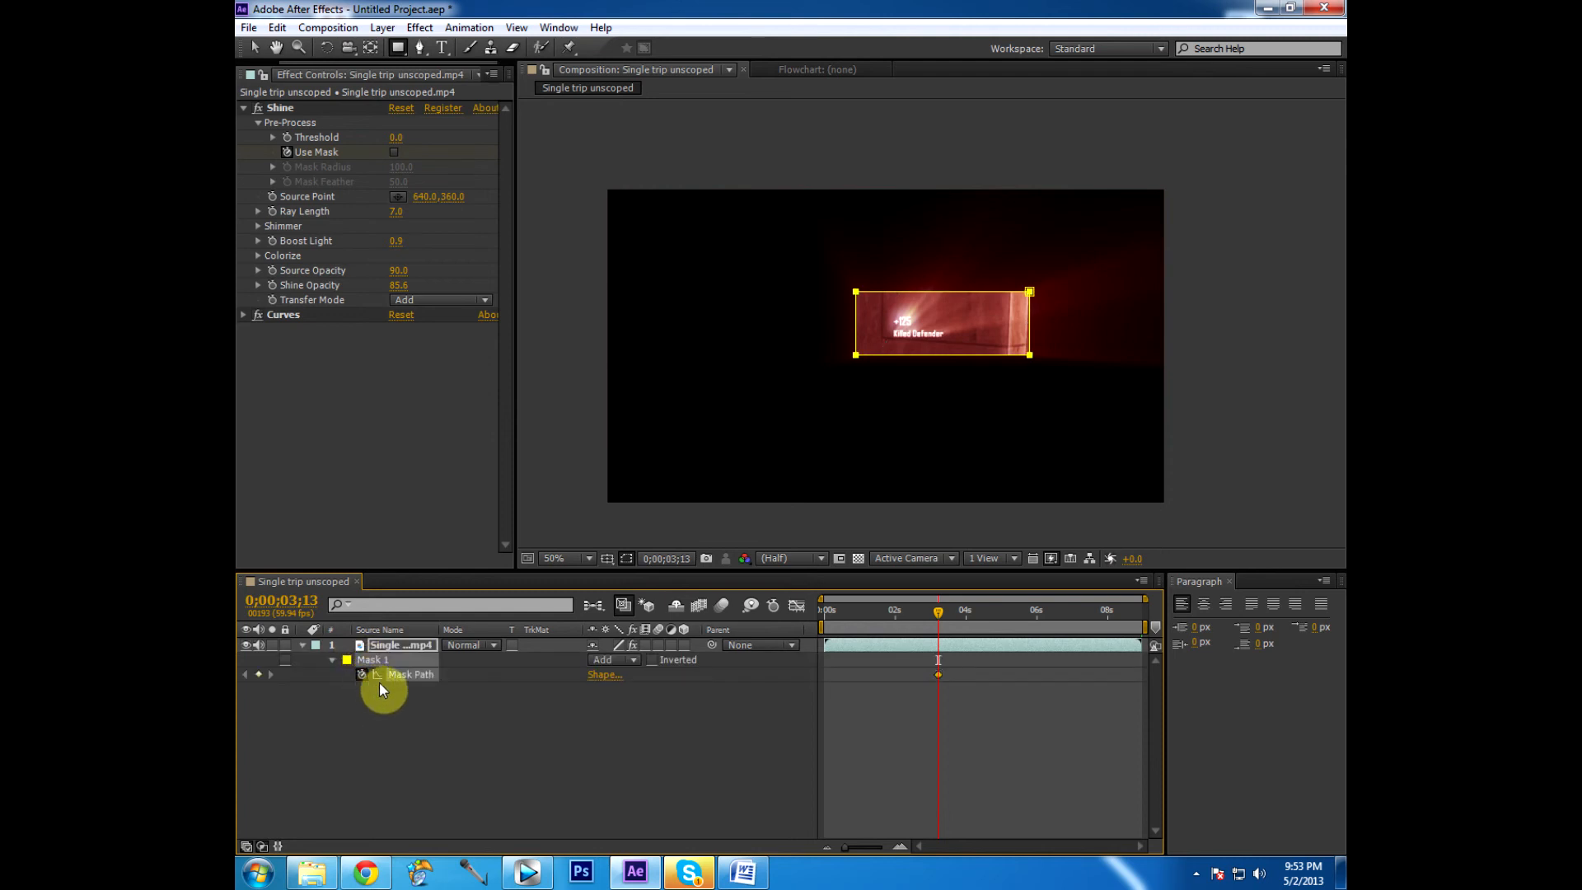
double_click(410, 674)
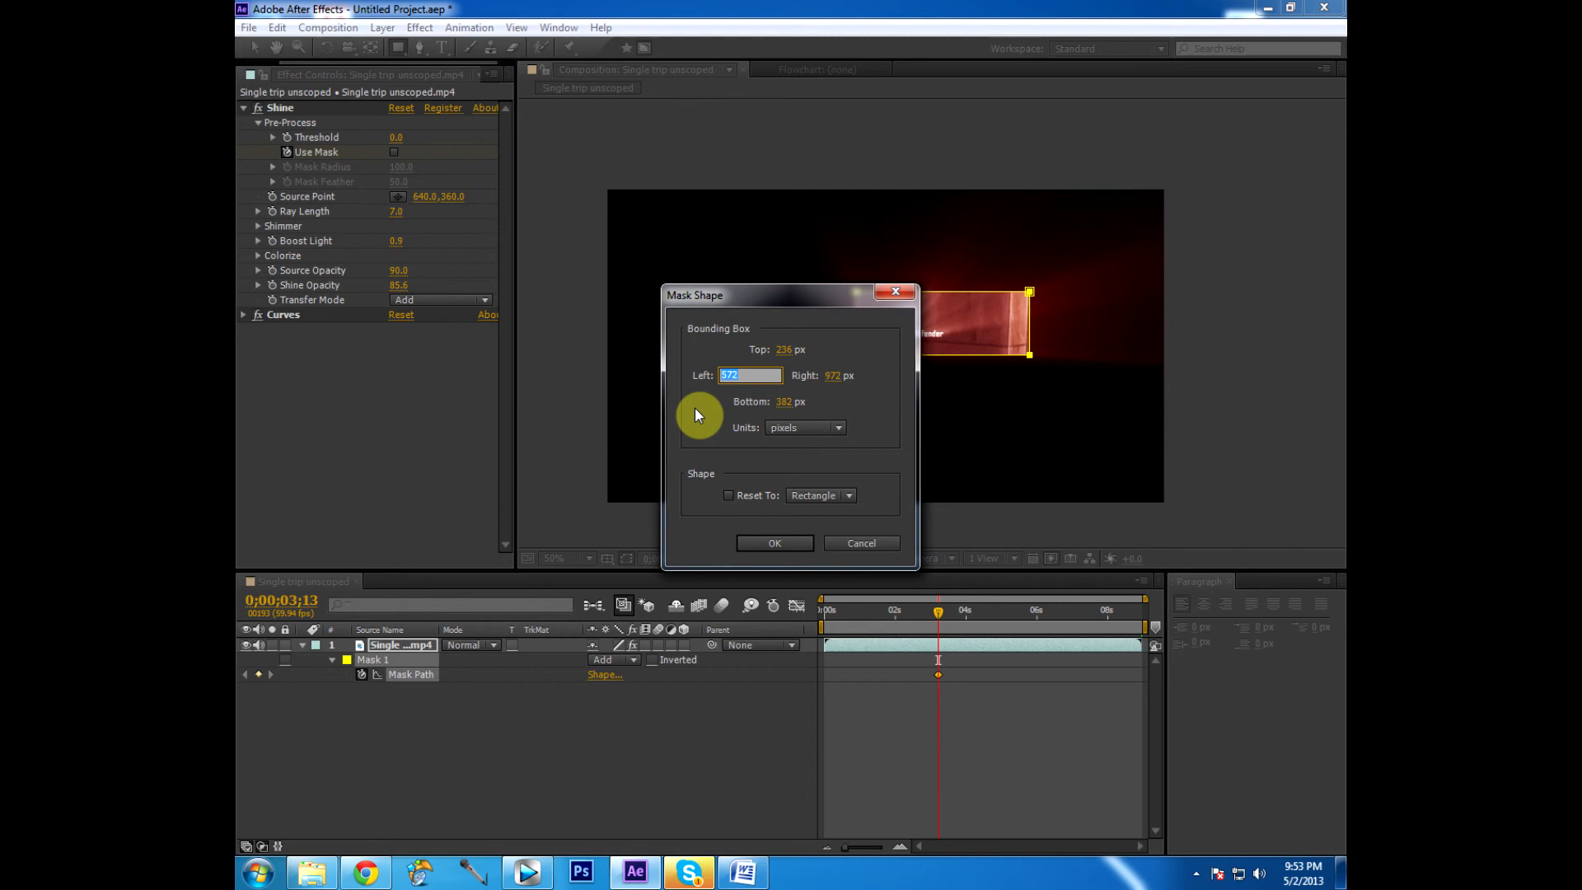
left_click(819, 495)
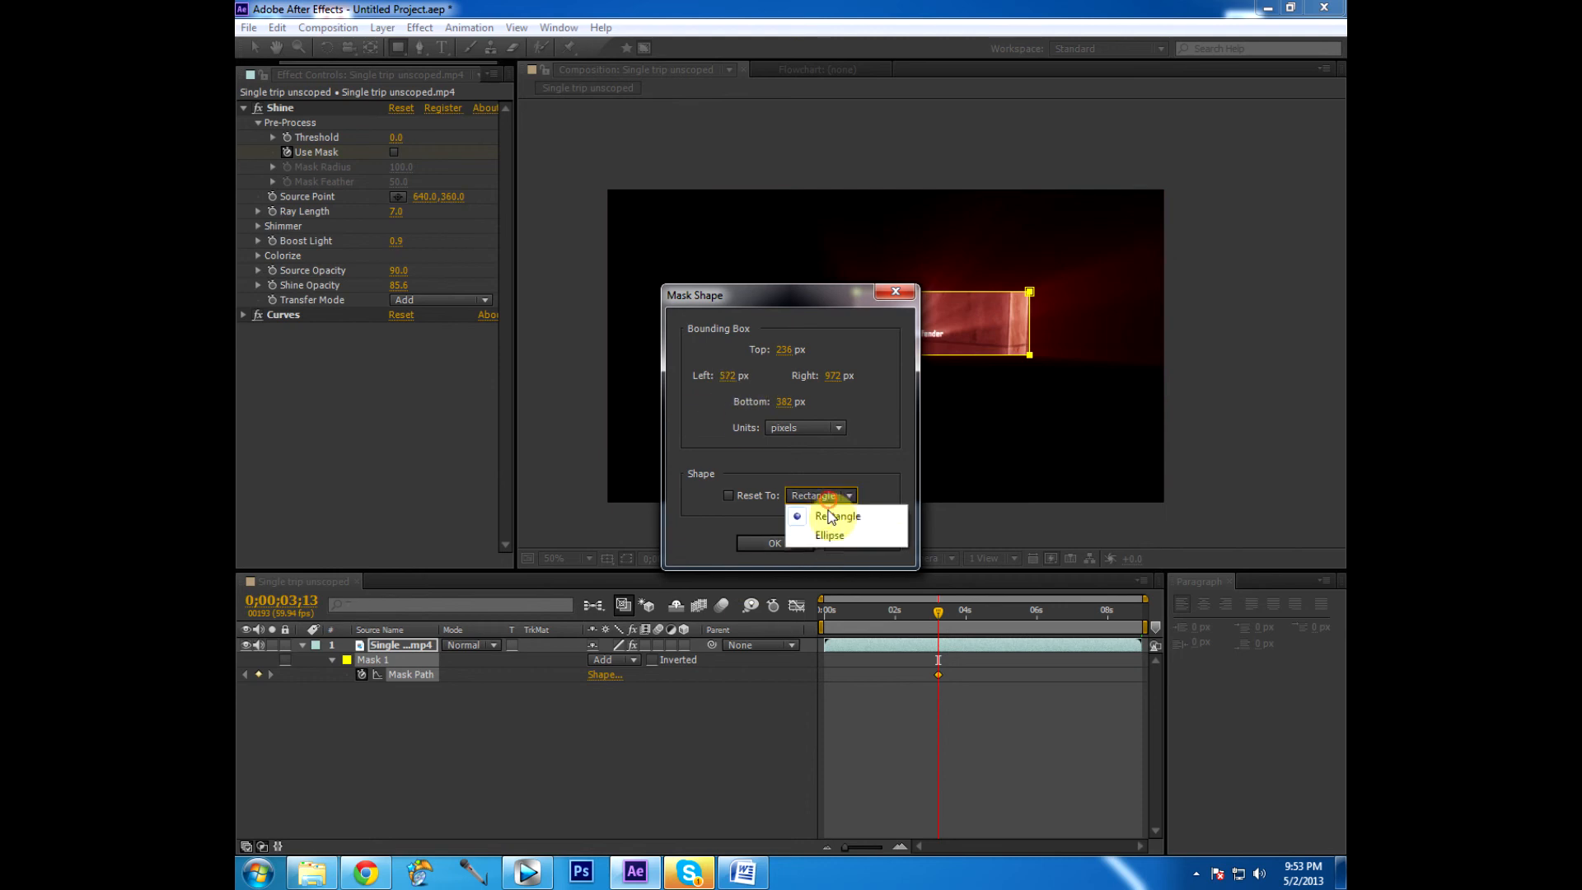
left_click(828, 534)
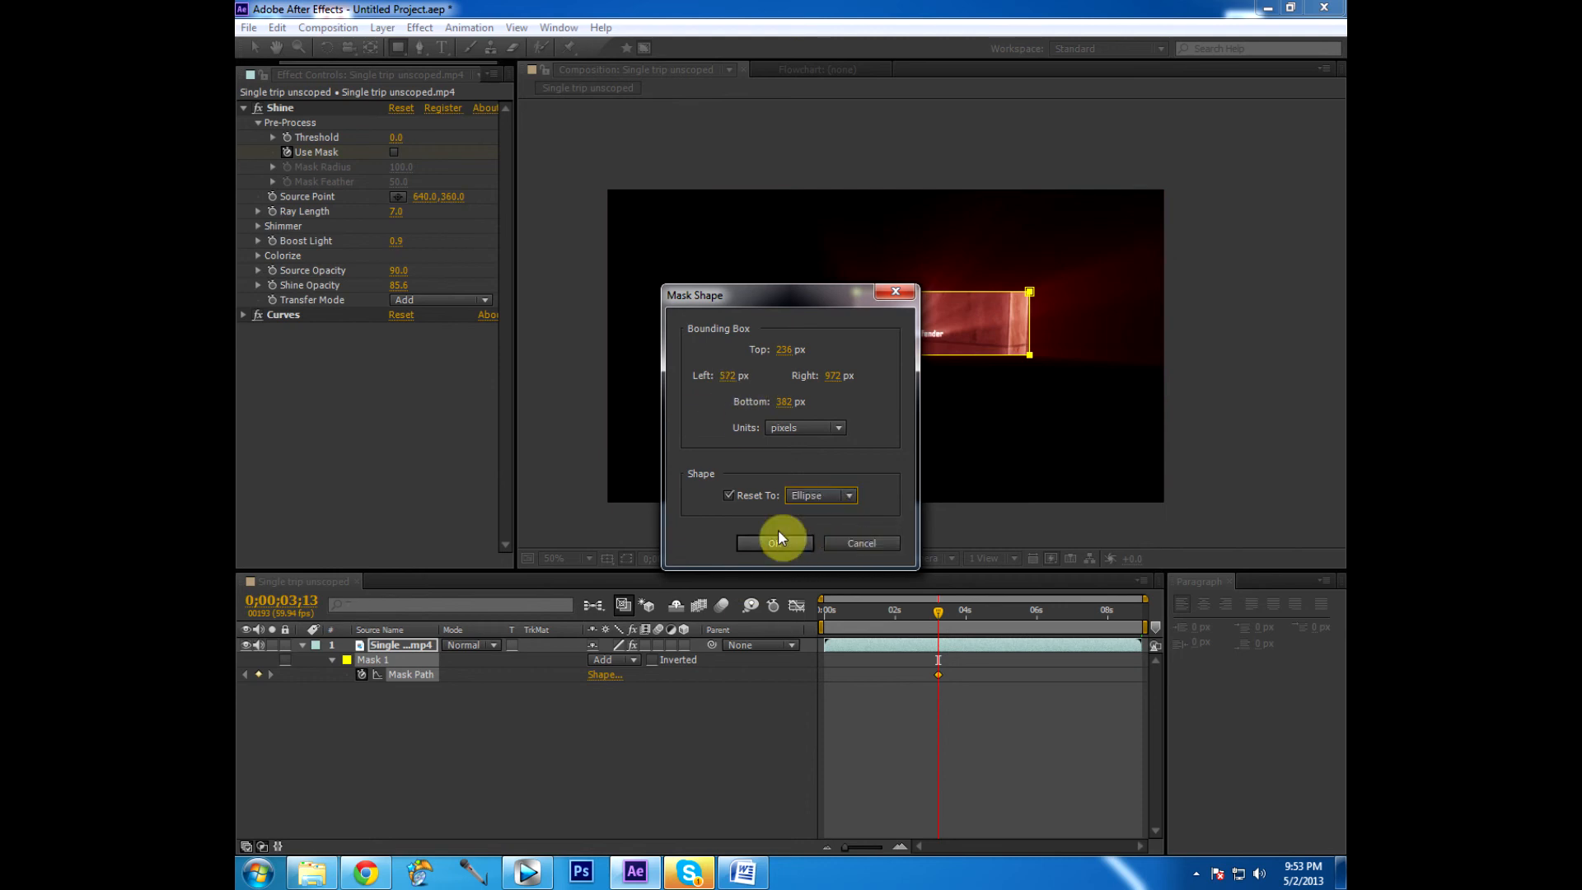
left_click(774, 542)
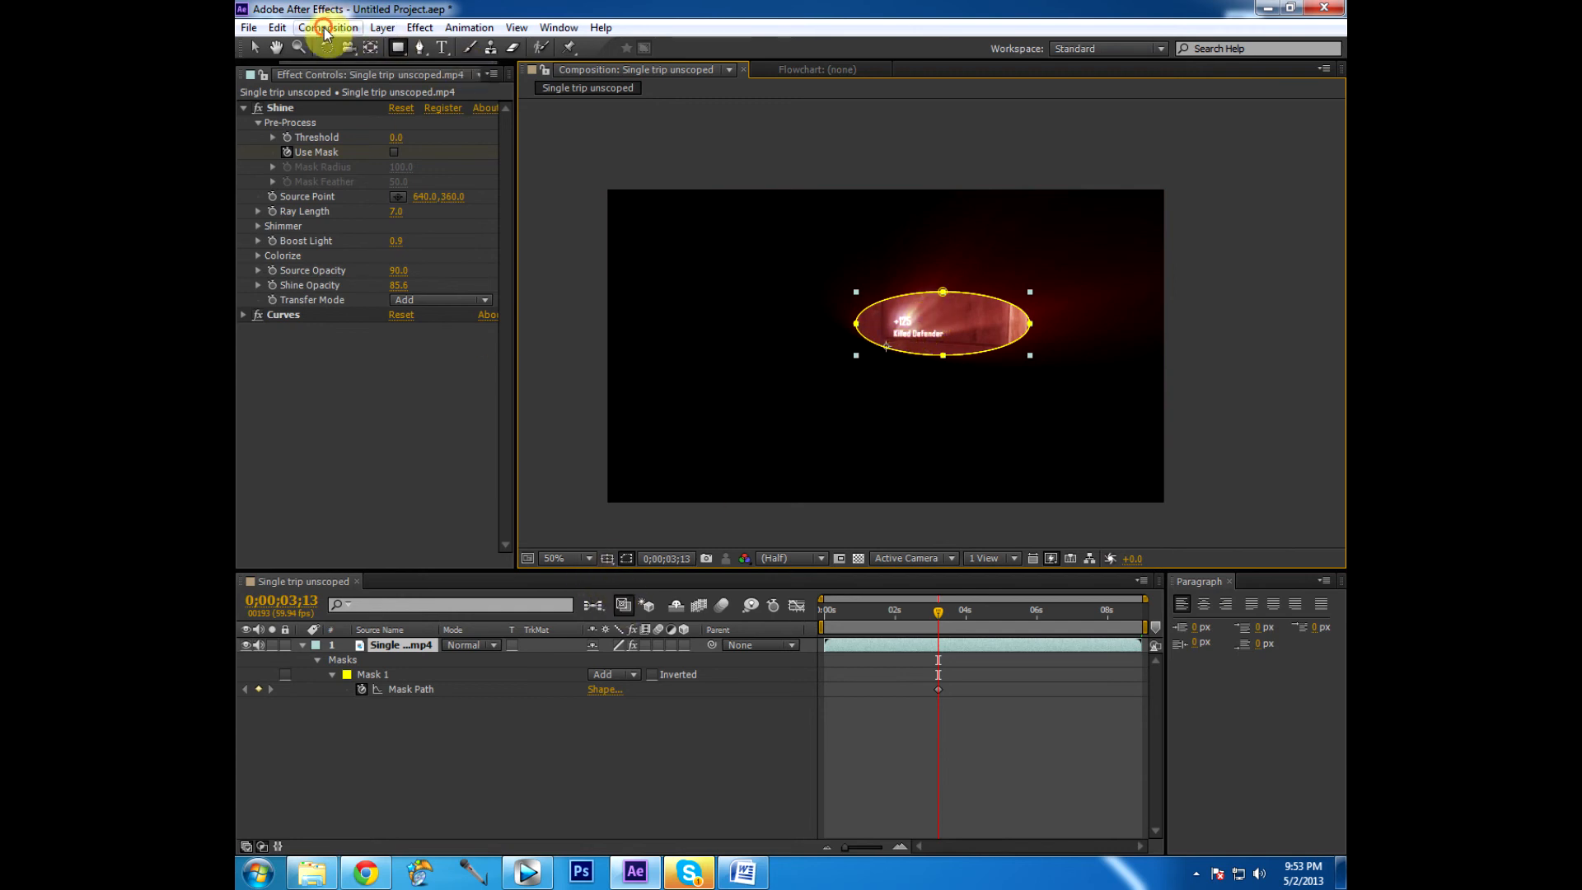
left_click(327, 28)
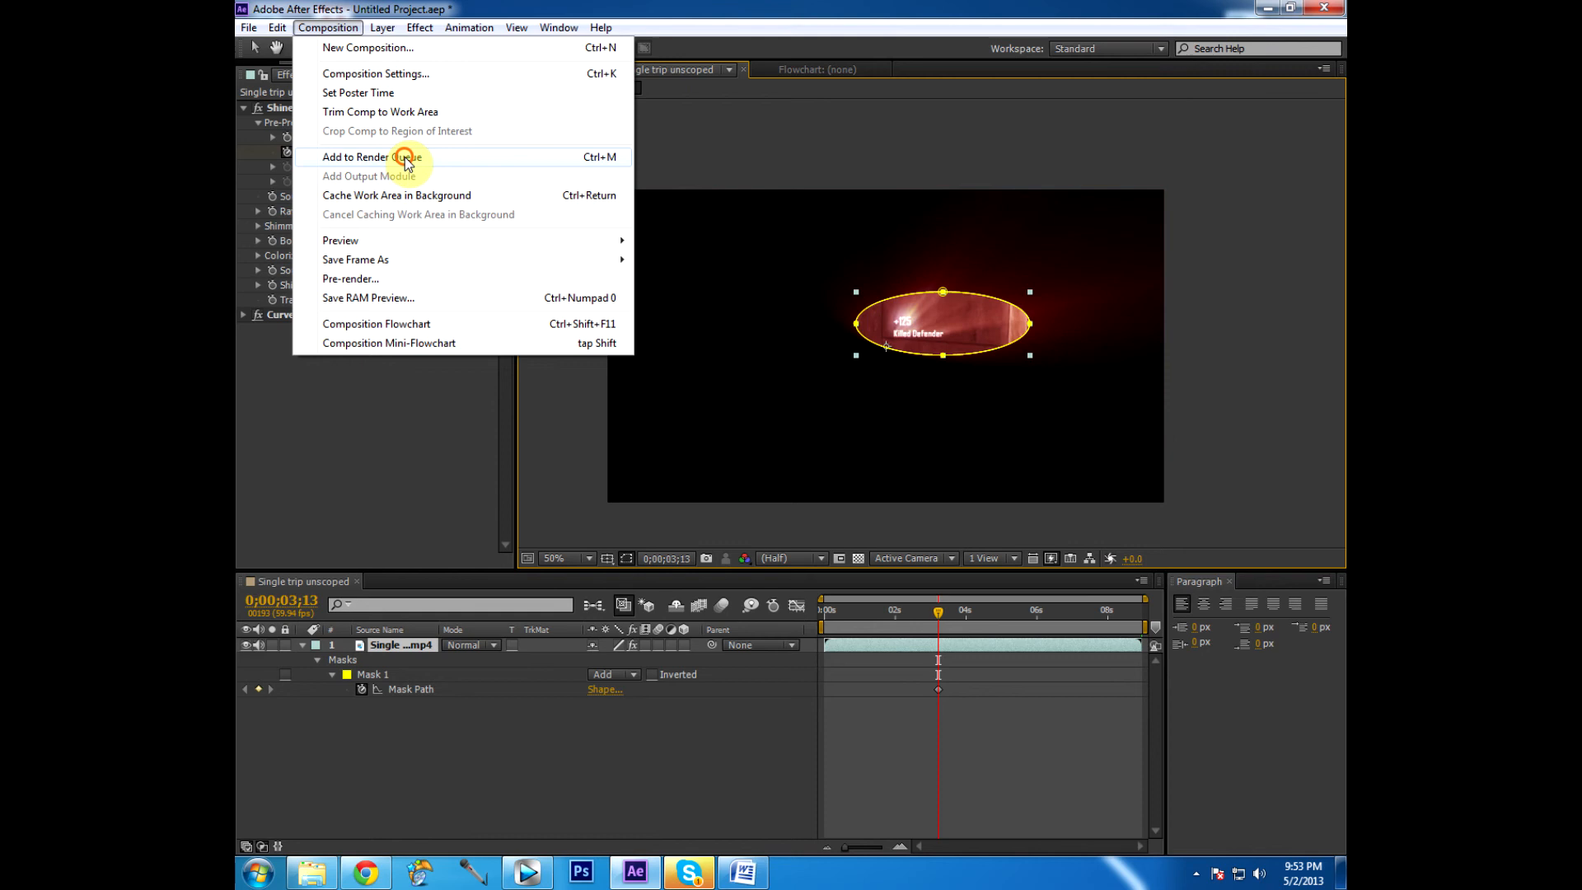
Add the composition to the Render Queue with Best Settings and Lossless, then return to the timeline
left_click(361, 157)
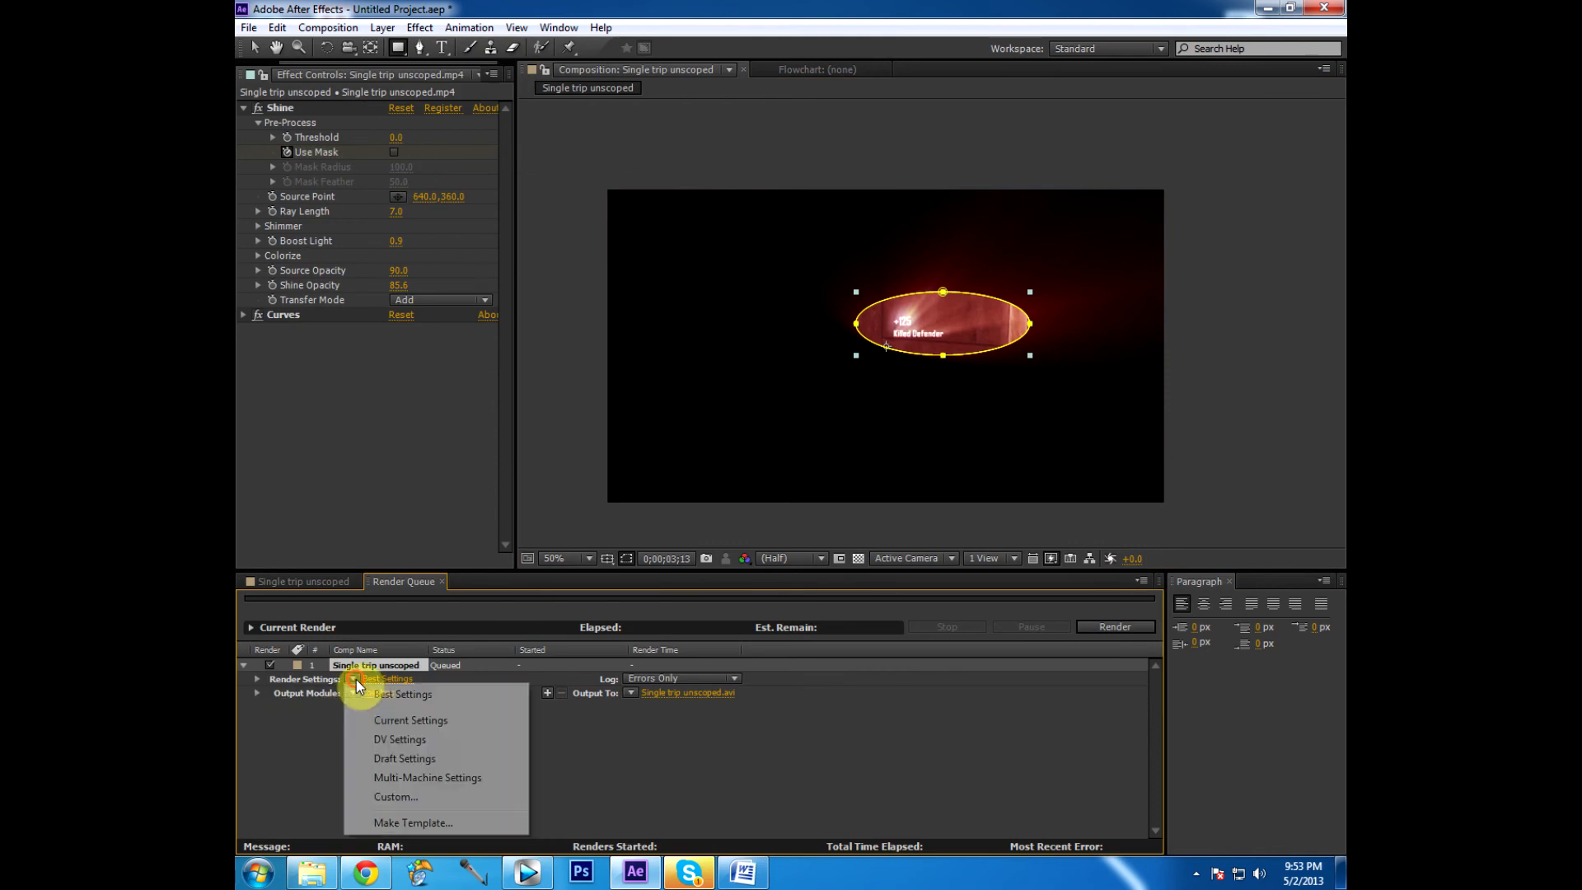
left_click(381, 677)
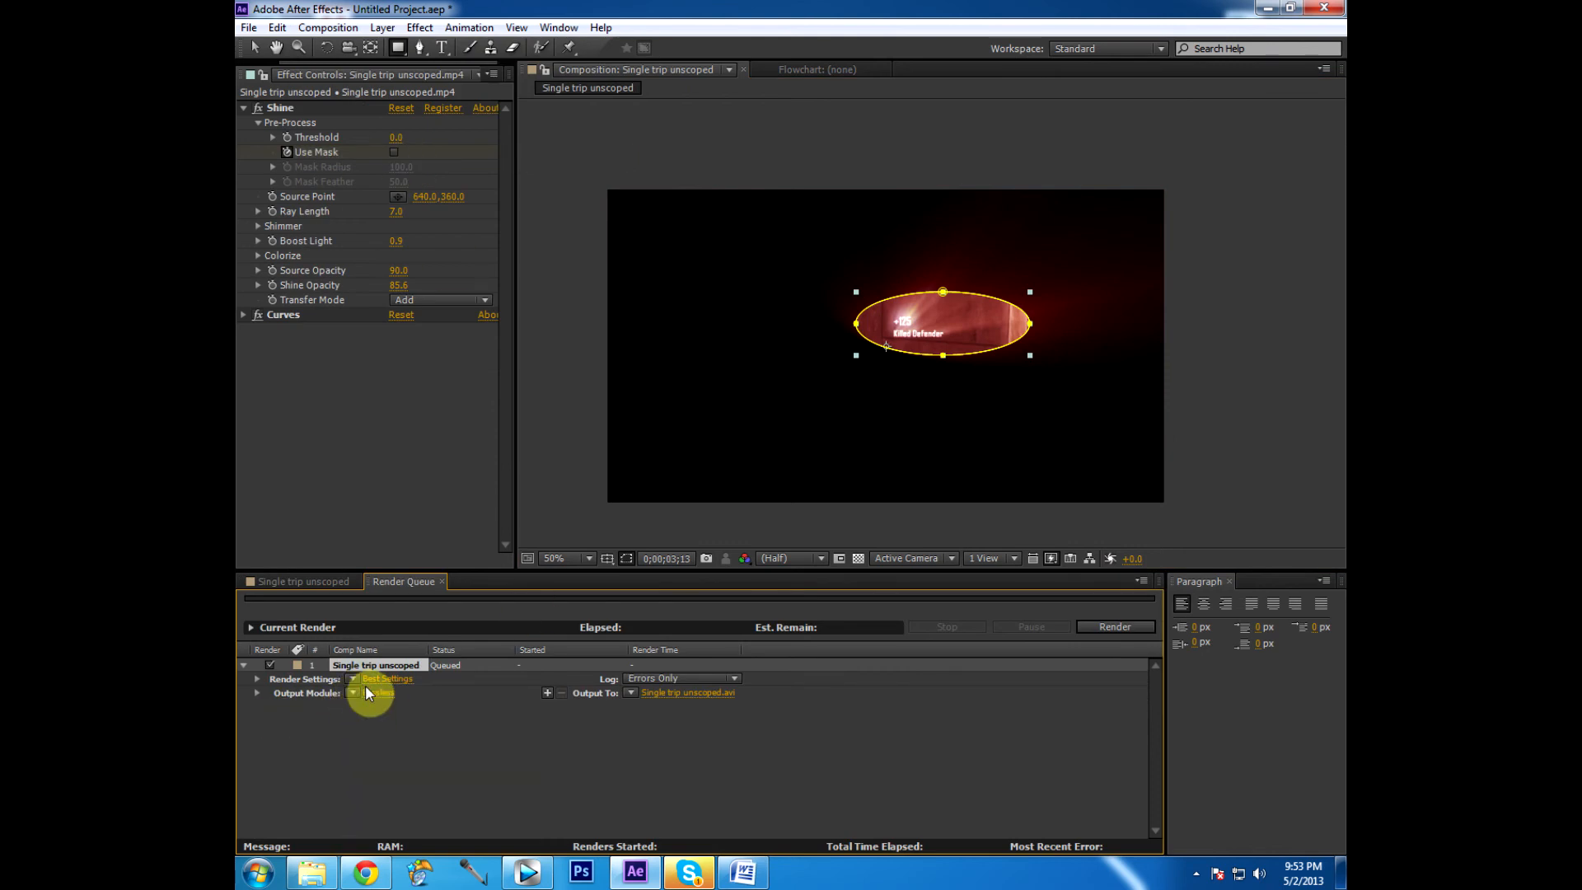
left_click(385, 677)
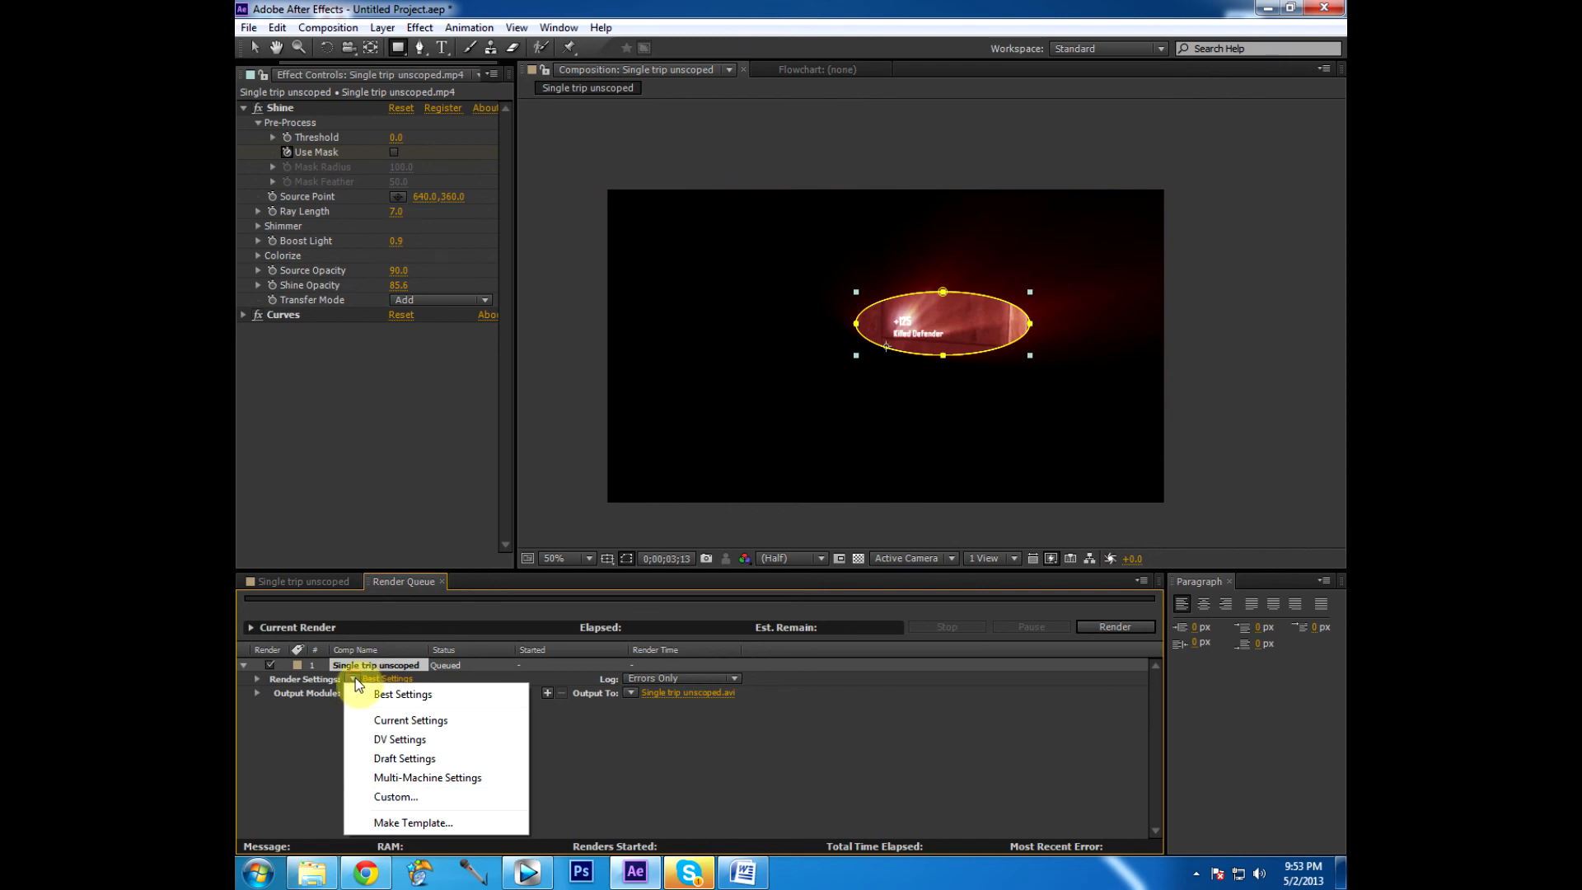
left_click(402, 693)
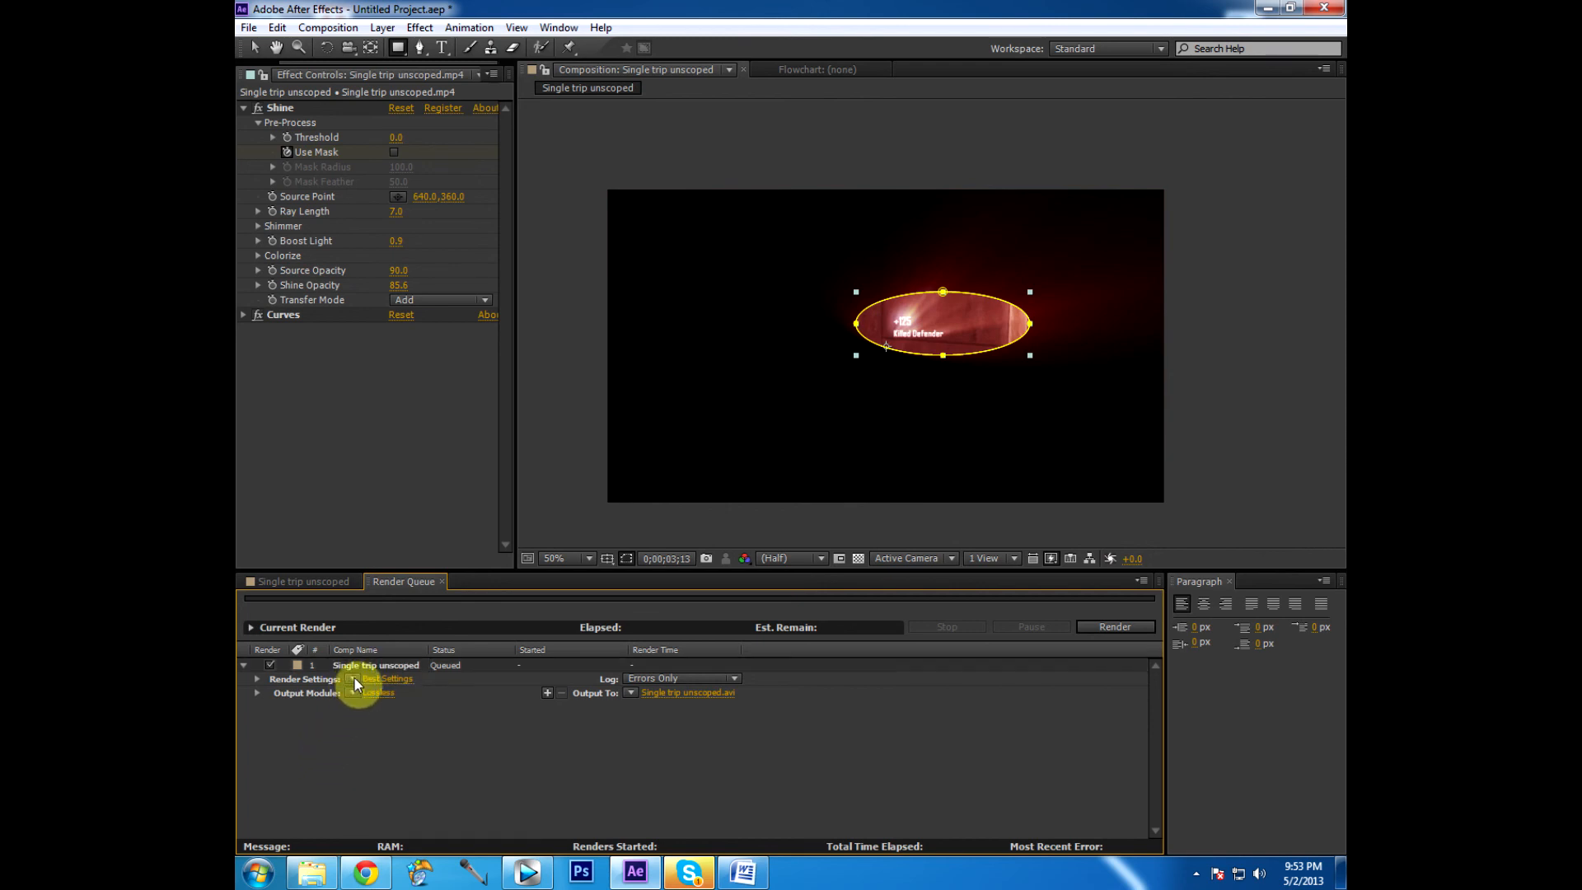
mouse_move(845, 673)
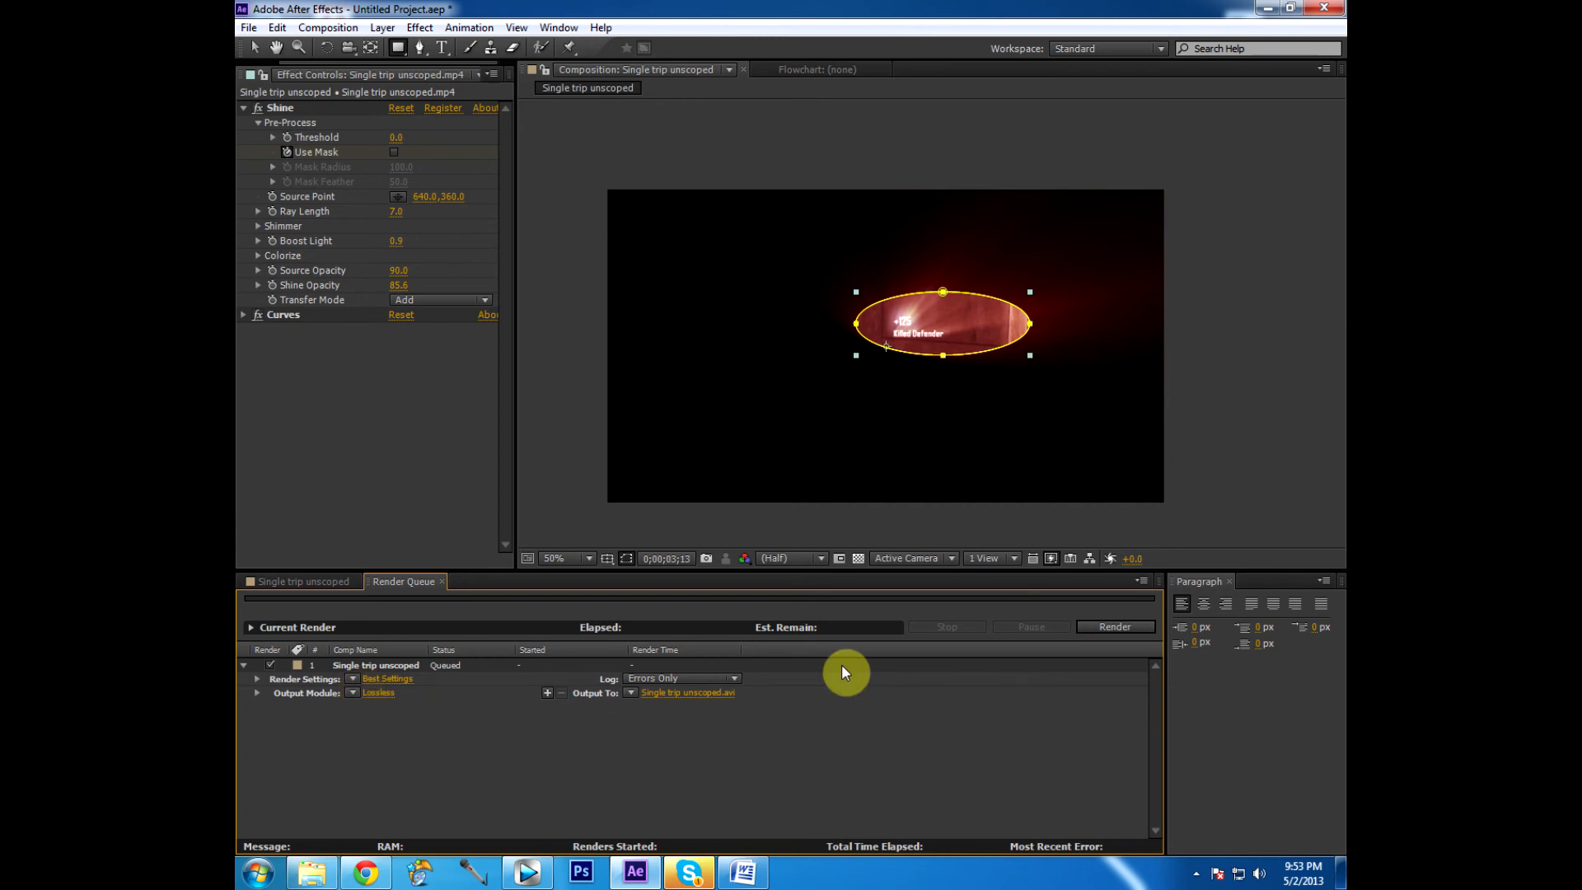
mouse_move(532, 762)
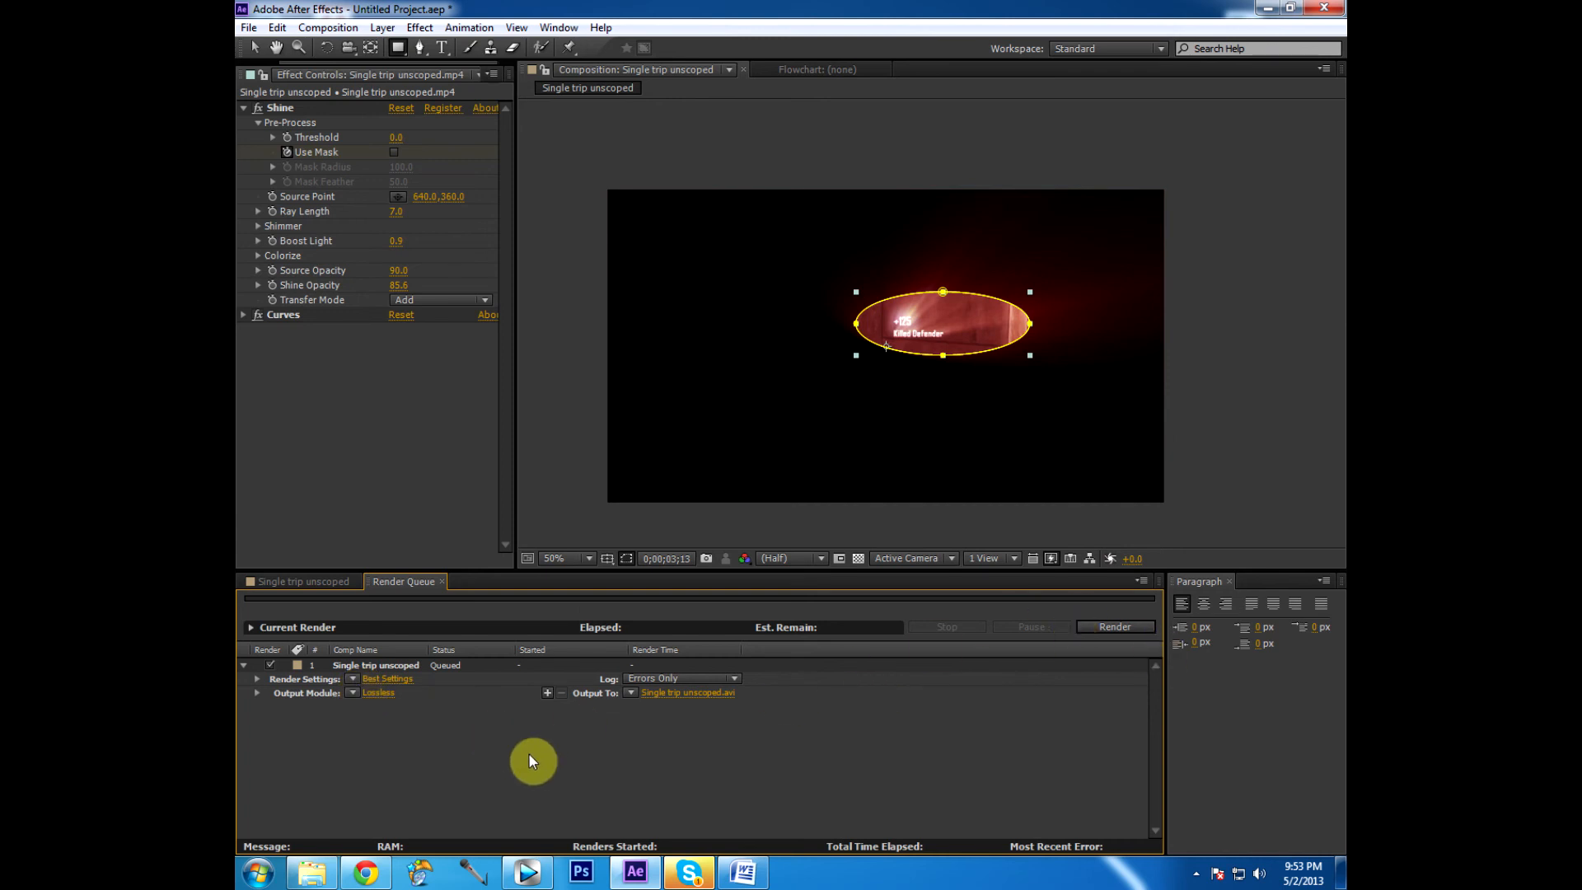
left_click(1114, 626)
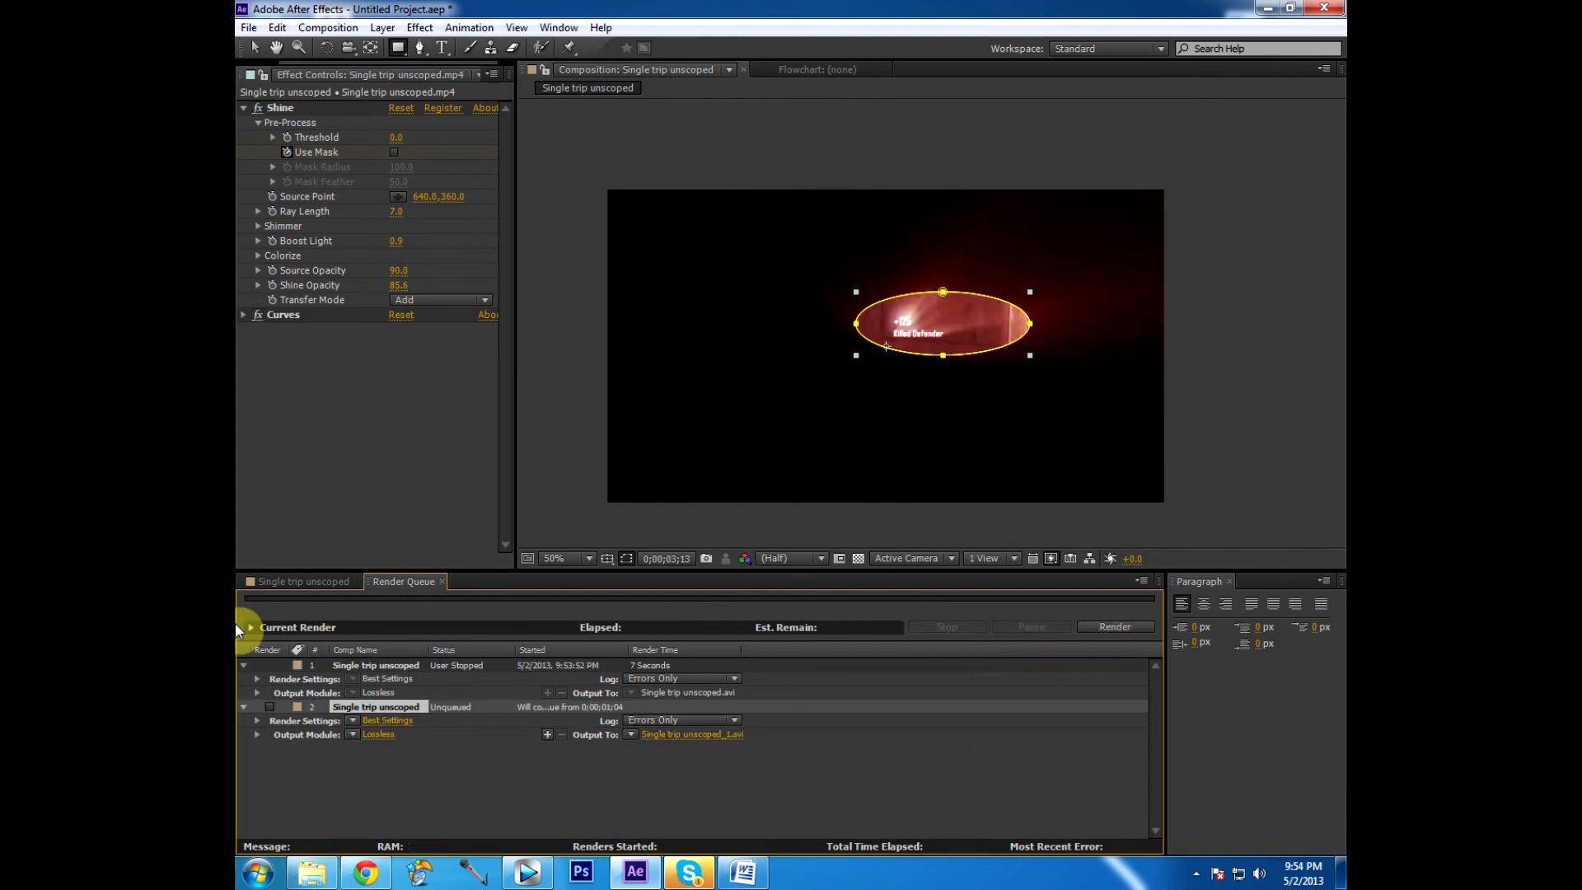
left_click(297, 582)
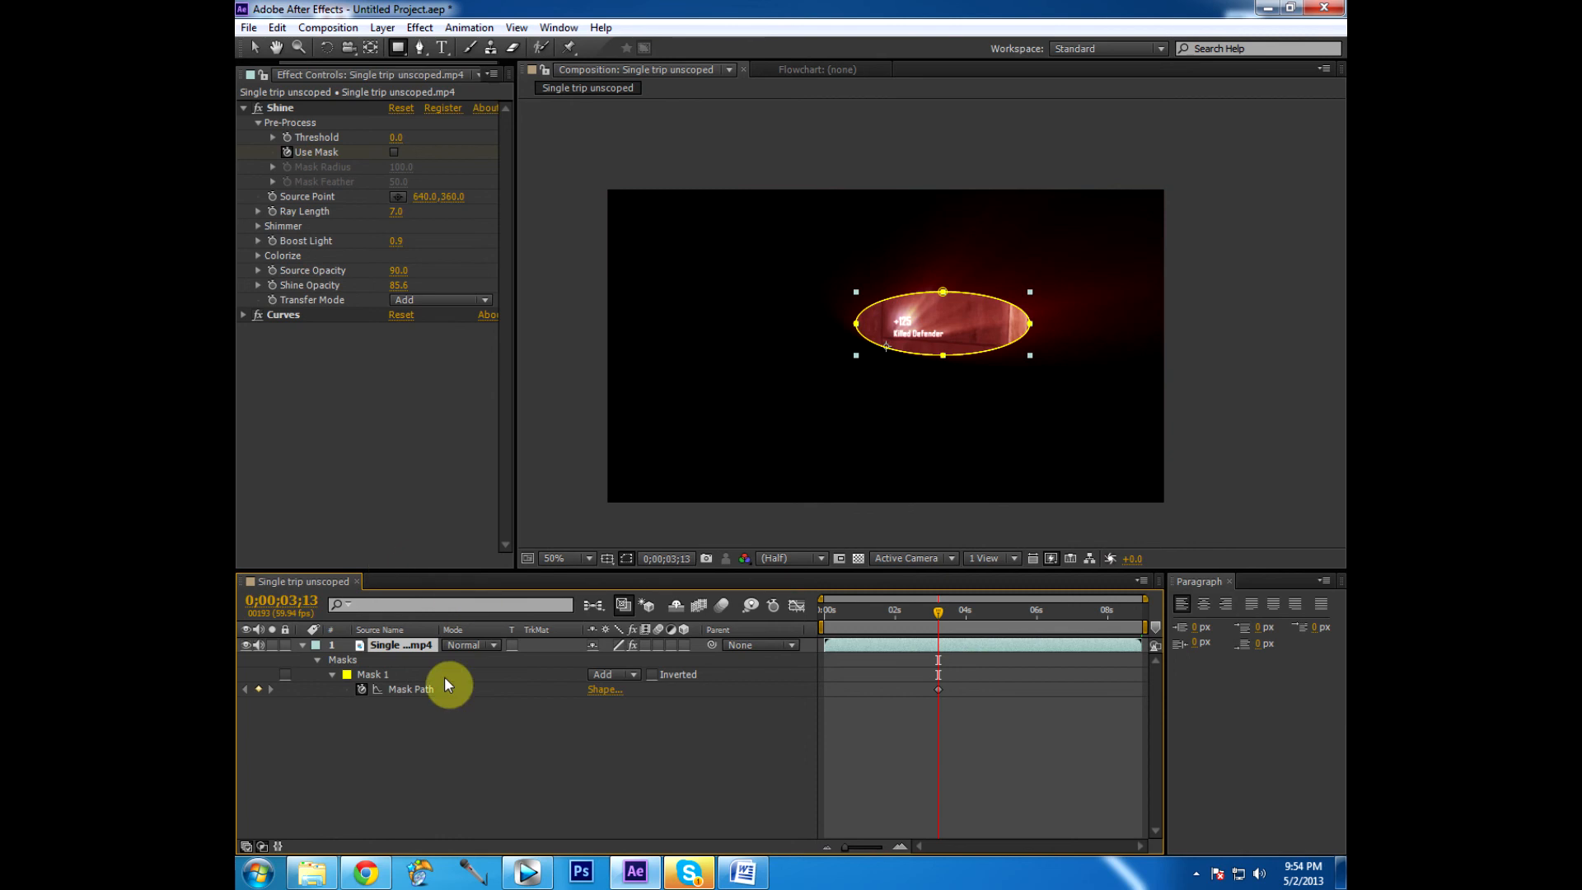
Delete Mask 1 and scrub the playhead to around the 4–5 second mark to preview
left_click(374, 674)
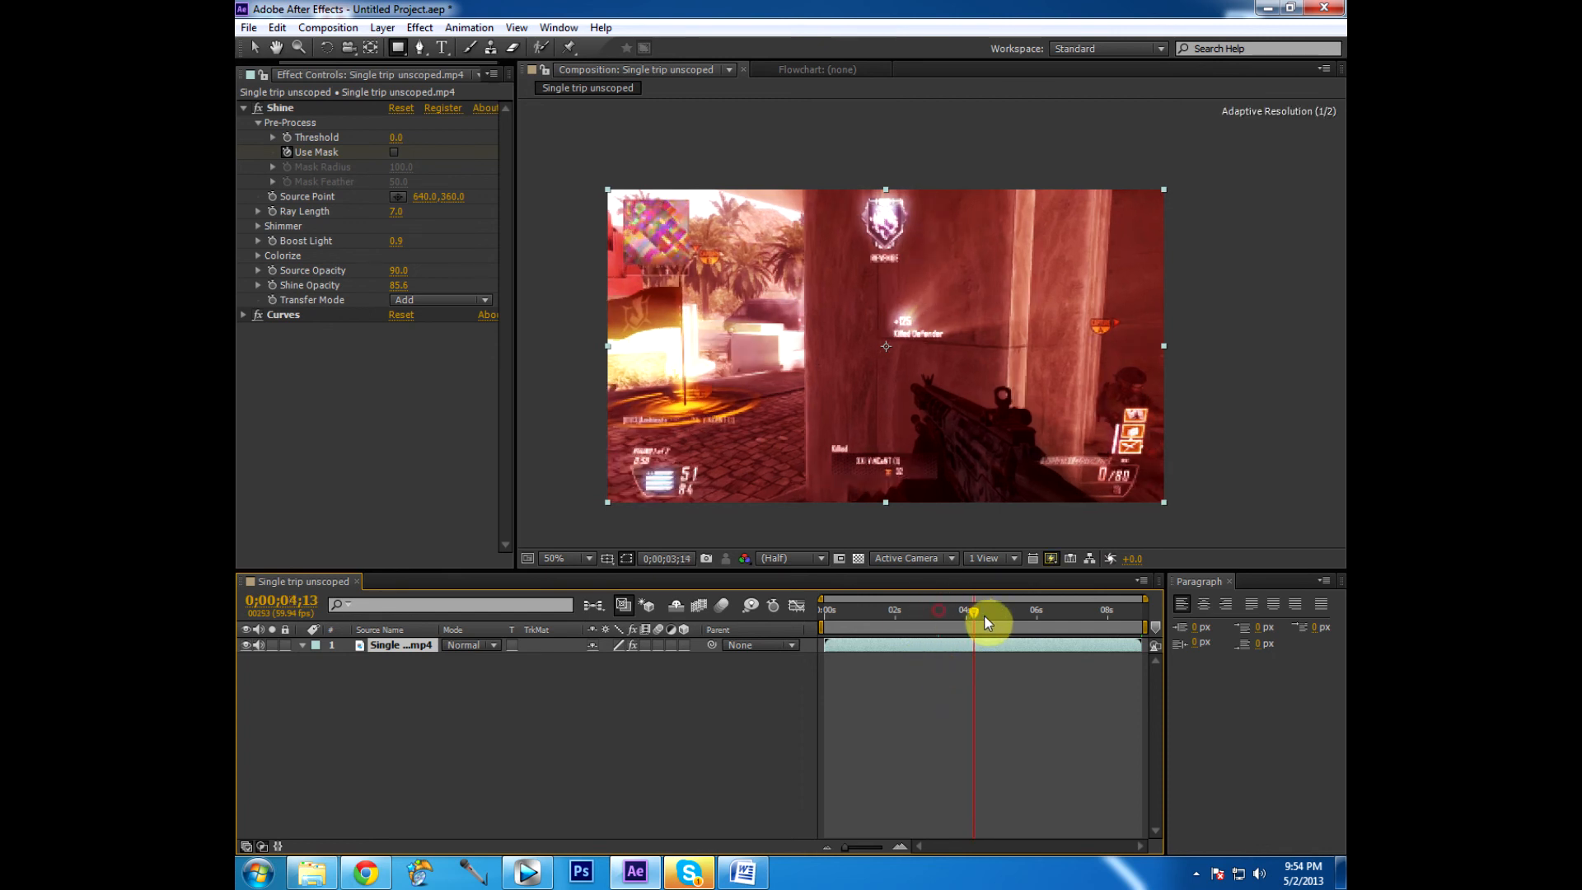
left_click_drag(974, 613, 1028, 613)
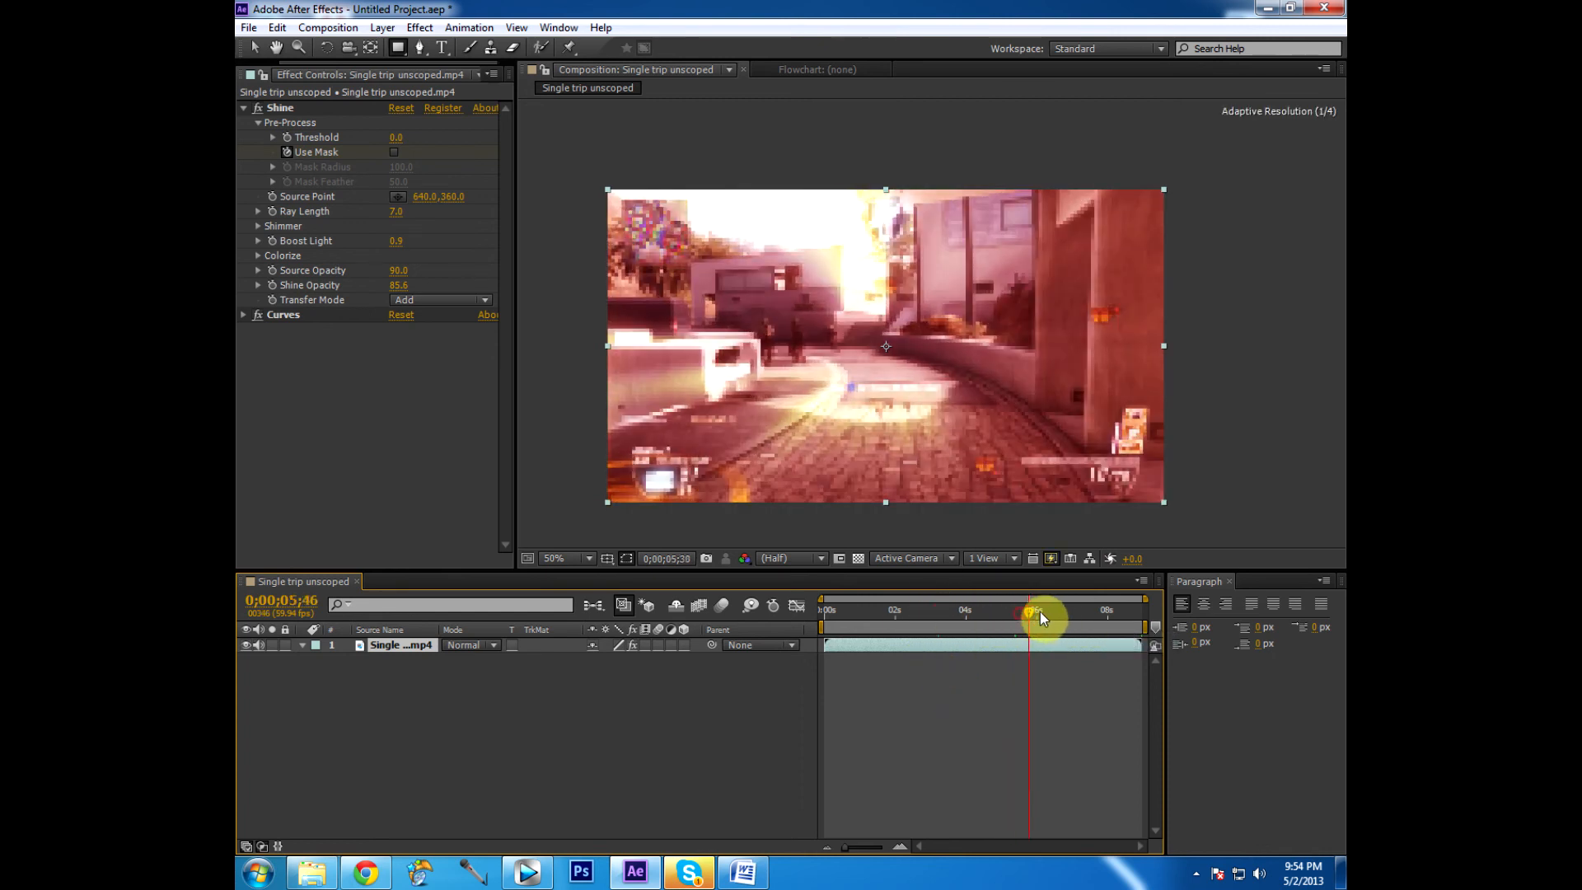
left_click_drag(1028, 610, 1087, 610)
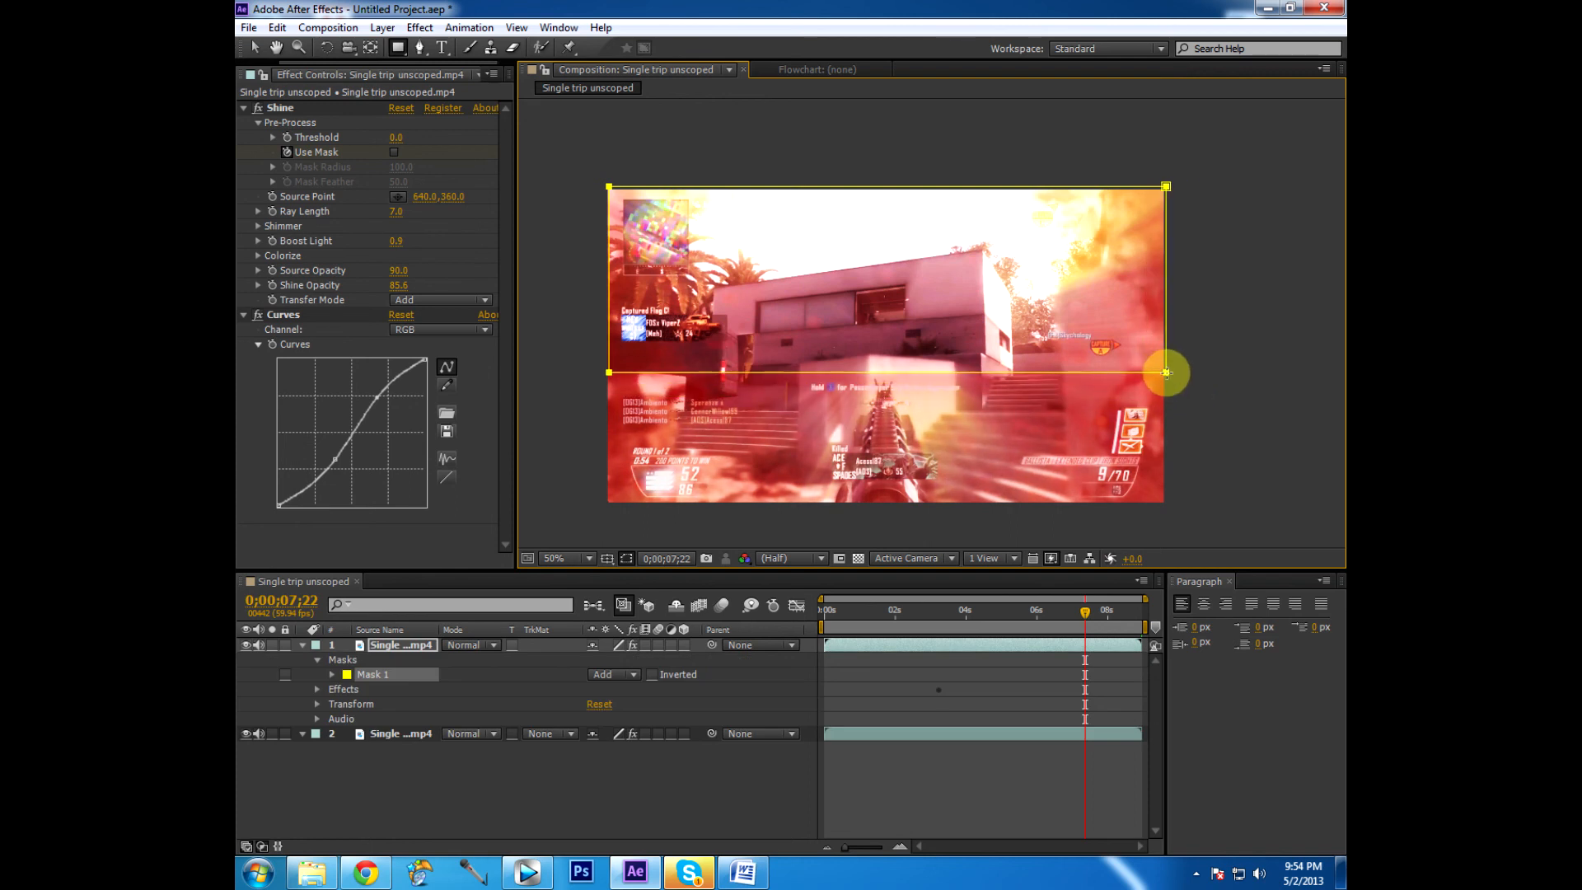
Reshape the top copy's mask into a small box over the bottom-centre weapon and expand its Effects
left_click_drag(1165, 371, 1163, 321)
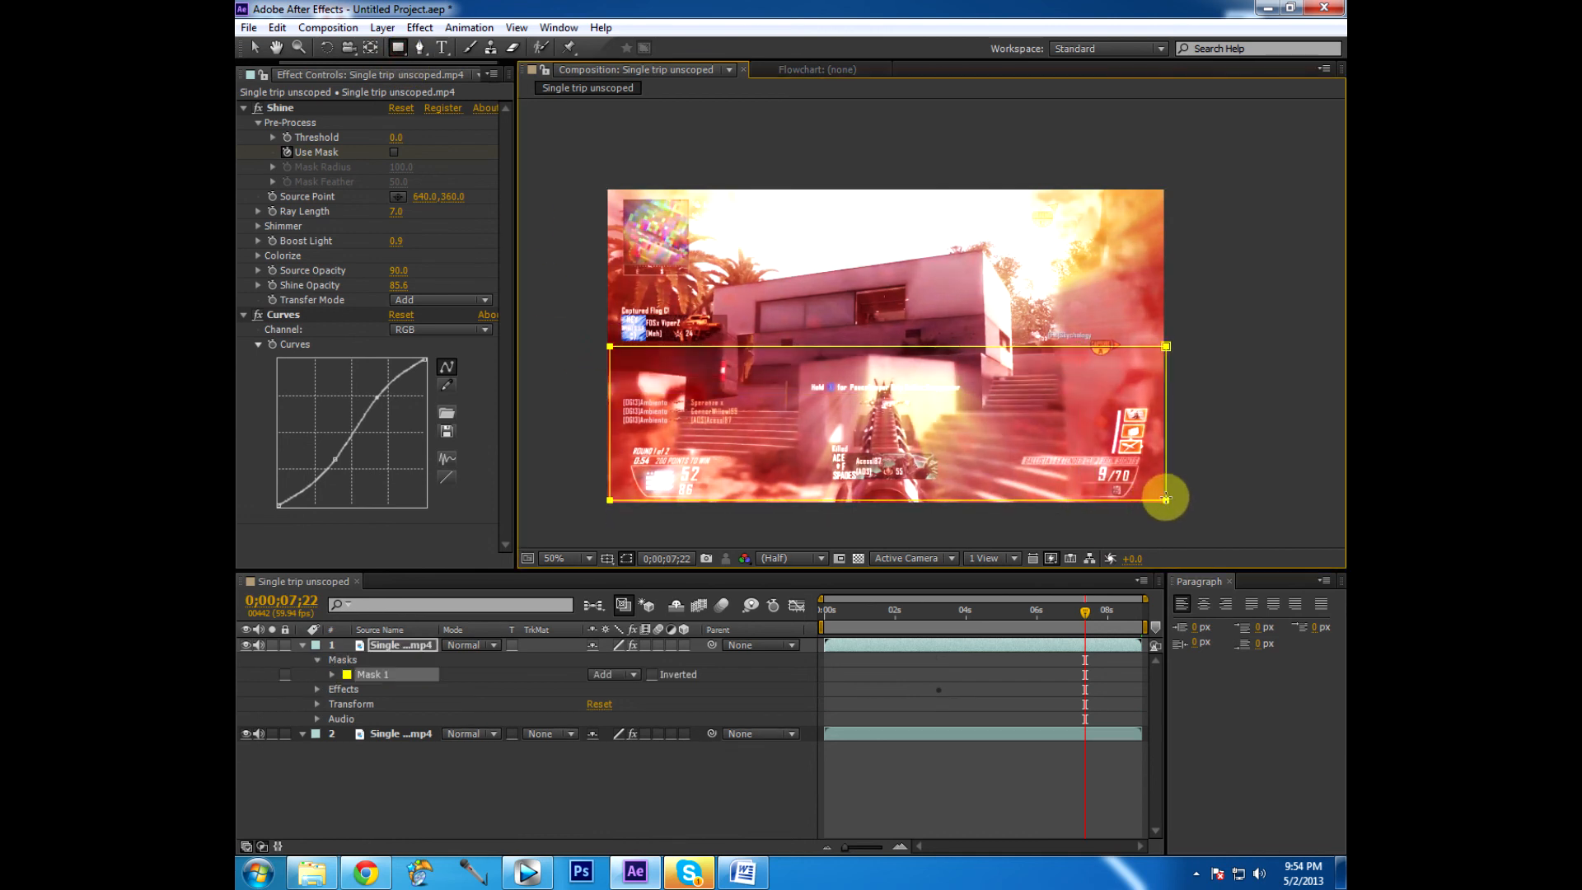
left_click_drag(1165, 496, 695, 417)
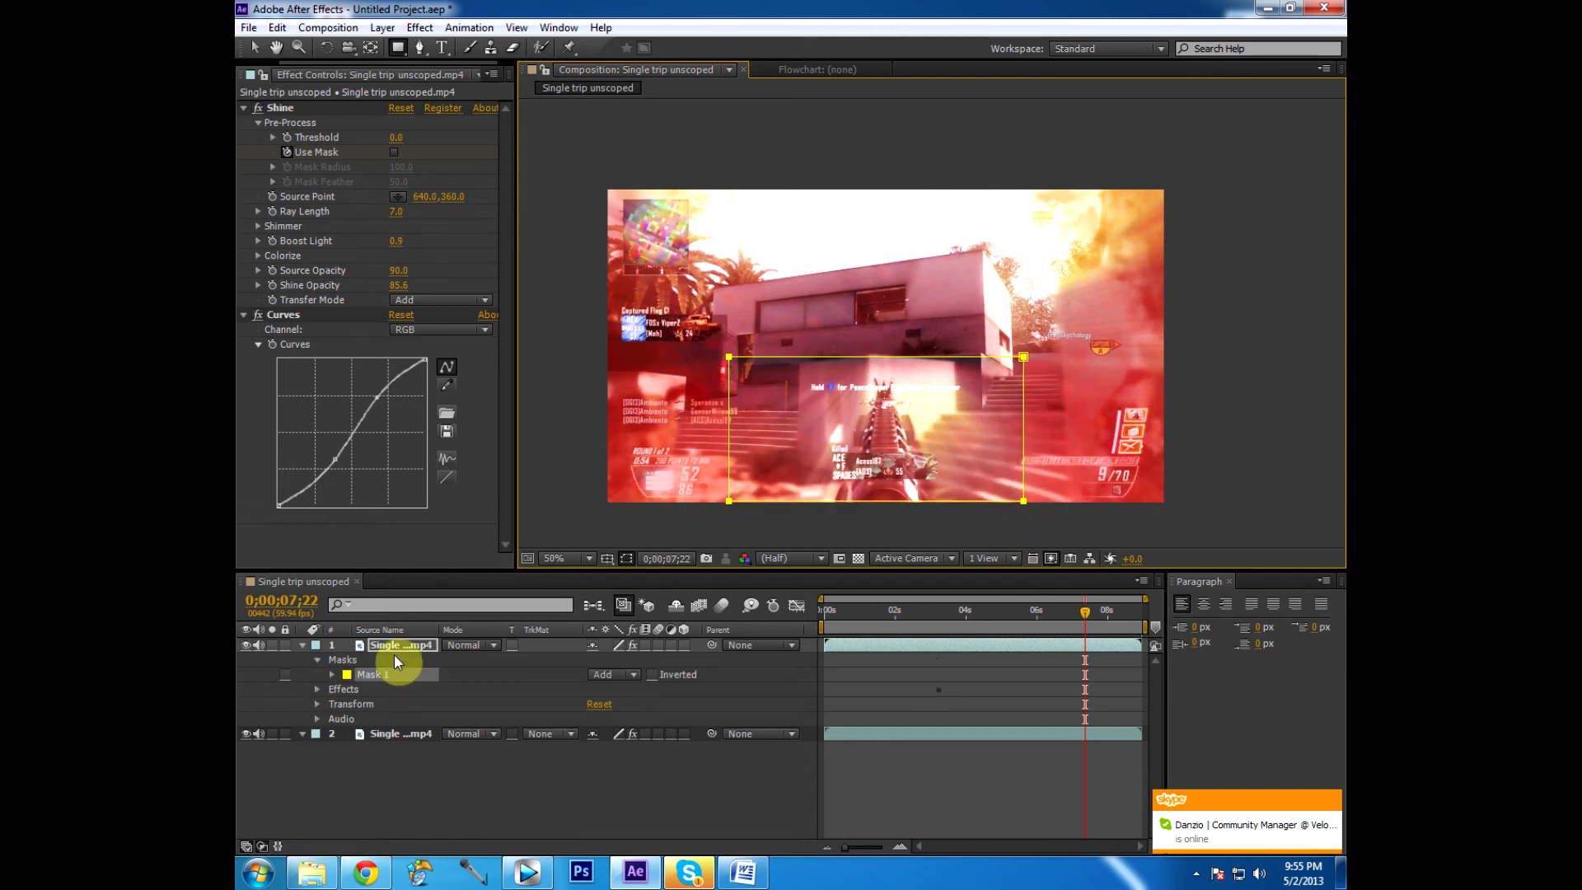
left_click(318, 688)
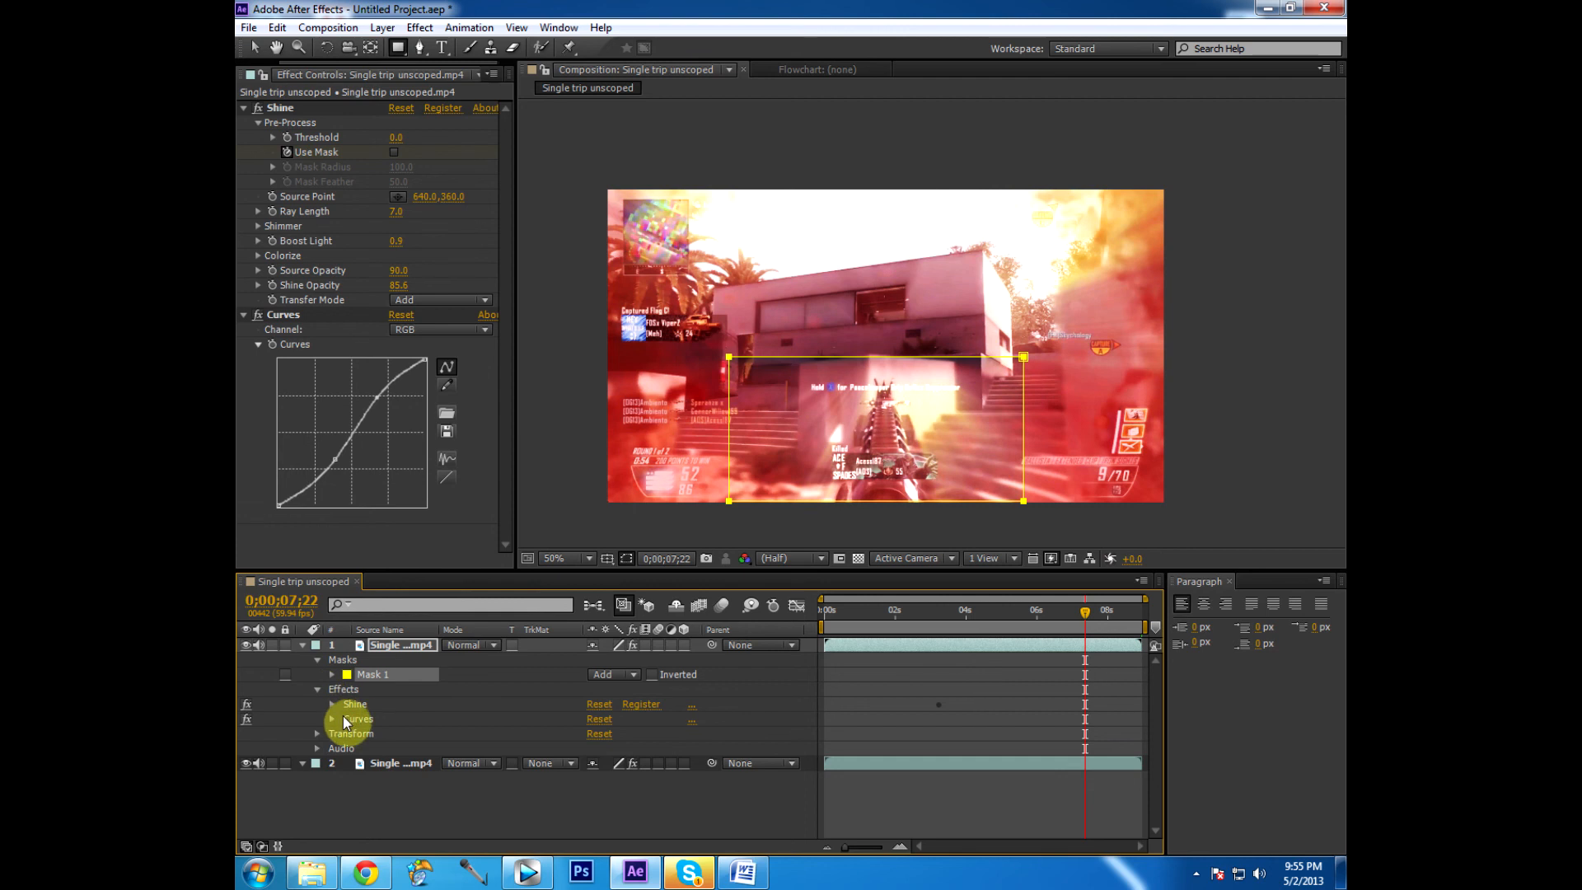